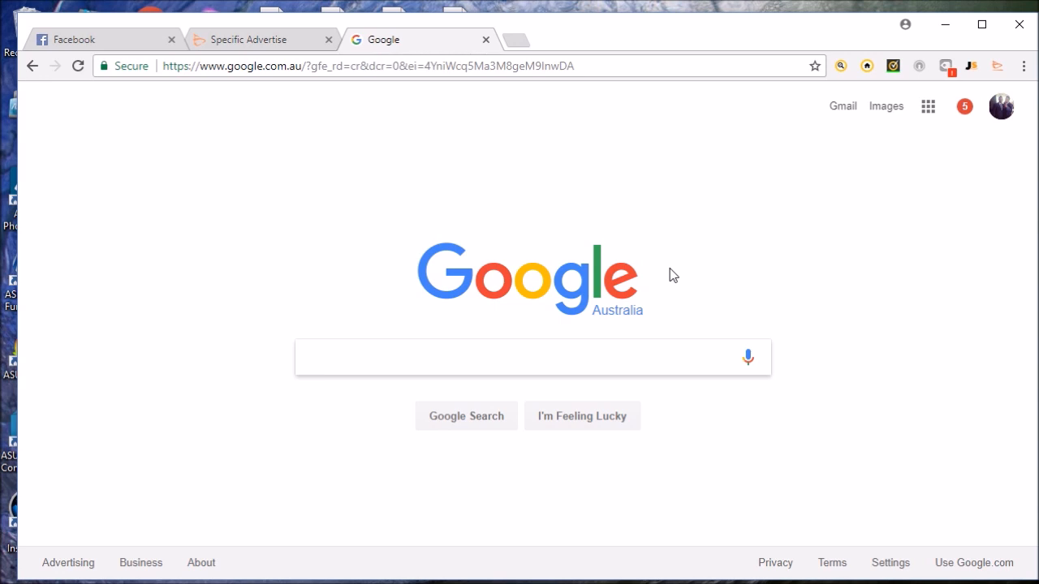
Step: Search Google for 'bigbigads chrome extension' and open the Chrome Web Store result
{"action": "left_click", "coordinate": [527, 358]}
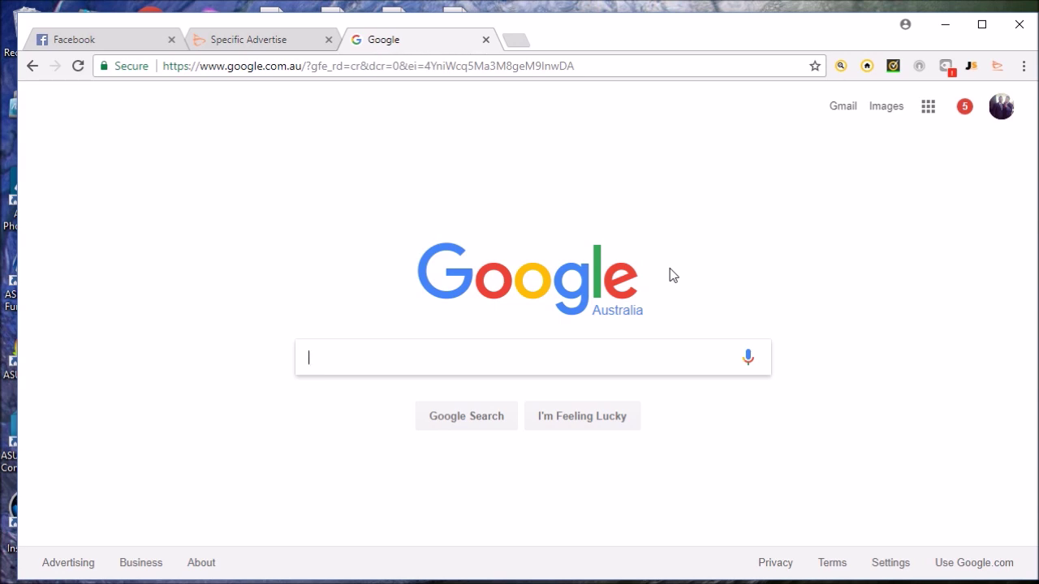
{"action": "mouse_move", "coordinate": [938, 58]}
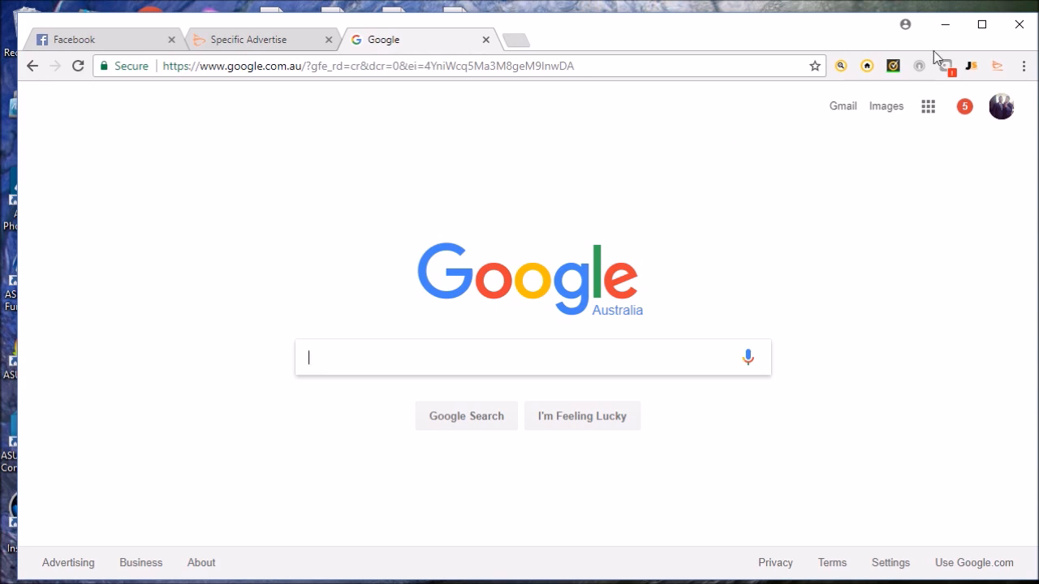
{"action": "mouse_move", "coordinate": [947, 67]}
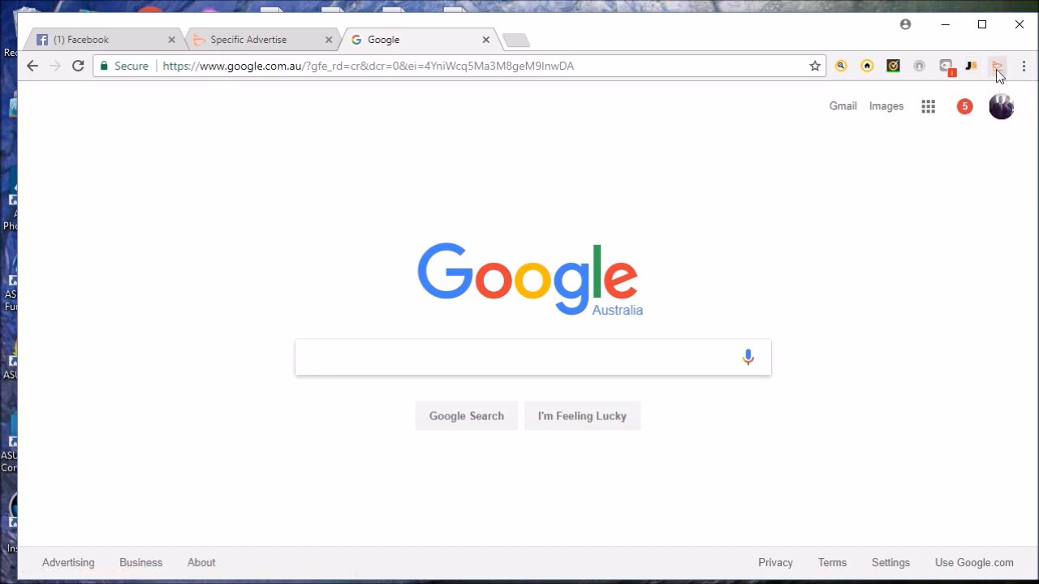
{"action": "mouse_move", "coordinate": [998, 66]}
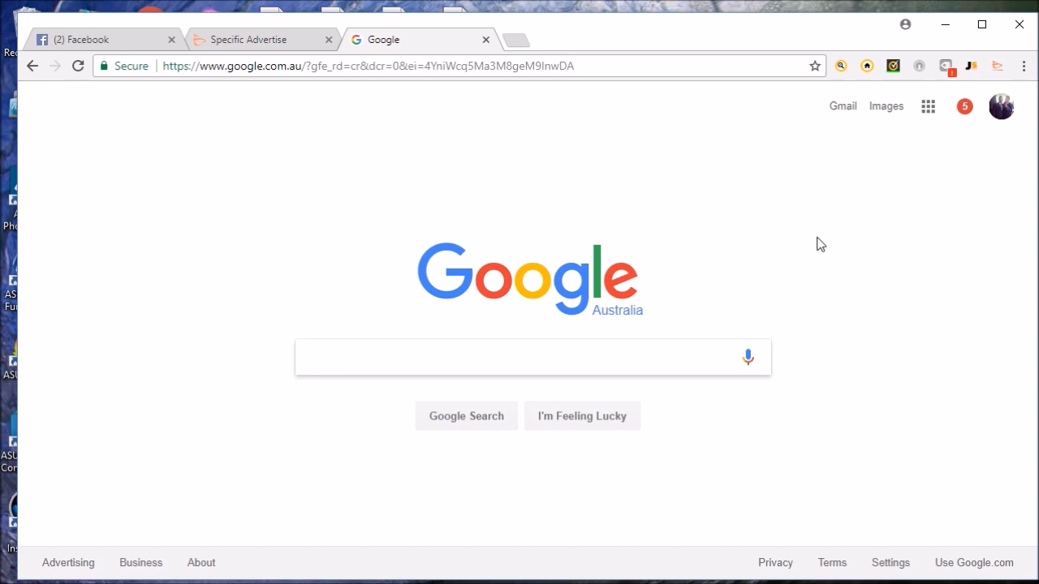
{"action": "left_click", "coordinate": [519, 357]}
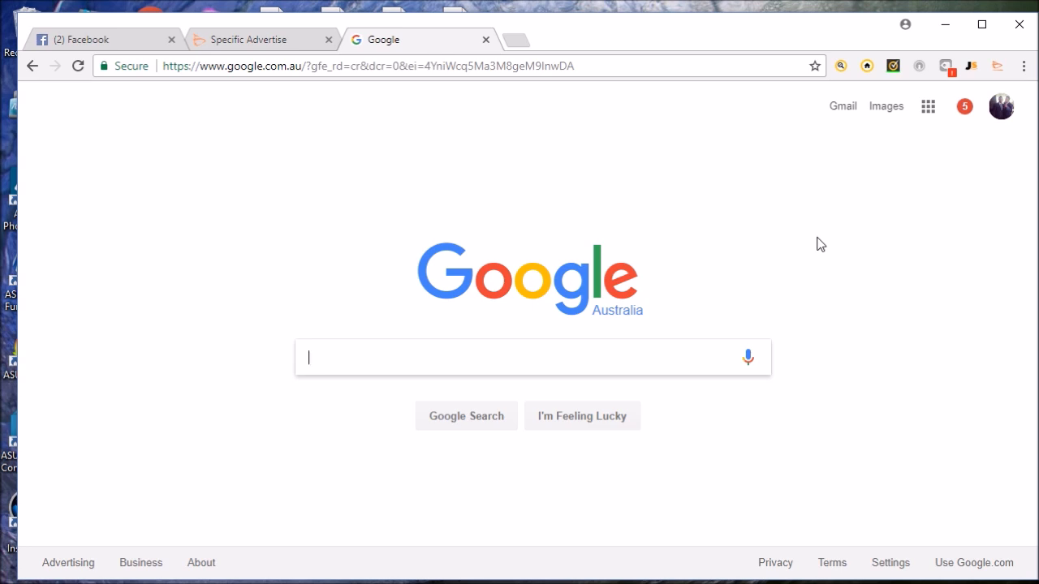
{"action": "type", "text": "b"}
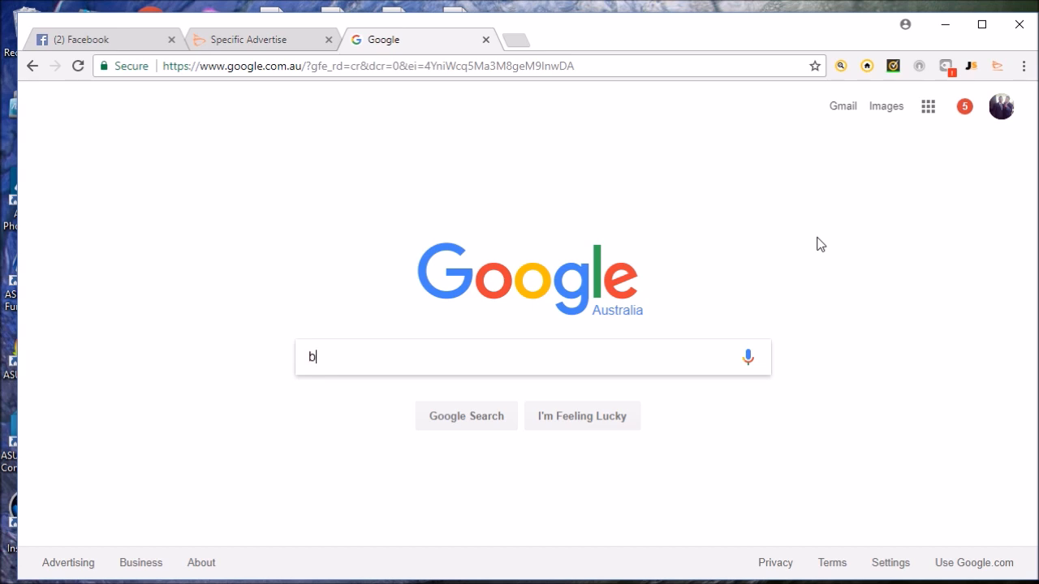
{"action": "type", "text": "igbigads chrome extension"}
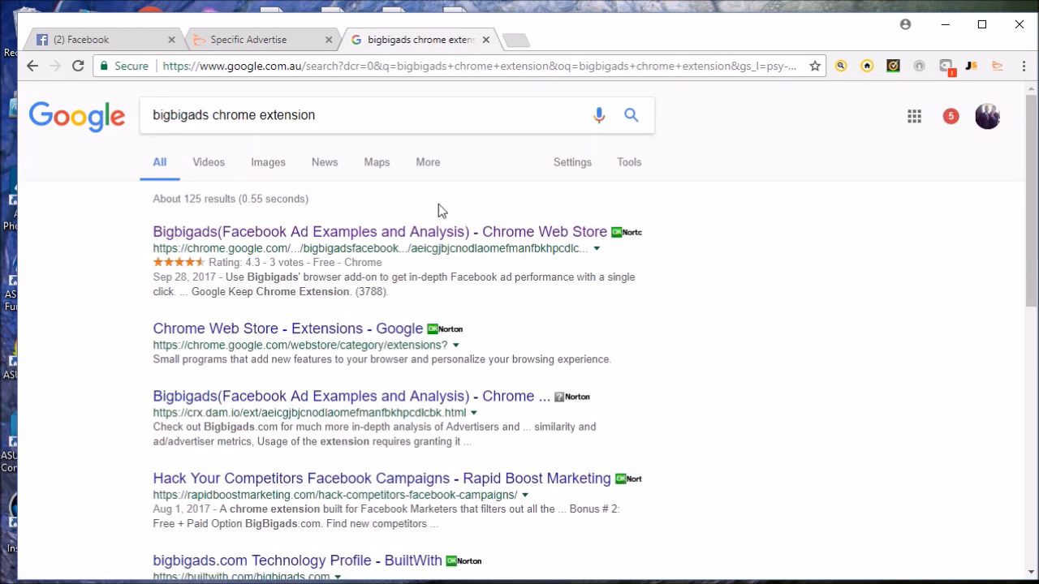
{"action": "left_click", "coordinate": [406, 232]}
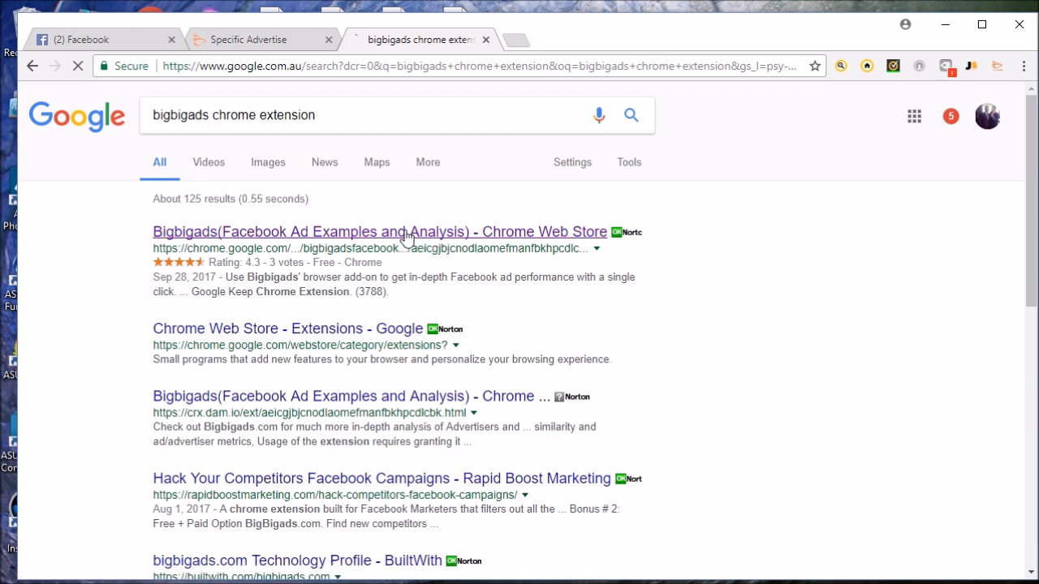
Step: Open the Bigbigads Web Store listing to confirm it is already added to Chrome
{"action": "left_click", "coordinate": [410, 232]}
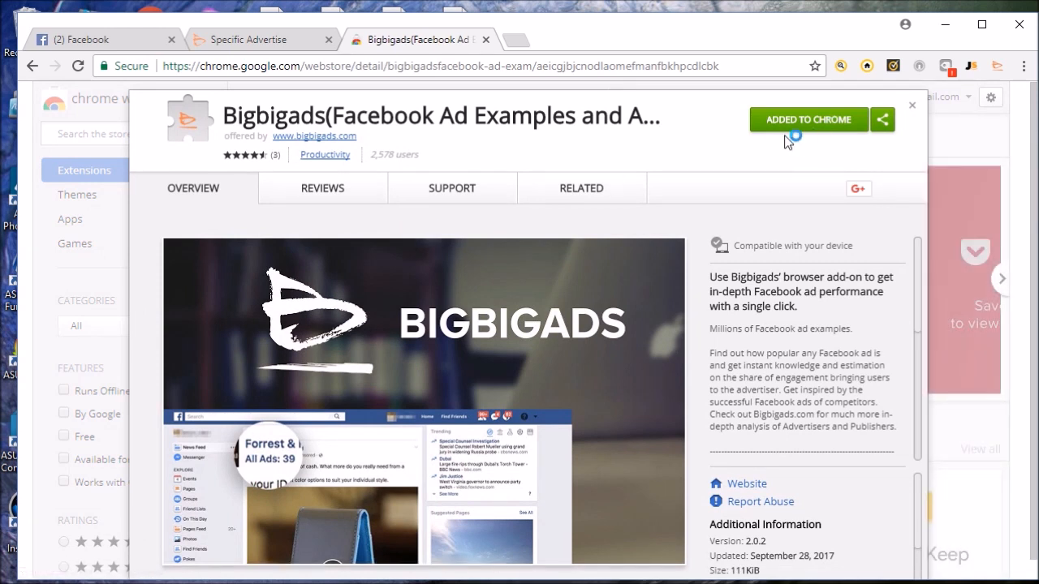
{"action": "mouse_move", "coordinate": [820, 126]}
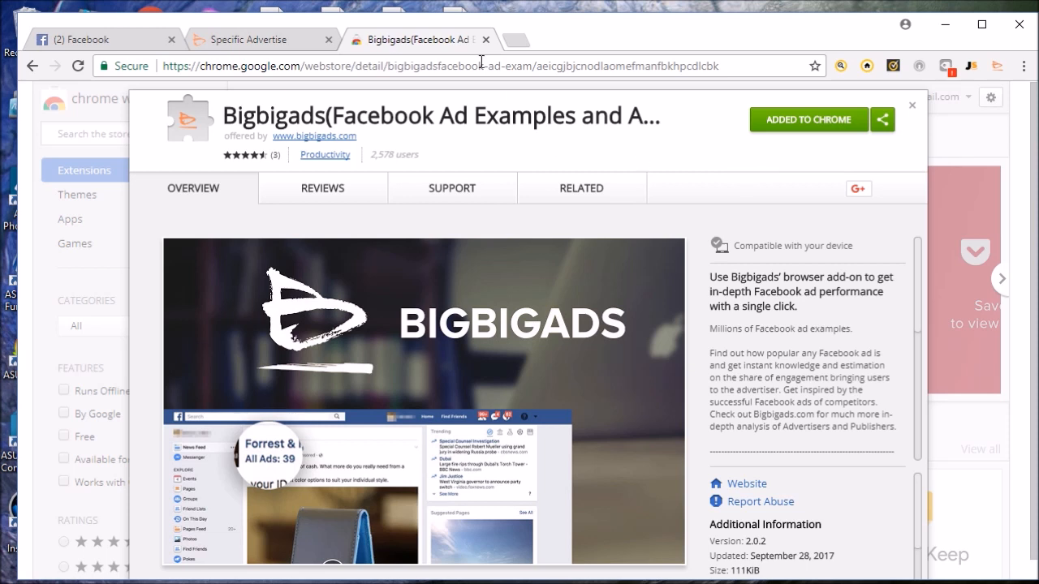
{"action": "mouse_move", "coordinate": [945, 67]}
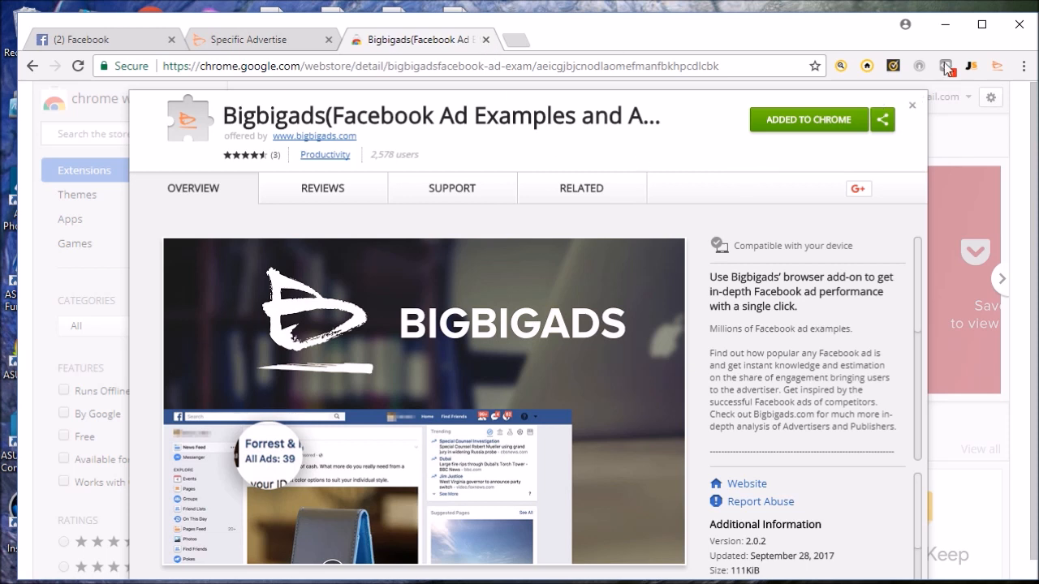
{"action": "mouse_move", "coordinate": [999, 66]}
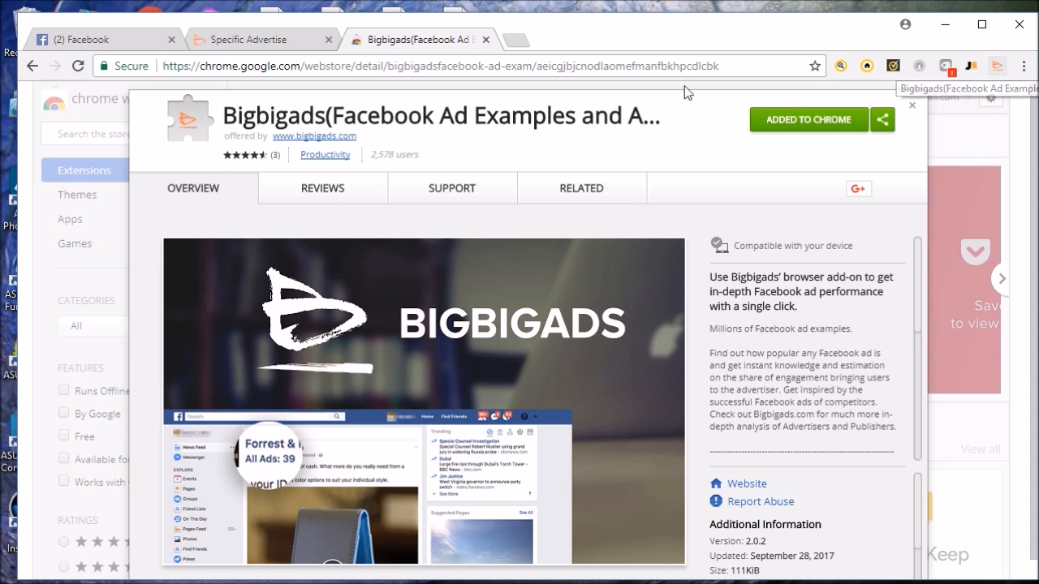
{"action": "mouse_move", "coordinate": [486, 41]}
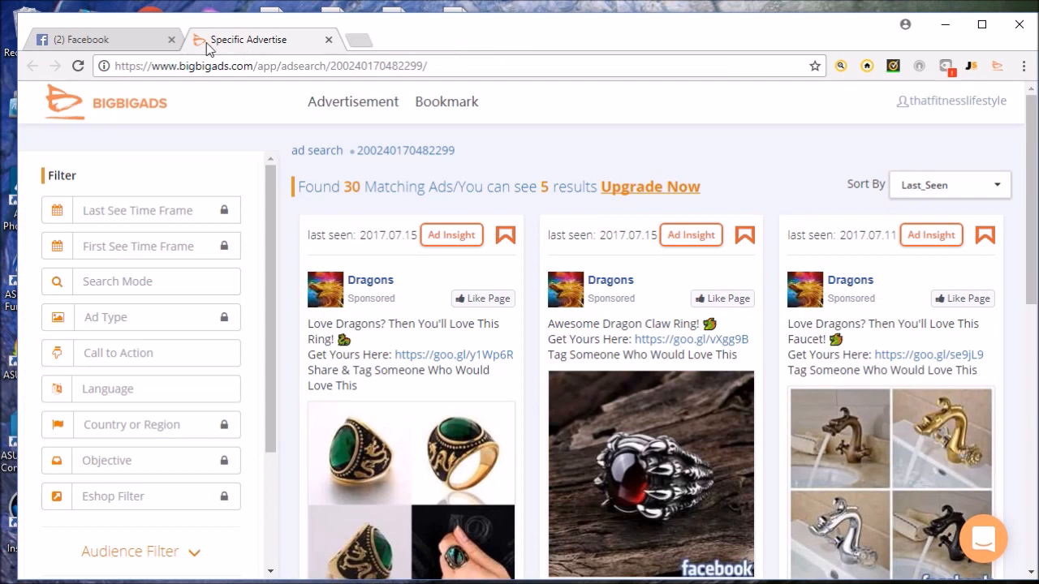
Step: On the Facebook tab, turn on Bigbigads' 'Show only sponsored' filter and close its popup
{"action": "left_click", "coordinate": [82, 40]}
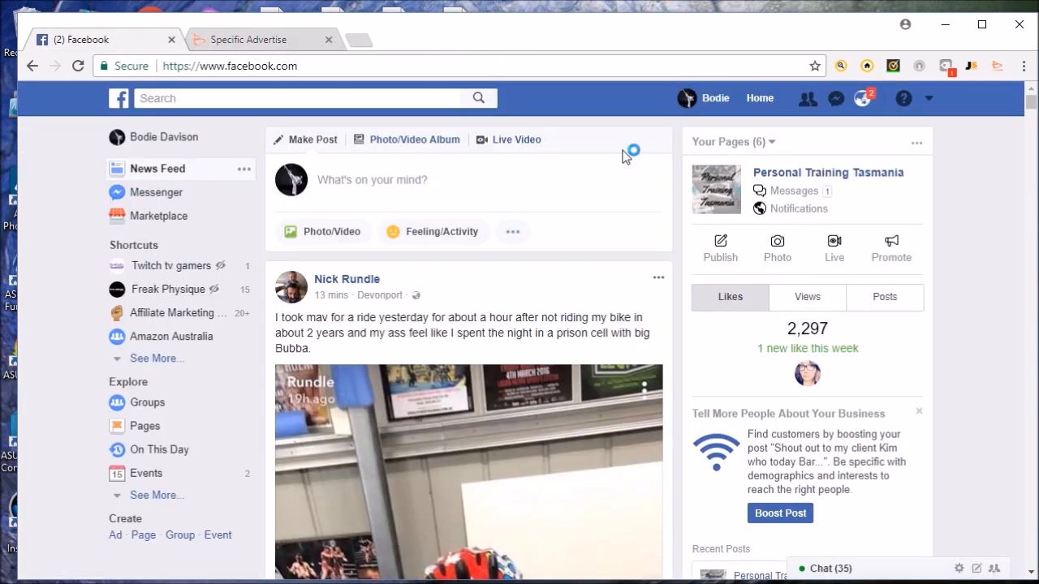
{"action": "mouse_move", "coordinate": [609, 268]}
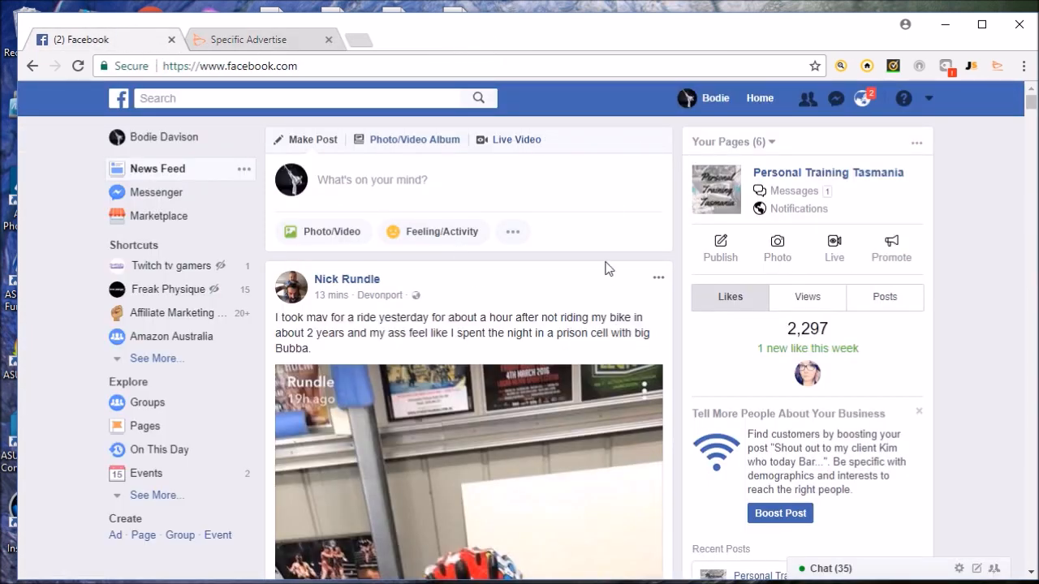
{"action": "mouse_move", "coordinate": [996, 66]}
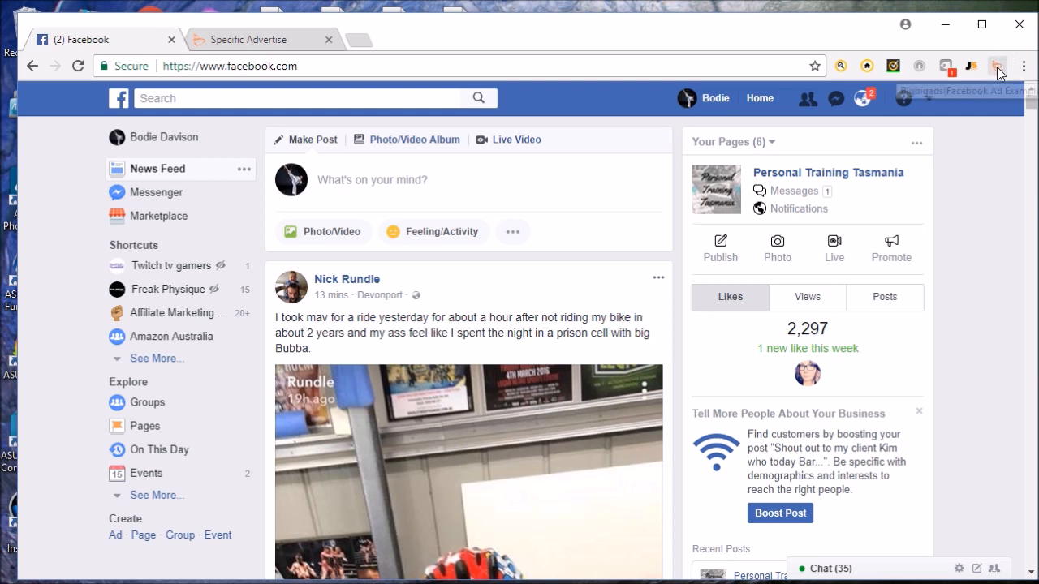
{"action": "left_click", "coordinate": [997, 65]}
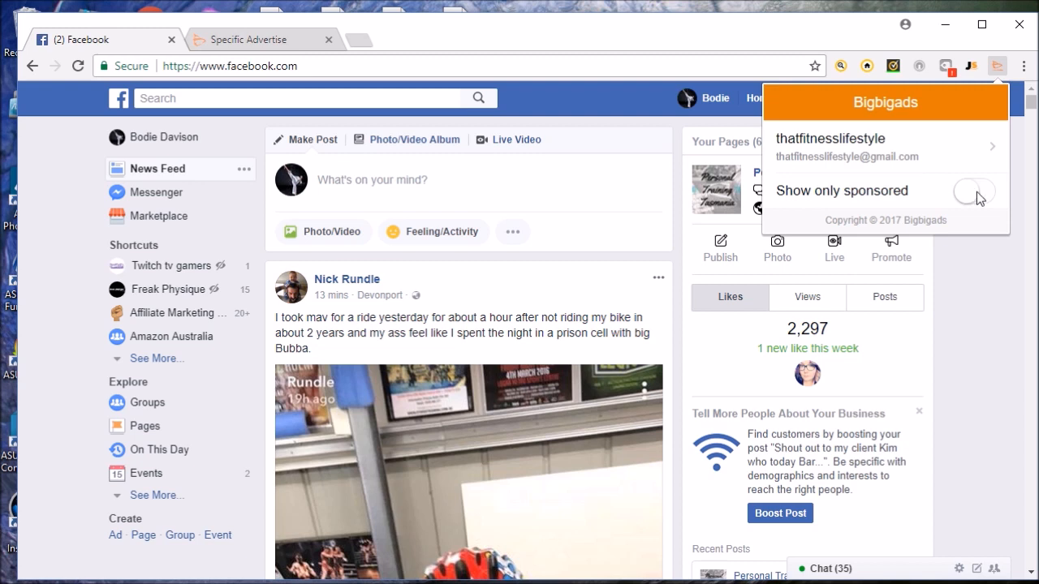
{"action": "left_click", "coordinate": [975, 190]}
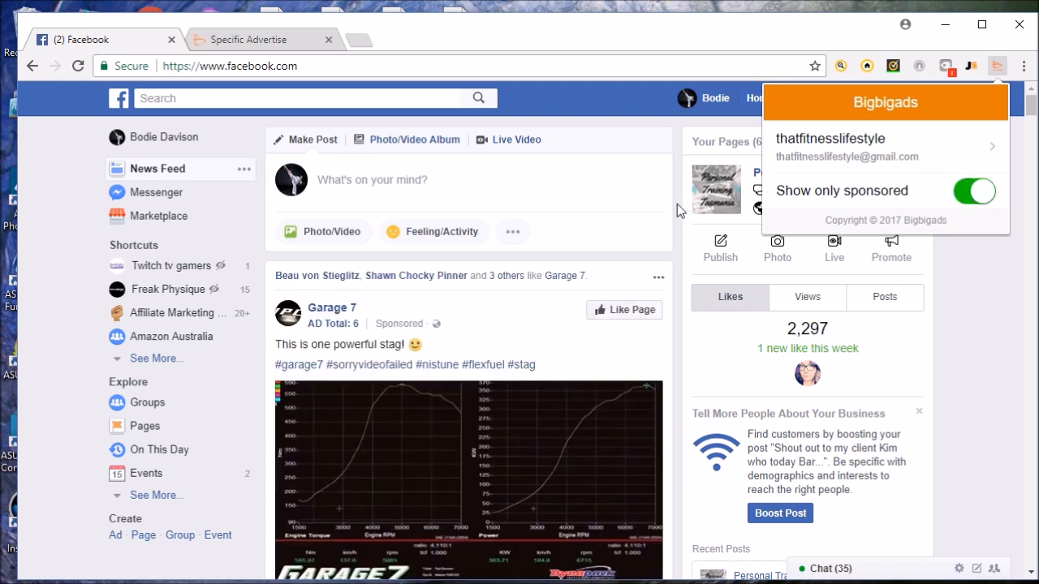
{"action": "left_click", "coordinate": [995, 64]}
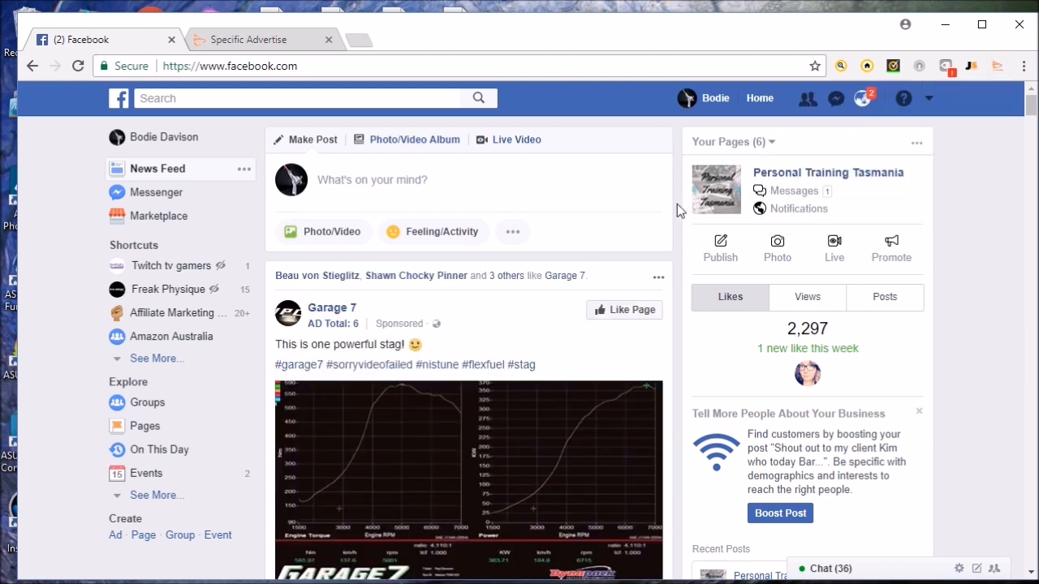
{"action": "mouse_move", "coordinate": [654, 221]}
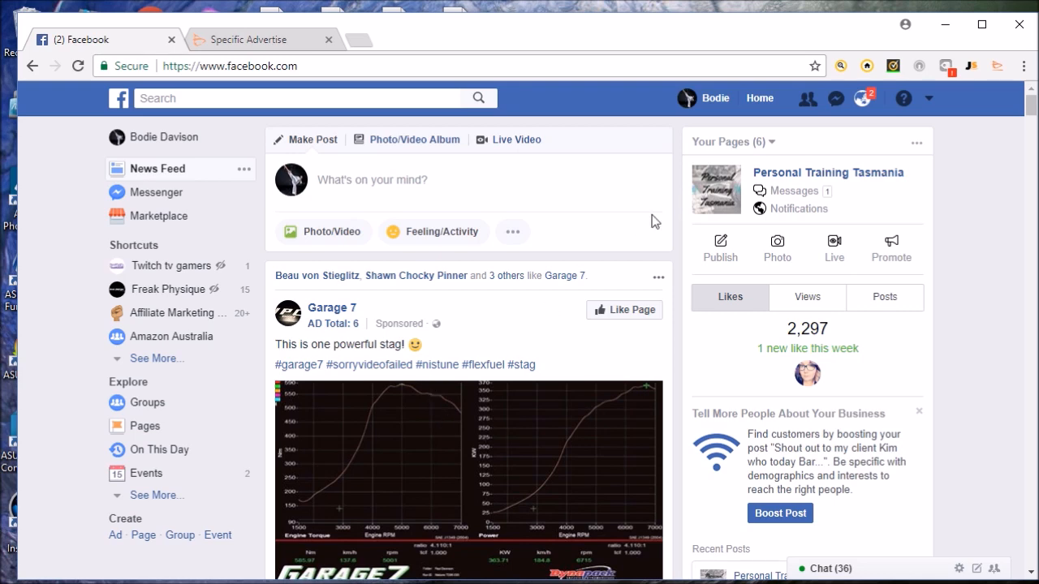
Step: Scroll the Facebook feed past sponsored posts down to the Dragons post showing 'AD Total: 30'
{"action": "scroll", "scroll_direction": "down", "scroll_amount": 3}
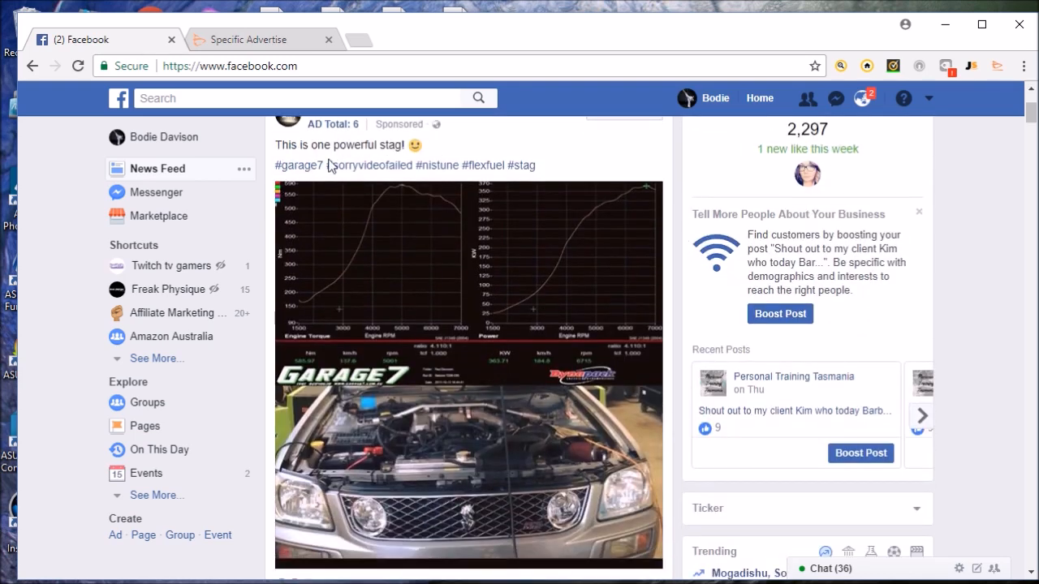
{"action": "mouse_move", "coordinate": [1030, 118]}
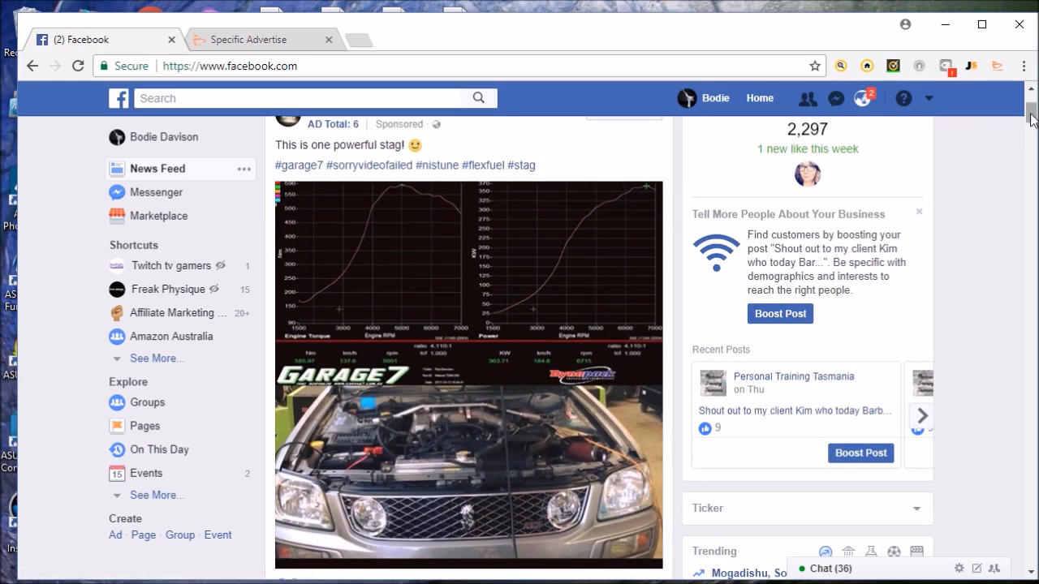
{"action": "scroll", "scroll_direction": "down", "scroll_amount": 3}
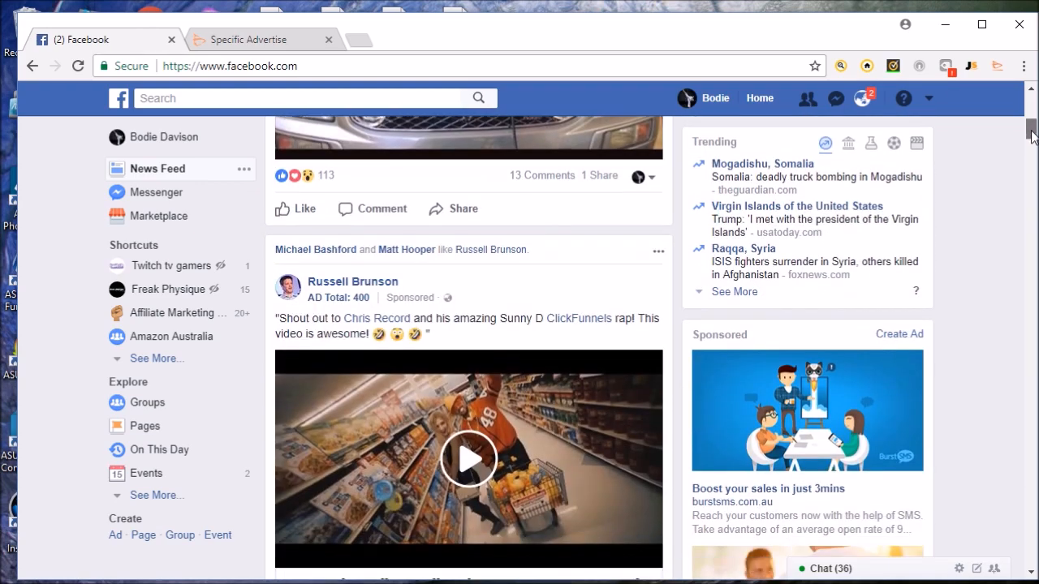
{"action": "scroll", "scroll_direction": "down", "scroll_amount": 3}
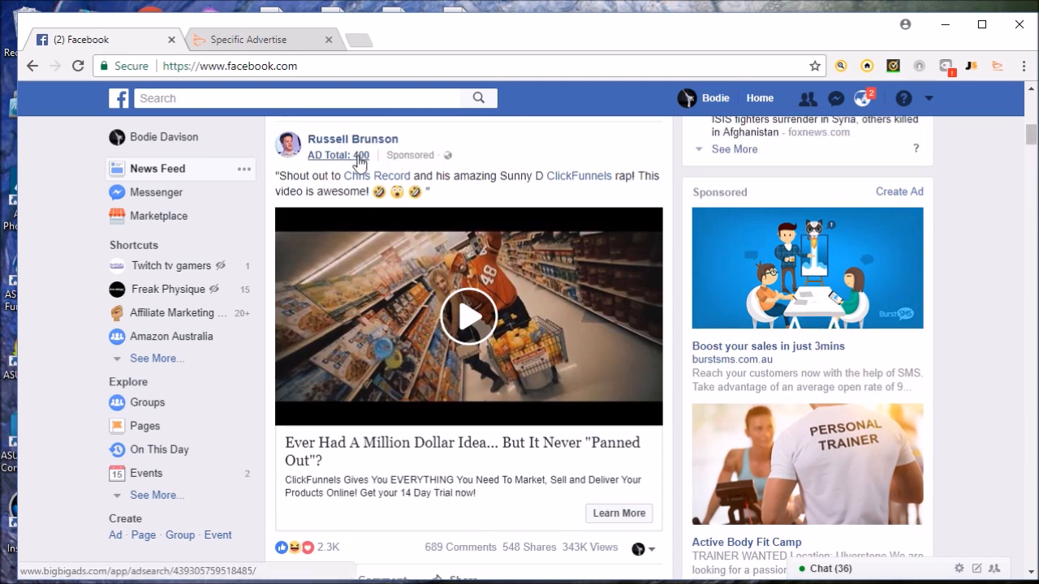
{"action": "mouse_move", "coordinate": [1031, 138]}
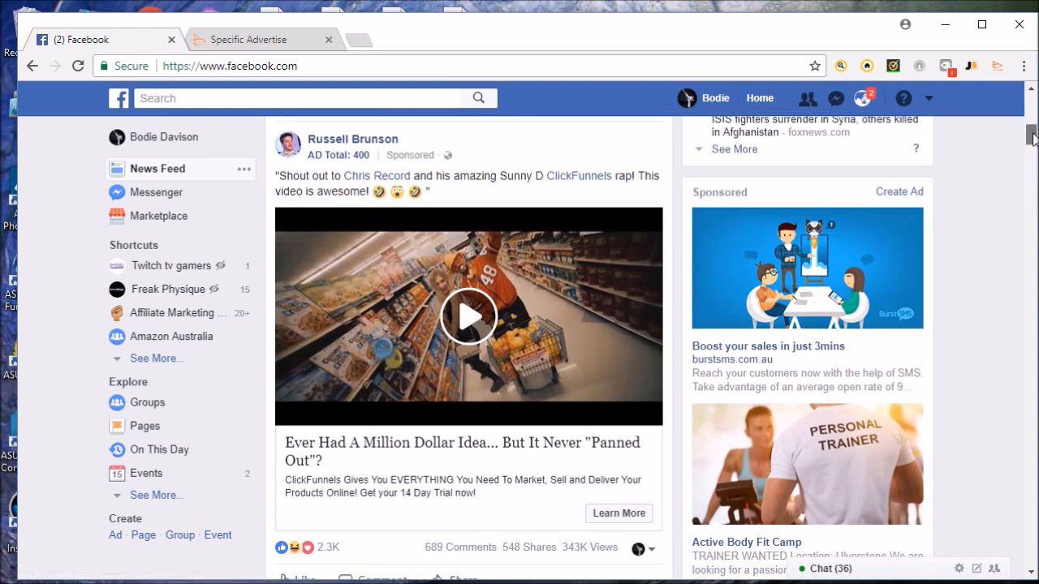
{"action": "scroll", "scroll_direction": "down", "scroll_amount": 3}
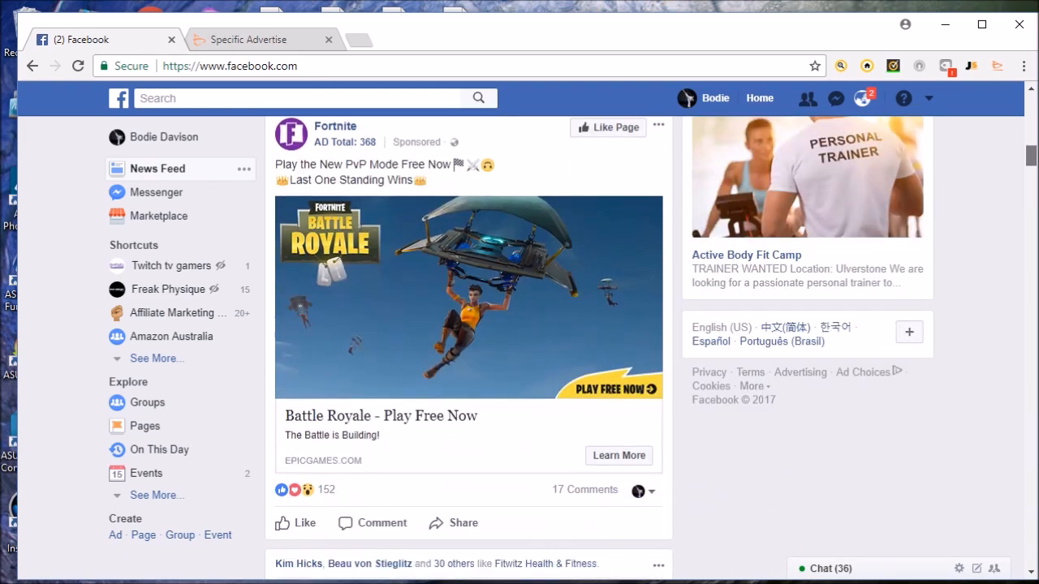
{"action": "scroll", "scroll_direction": "down", "scroll_amount": 3}
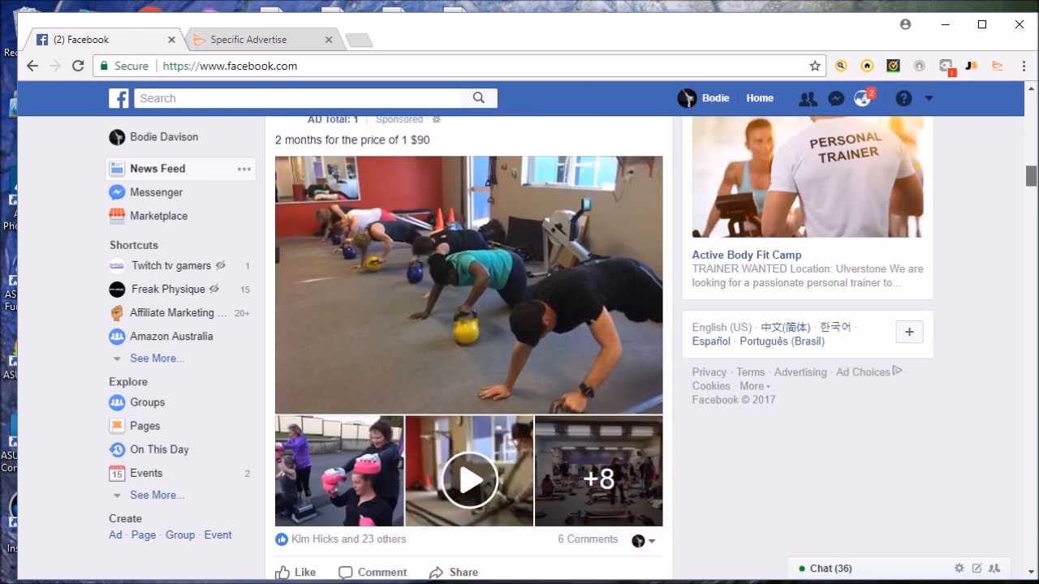
{"action": "scroll", "scroll_direction": "down", "scroll_amount": 3}
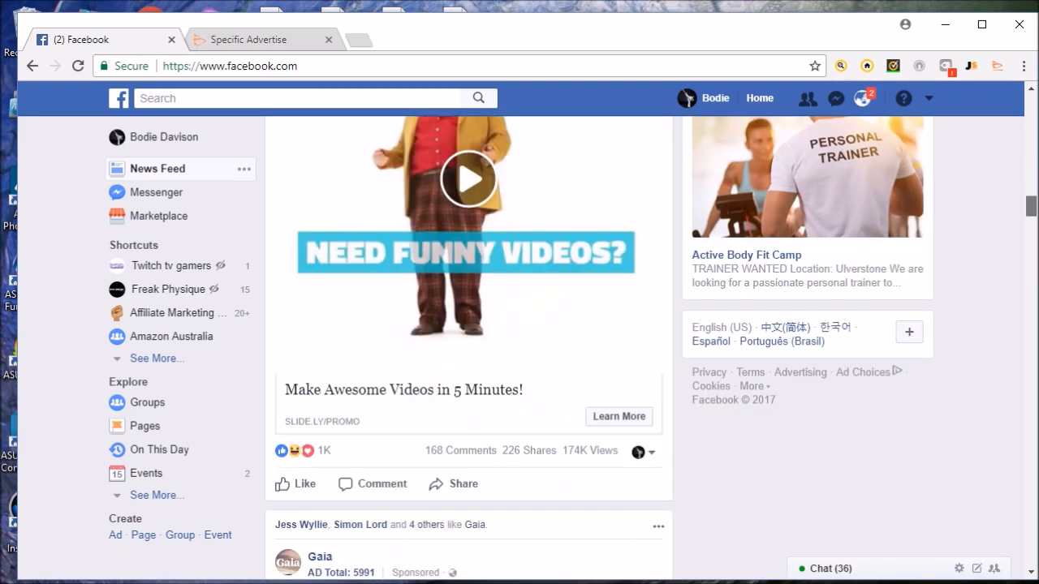
{"action": "scroll", "scroll_direction": "down", "scroll_amount": 3}
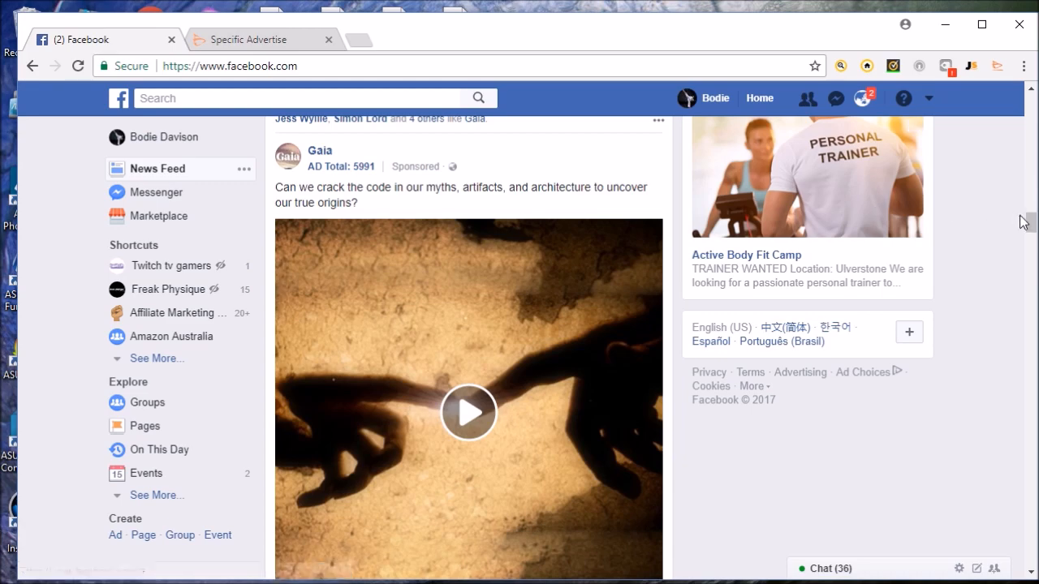
{"action": "scroll", "scroll_direction": "down", "scroll_amount": 3}
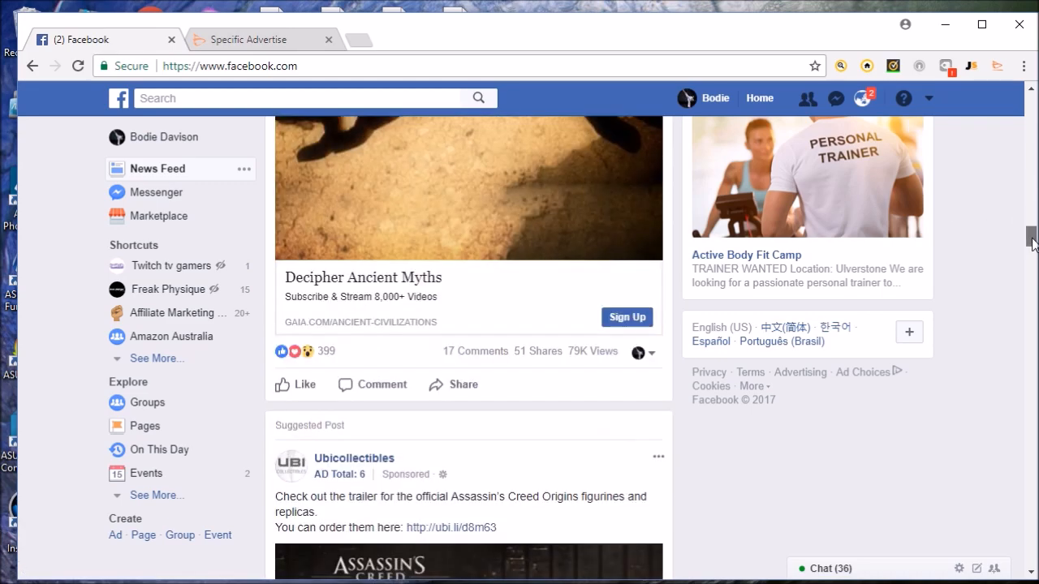
{"action": "scroll", "scroll_direction": "down", "scroll_amount": 3}
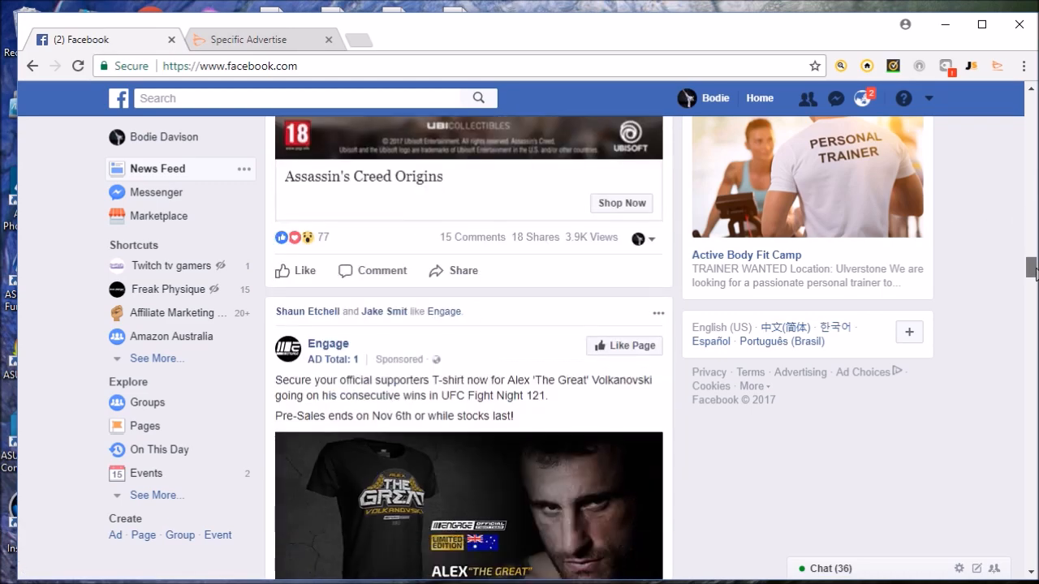
{"action": "scroll", "scroll_direction": "down", "scroll_amount": 3}
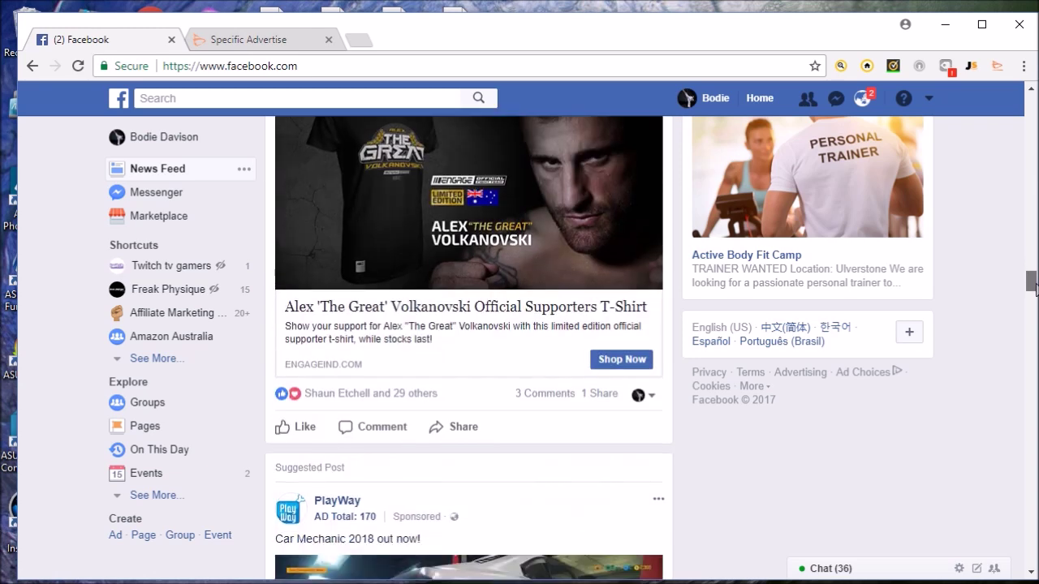
{"action": "scroll", "scroll_direction": "down", "scroll_amount": 3}
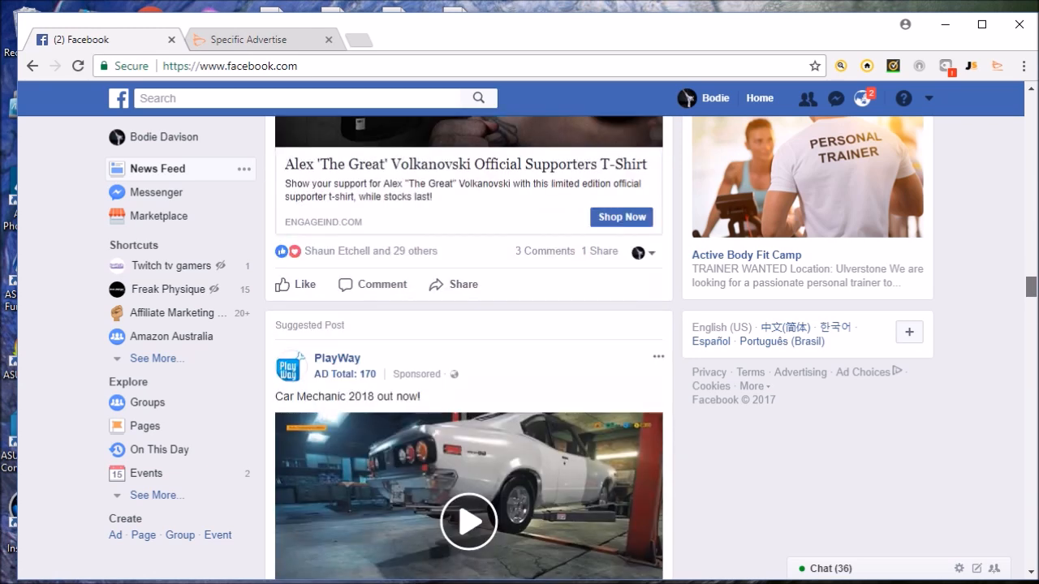
{"action": "scroll", "scroll_direction": "down", "scroll_amount": 3}
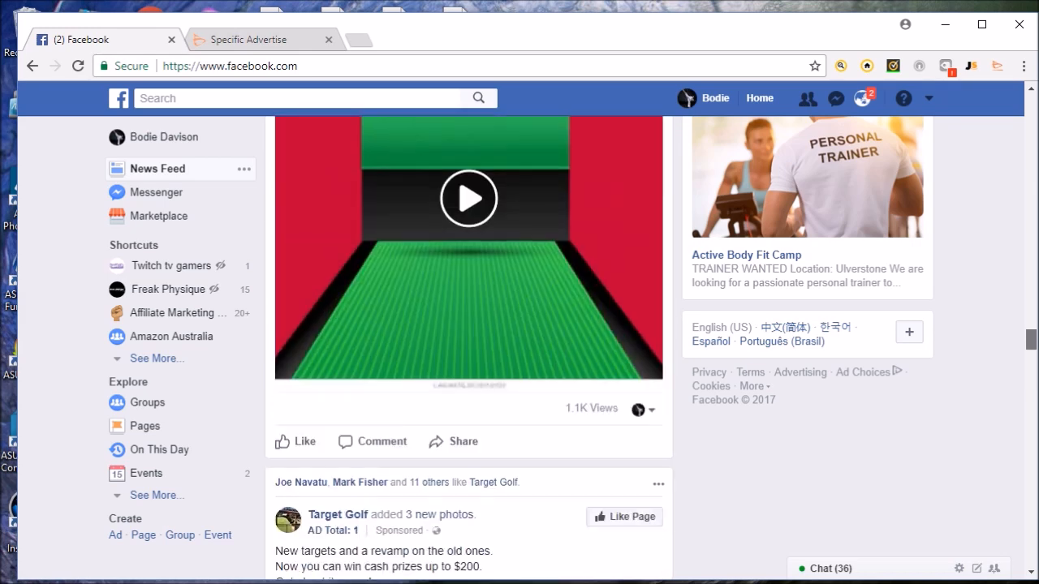
{"action": "scroll", "scroll_direction": "down", "scroll_amount": 3}
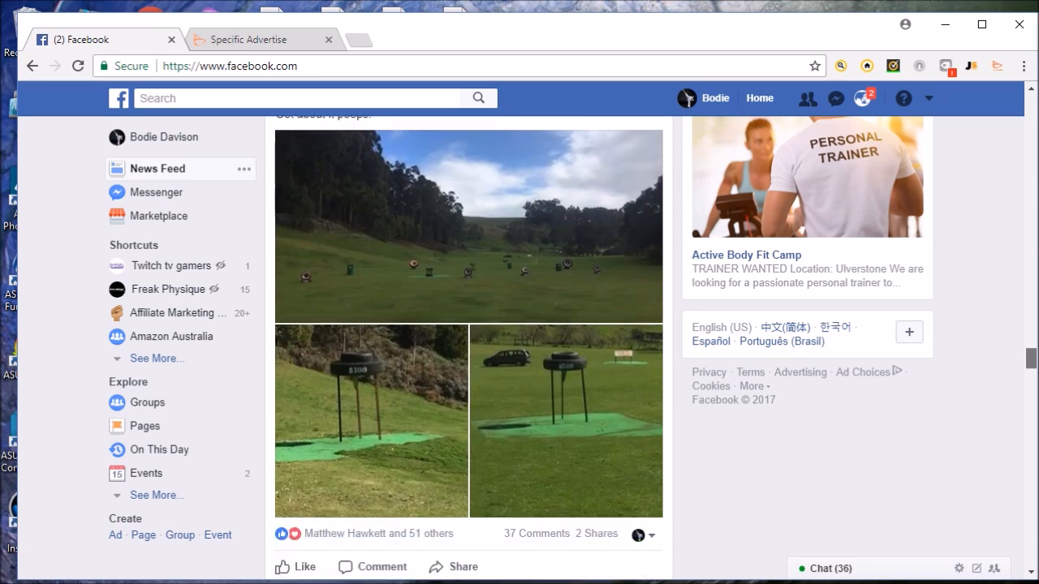
{"action": "scroll", "scroll_direction": "down", "scroll_amount": 3}
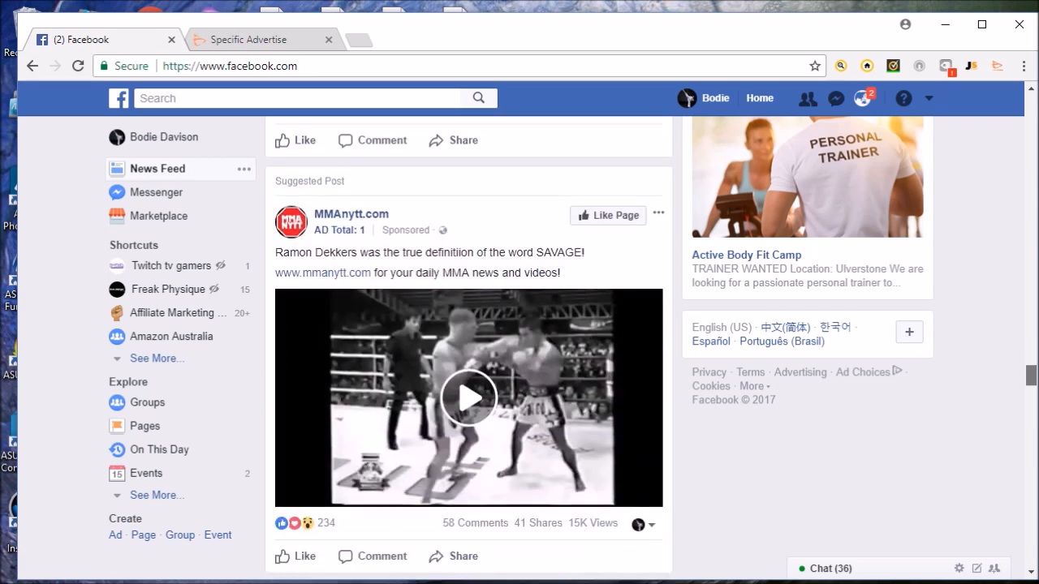
{"action": "scroll", "scroll_direction": "down", "scroll_amount": 3}
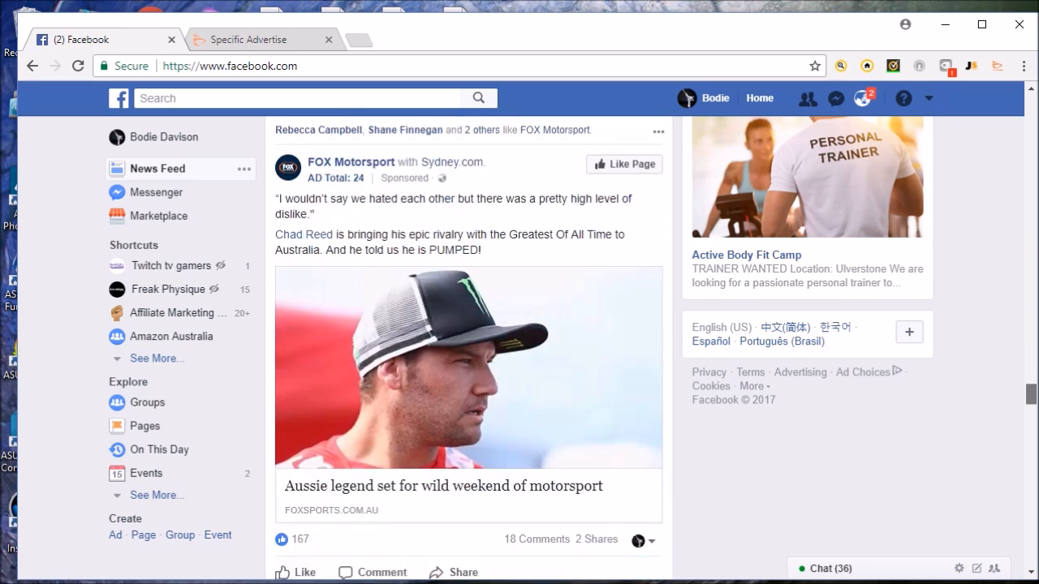
{"action": "scroll", "scroll_direction": "down", "scroll_amount": 3}
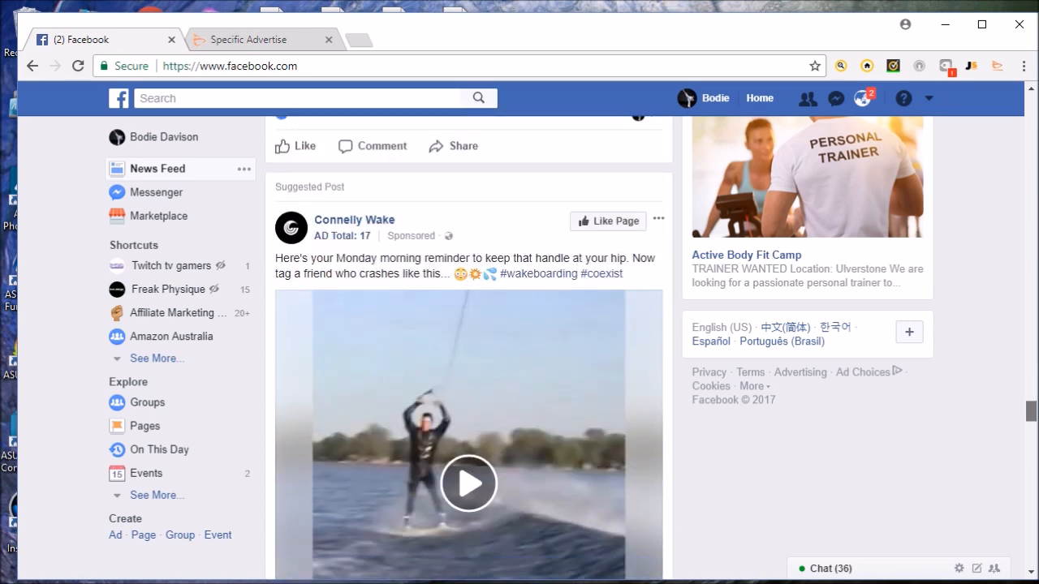
{"action": "scroll", "scroll_direction": "down", "scroll_amount": 3}
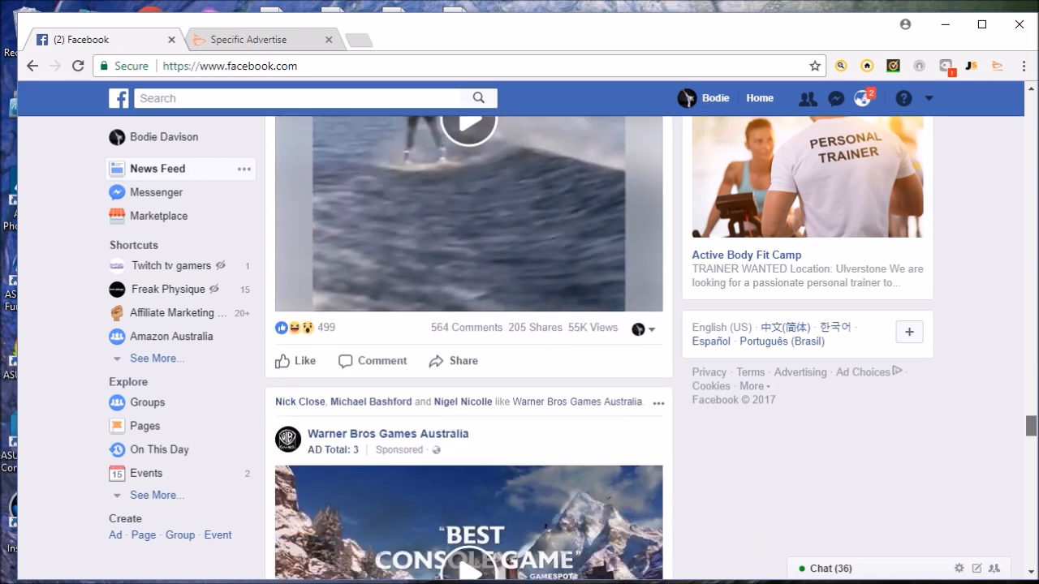
{"action": "scroll", "scroll_direction": "down", "scroll_amount": 3}
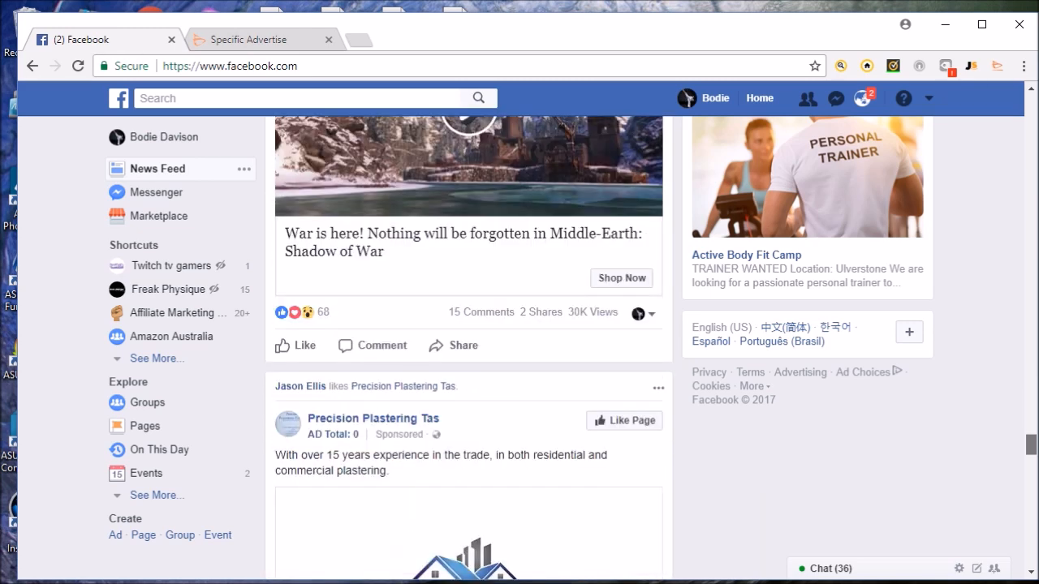
{"action": "scroll", "scroll_direction": "down", "scroll_amount": 3}
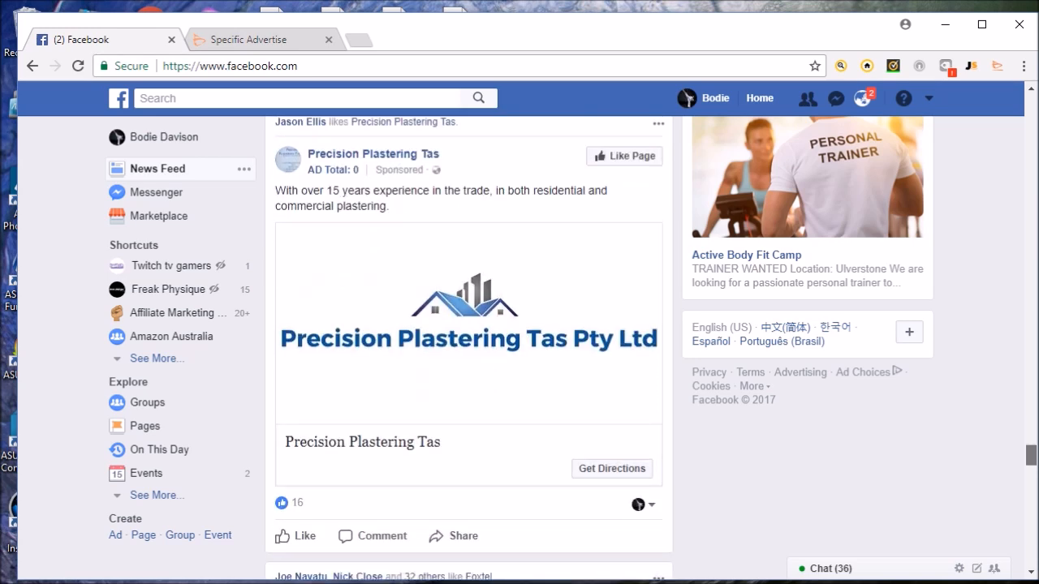
{"action": "scroll", "scroll_direction": "down", "scroll_amount": 3}
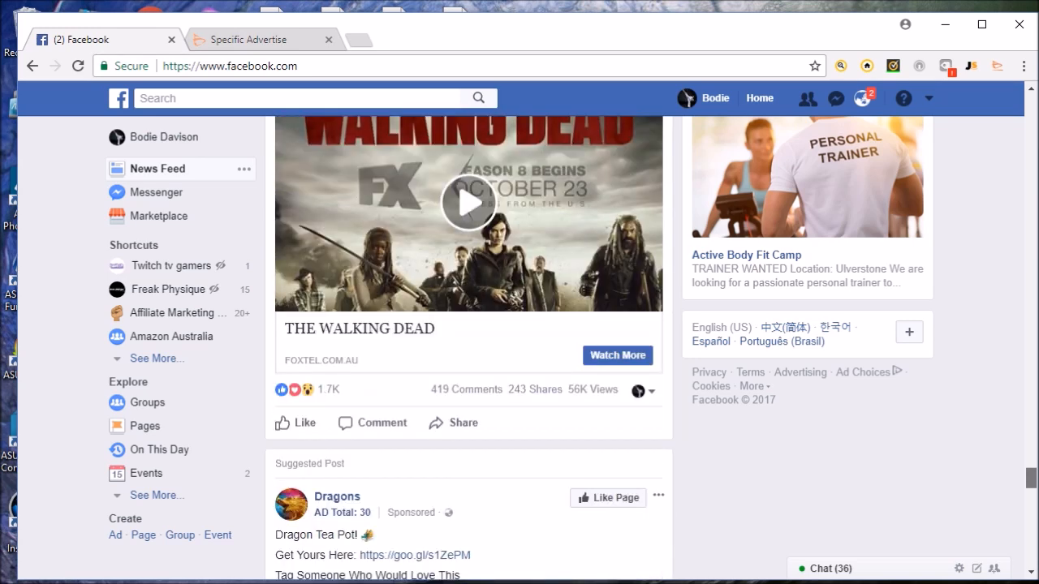
{"action": "scroll", "scroll_direction": "down", "scroll_amount": 3}
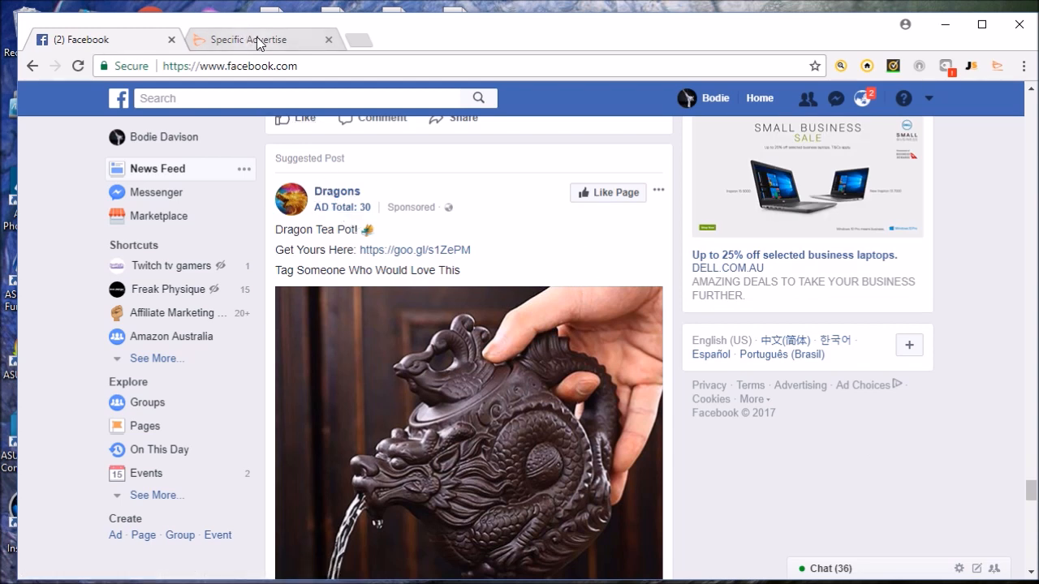
{"action": "mouse_move", "coordinate": [260, 39]}
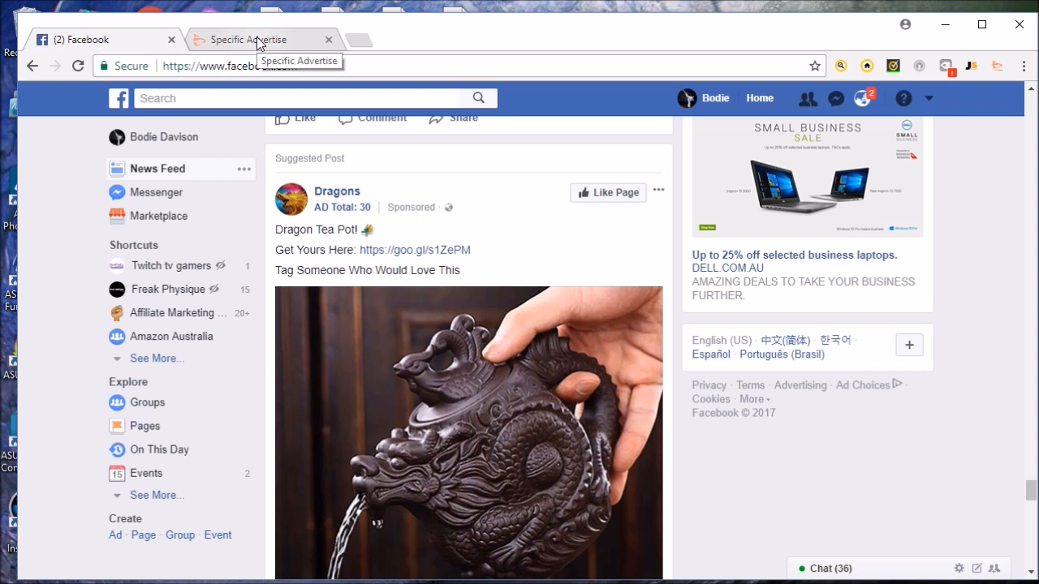
{"action": "mouse_move", "coordinate": [342, 210]}
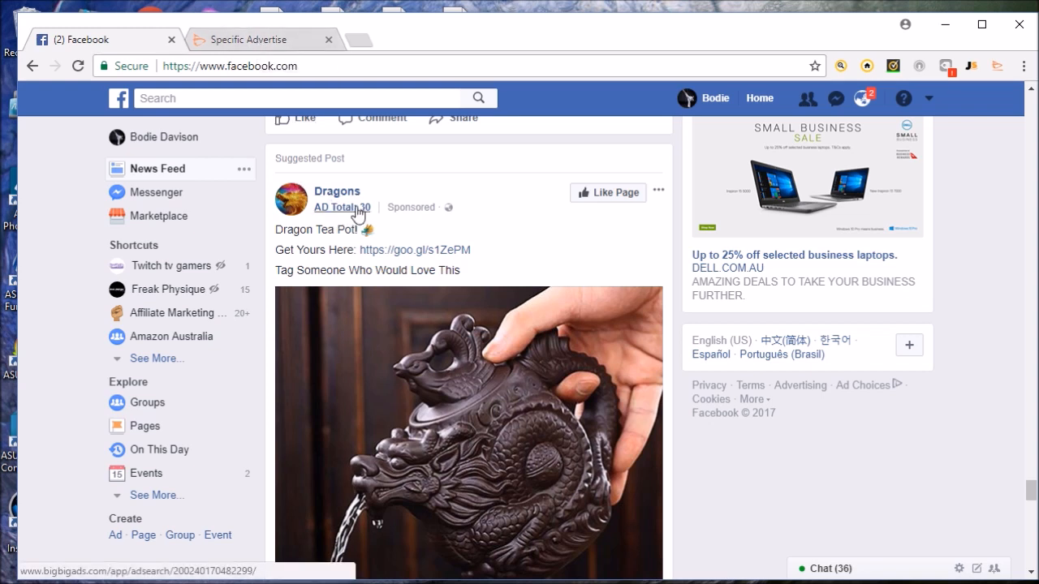
Step: Open the Dragons 'AD Total: 30' results in Bigbigads and scroll through the ads
{"action": "left_click", "coordinate": [250, 39]}
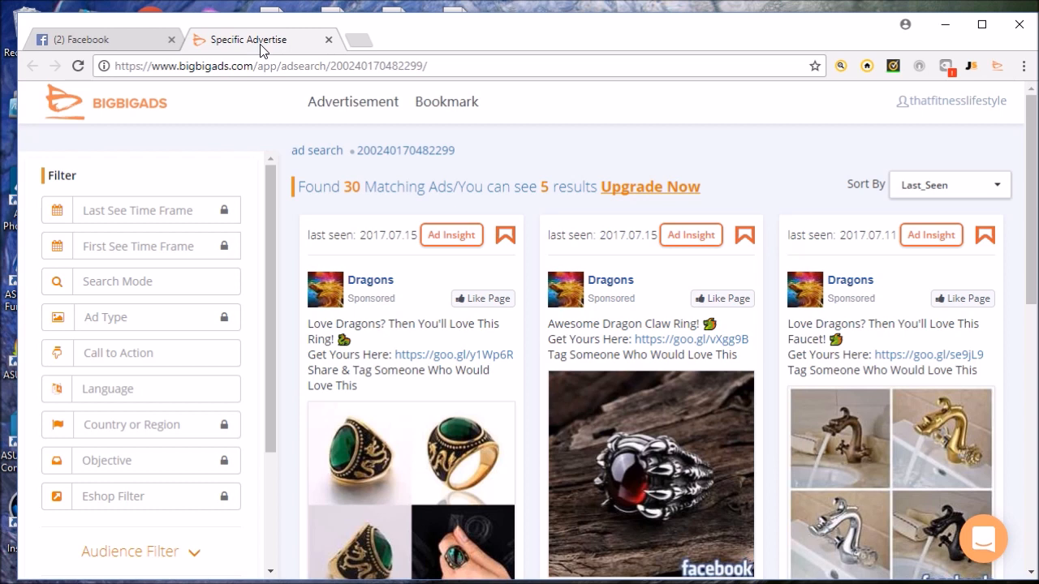
{"action": "mouse_move", "coordinate": [469, 166]}
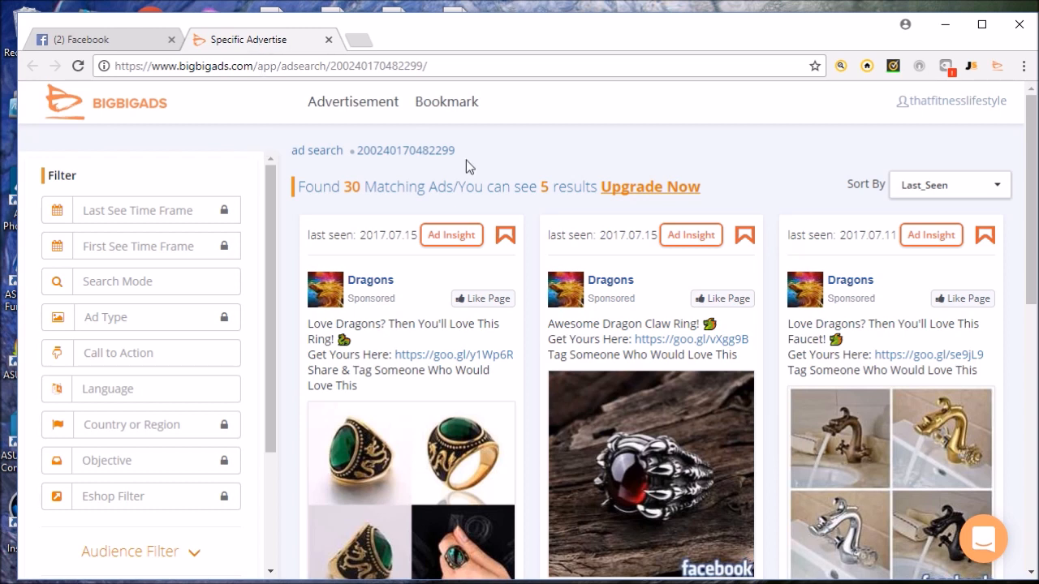
{"action": "mouse_move", "coordinate": [290, 245]}
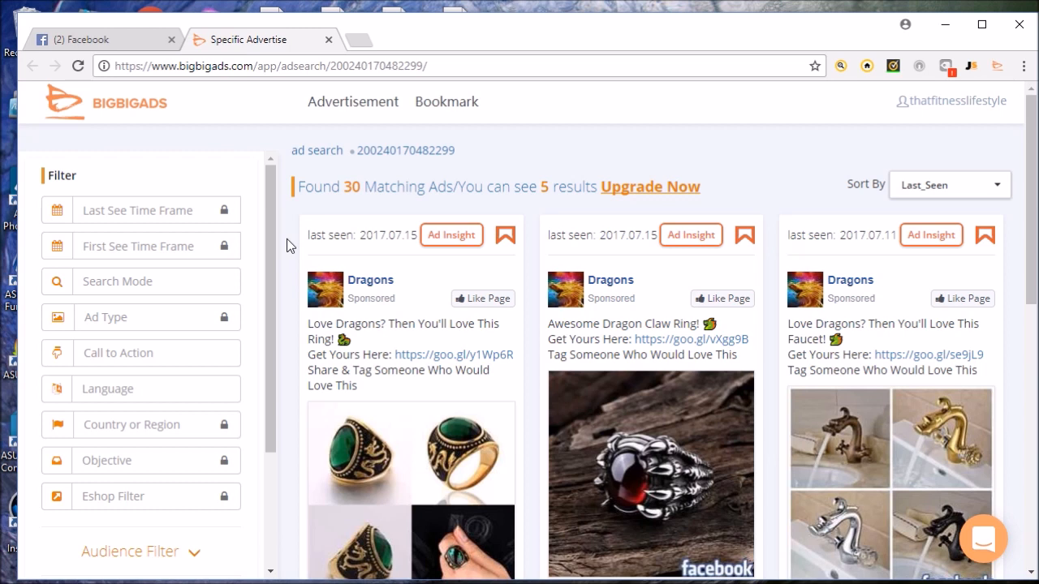
{"action": "scroll", "scroll_direction": "down", "scroll_amount": 3}
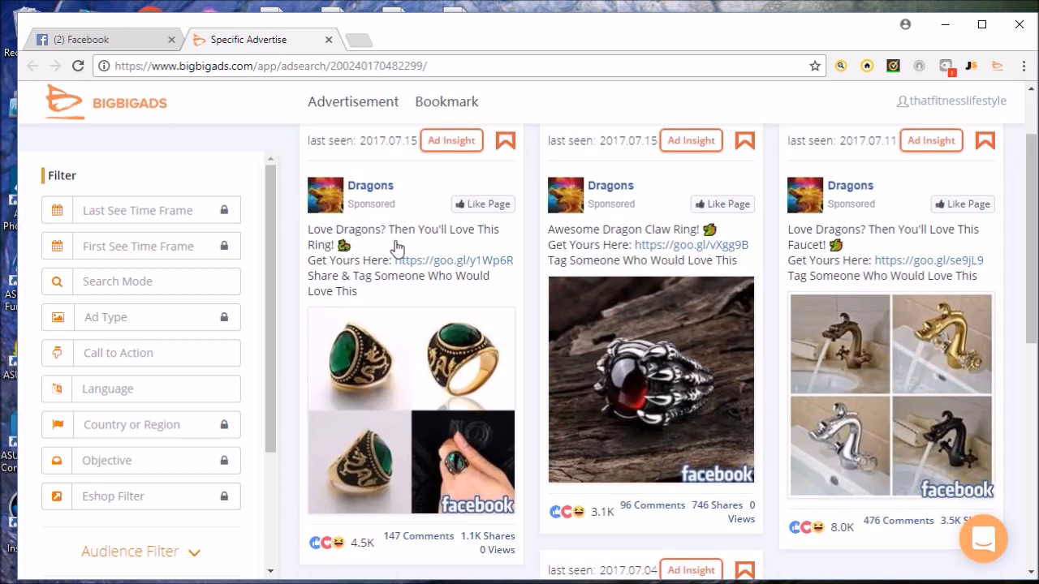
{"action": "mouse_move", "coordinate": [292, 329]}
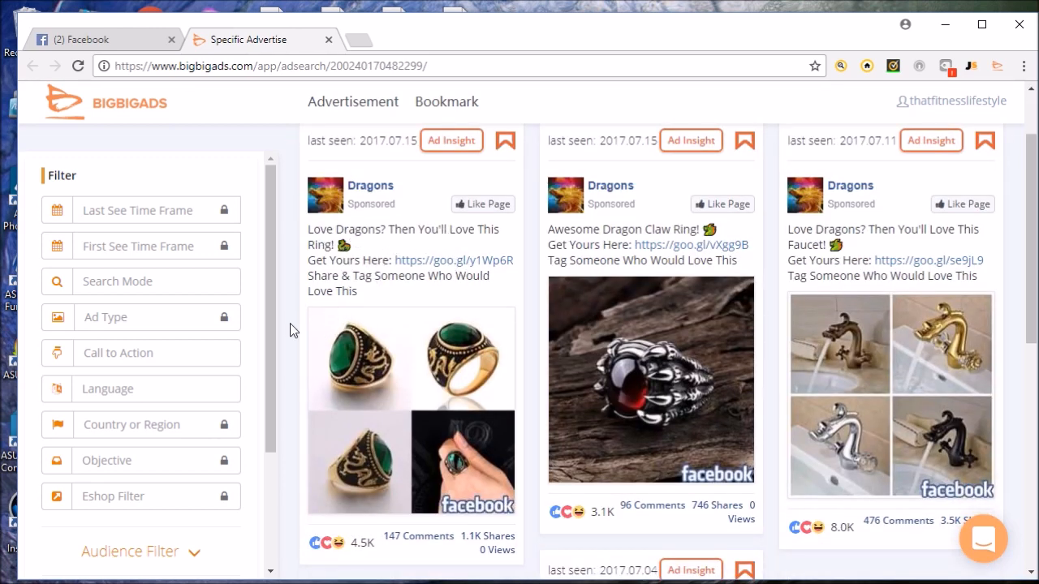
{"action": "scroll", "scroll_direction": "down", "scroll_amount": 3}
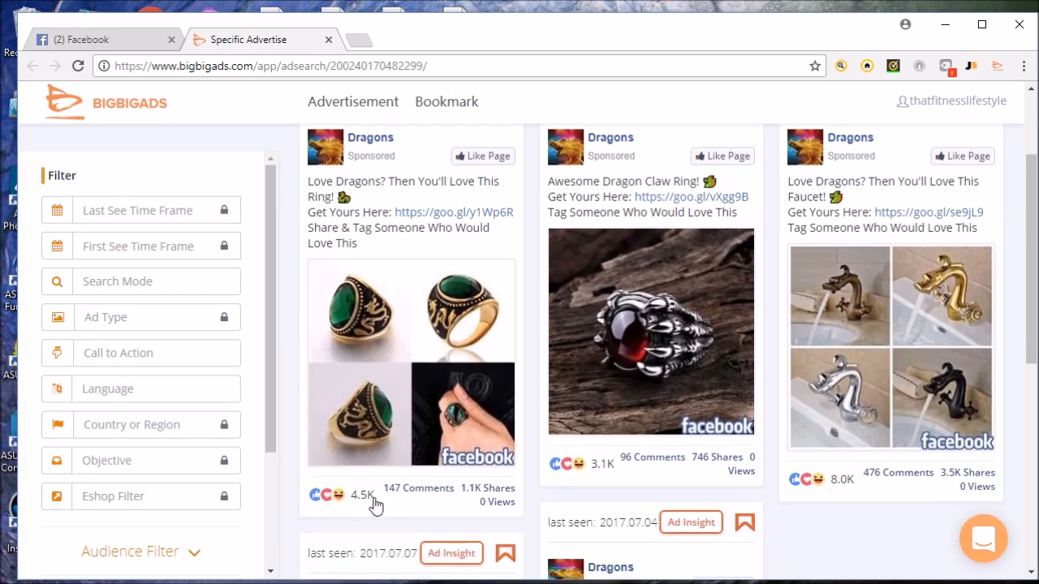
{"action": "mouse_move", "coordinate": [874, 487]}
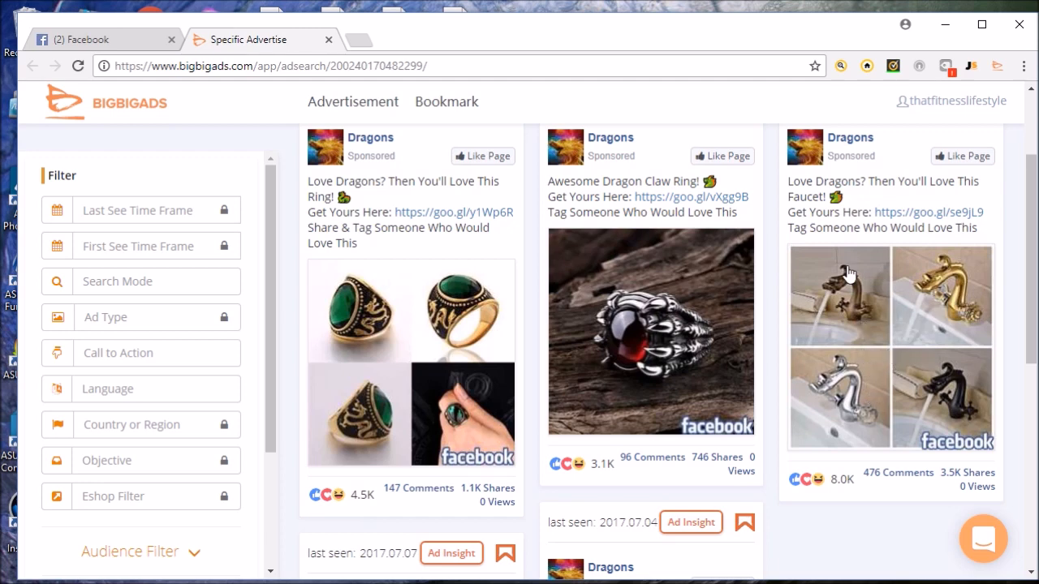
{"action": "mouse_move", "coordinate": [836, 227]}
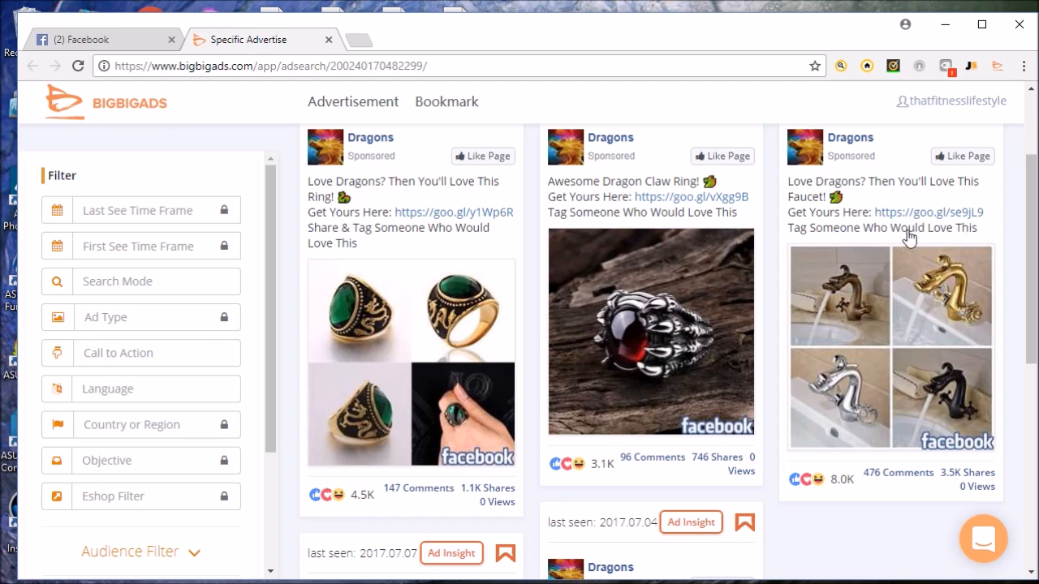
{"action": "mouse_move", "coordinate": [846, 217]}
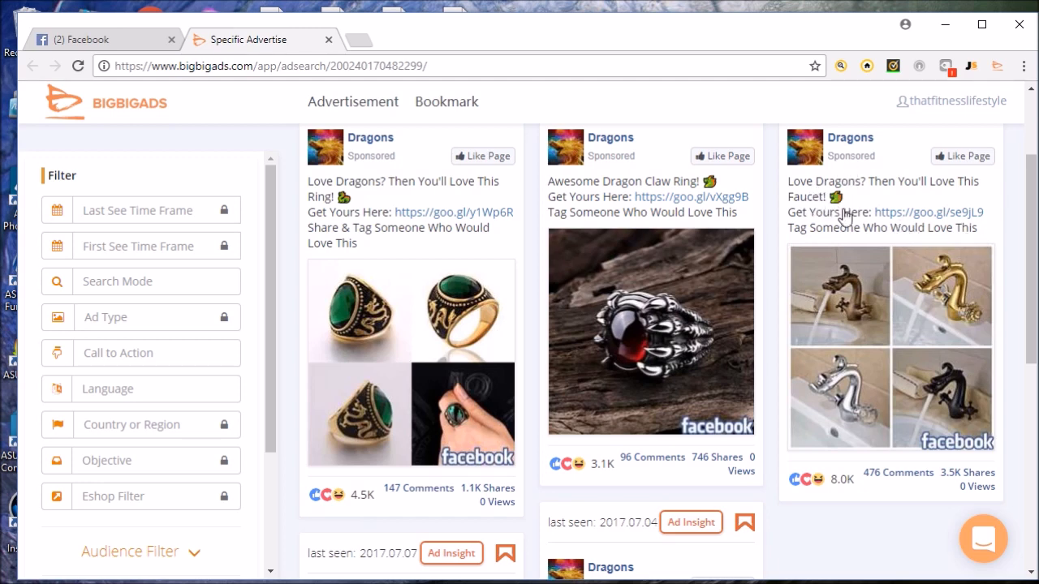
{"action": "mouse_move", "coordinate": [810, 221]}
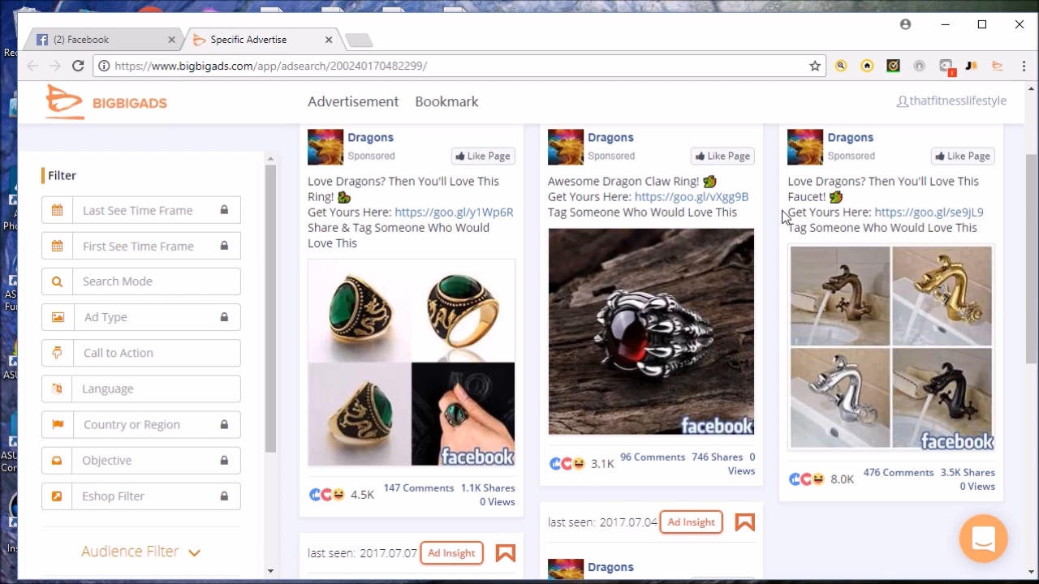
{"action": "mouse_move", "coordinate": [845, 150]}
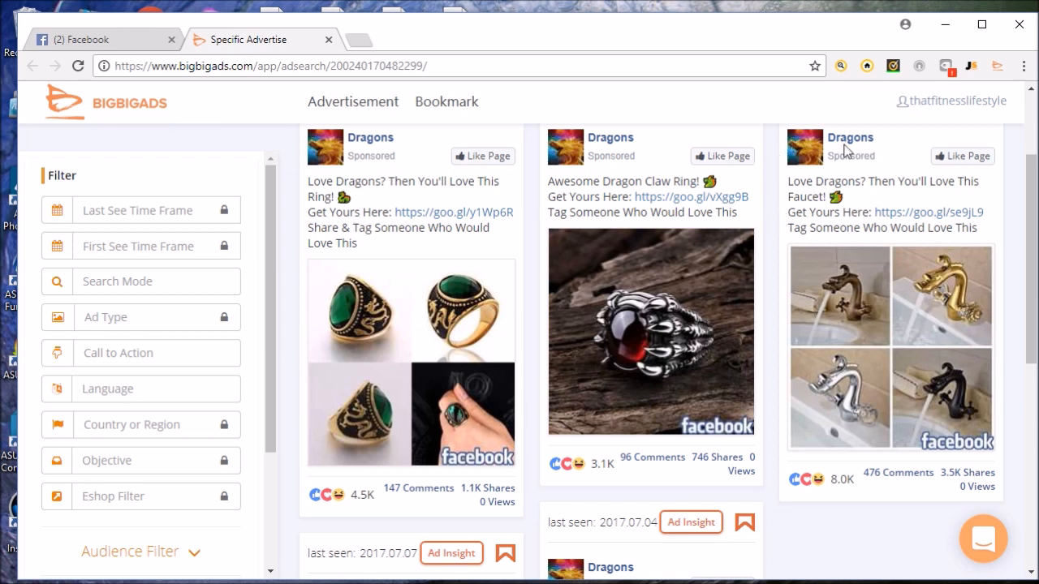
{"action": "mouse_move", "coordinate": [772, 245]}
{"action": "type", "text": "the fashion"}
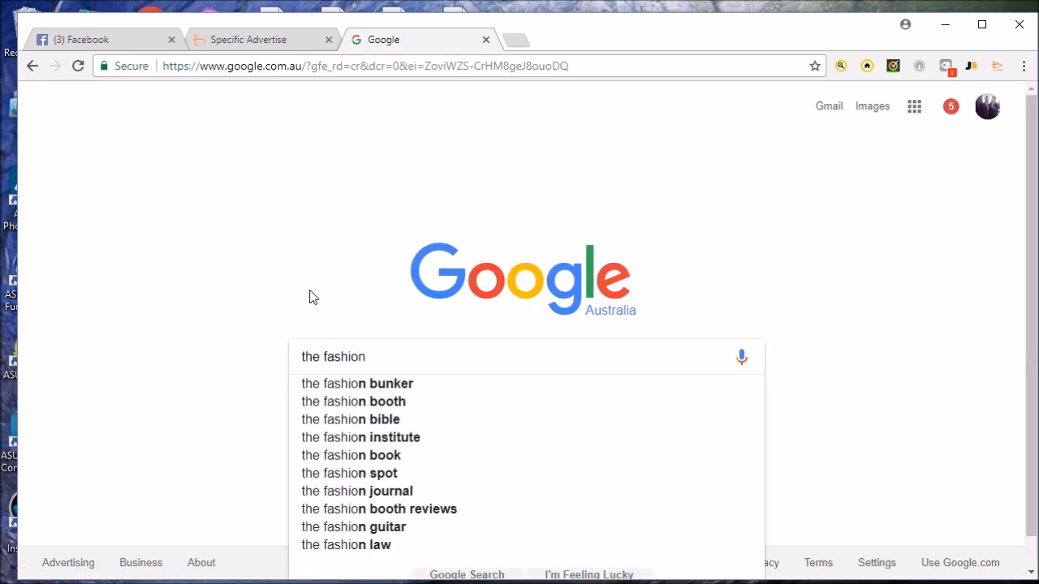
Step: Search Google for 'the fashion booth' and open the TheFashionBooth - Accessories result
{"action": "left_click", "coordinate": [353, 402]}
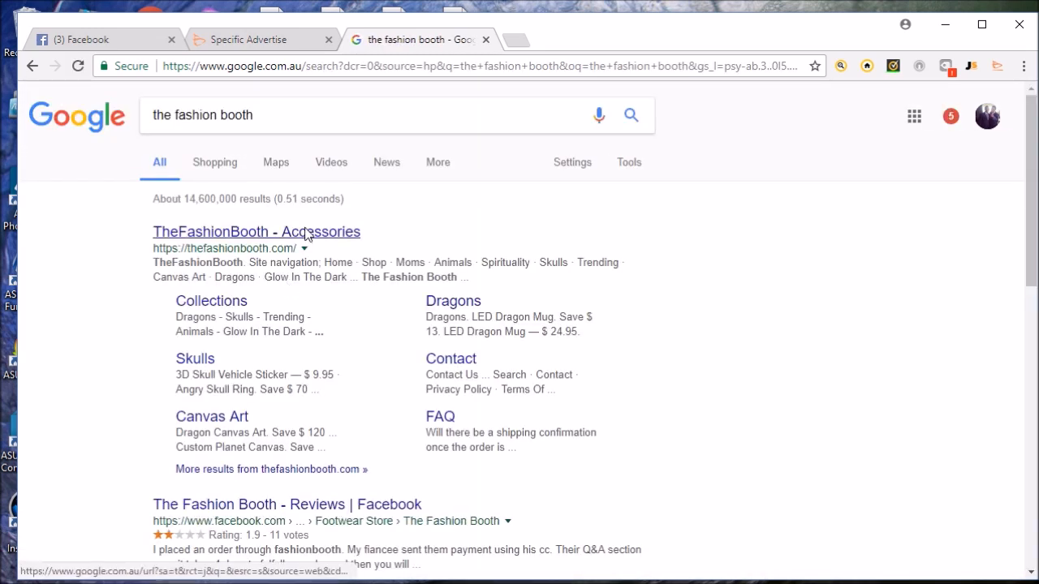
{"action": "left_click", "coordinate": [256, 231]}
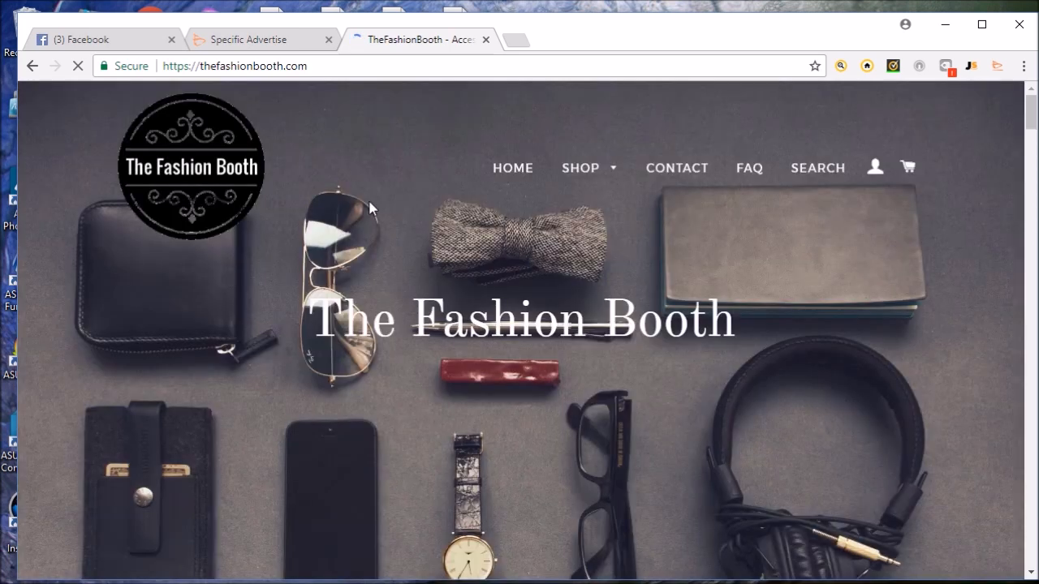
Step: Browse The Fashion Booth's SHOP categories, then close the store tab
{"action": "left_click", "coordinate": [580, 168]}
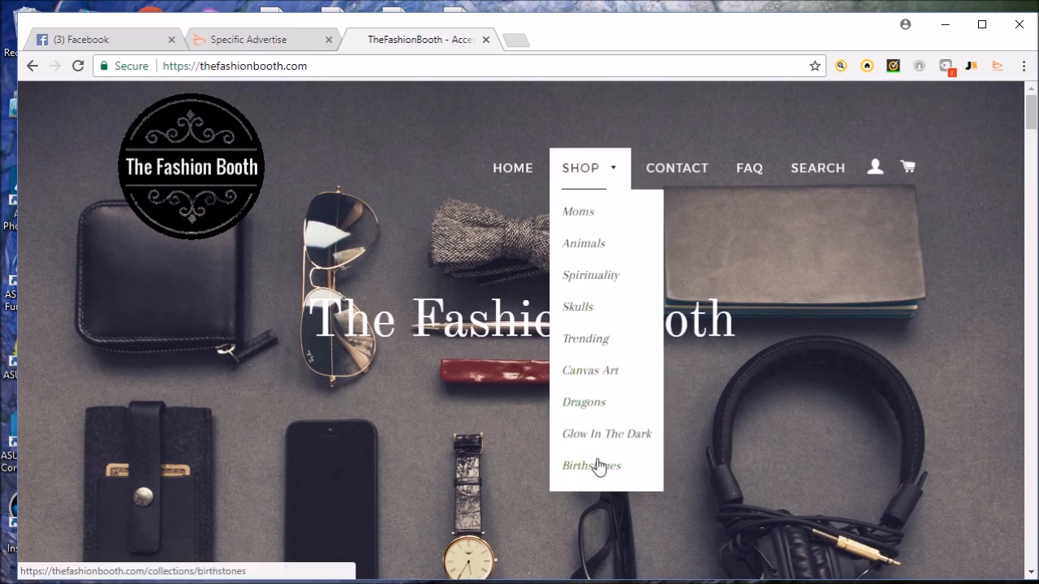
{"action": "mouse_move", "coordinate": [588, 416]}
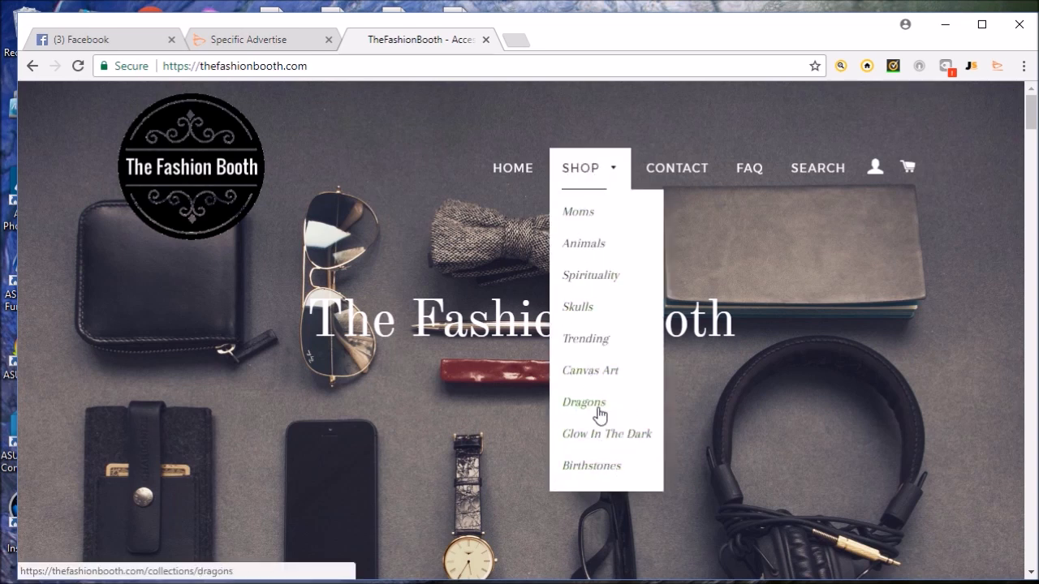
{"action": "mouse_move", "coordinate": [592, 304]}
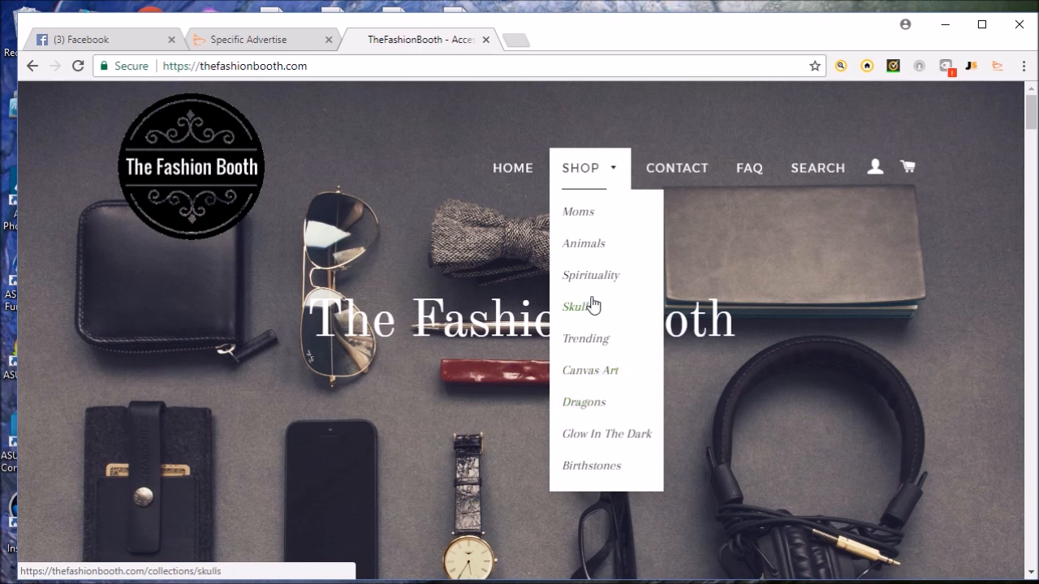
{"action": "mouse_move", "coordinate": [588, 288]}
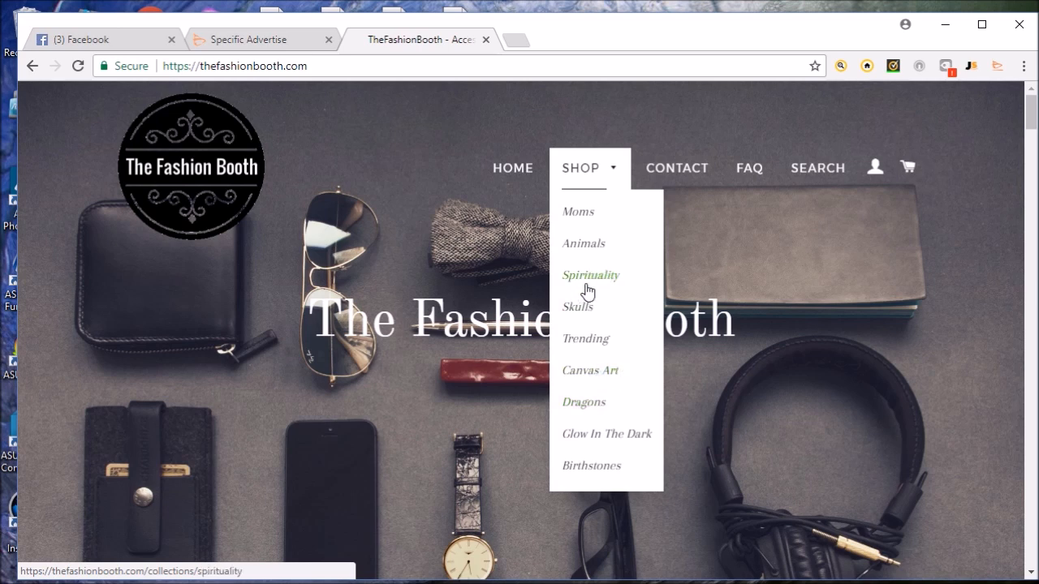
{"action": "mouse_move", "coordinate": [592, 286]}
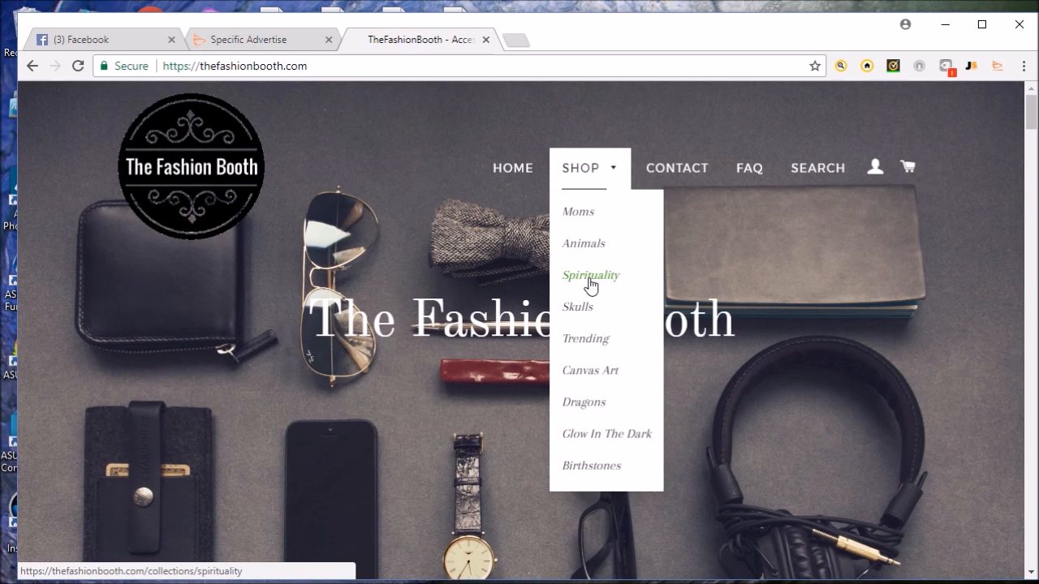
{"action": "mouse_move", "coordinate": [595, 286]}
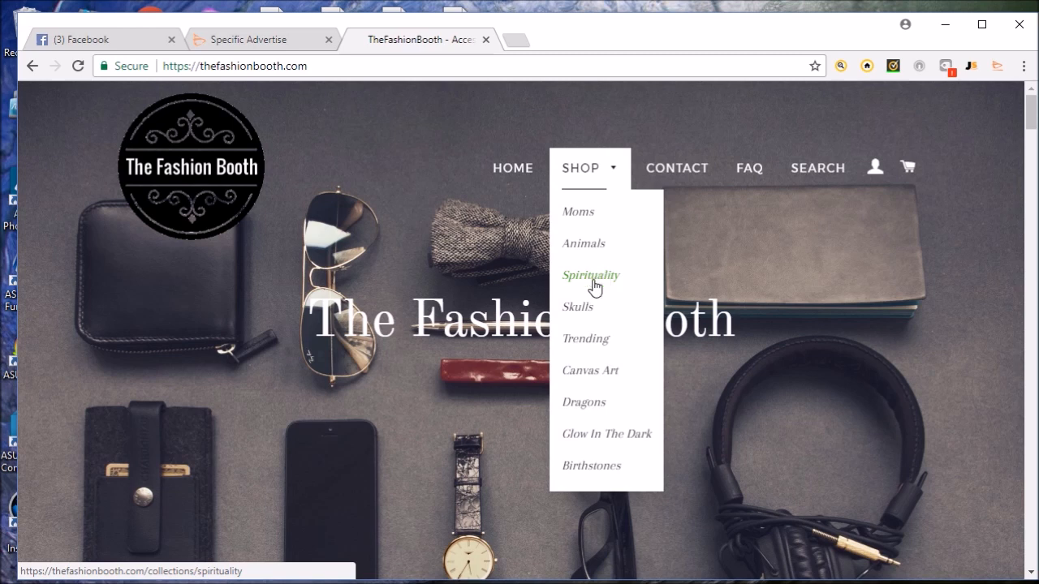
{"action": "mouse_move", "coordinate": [584, 308]}
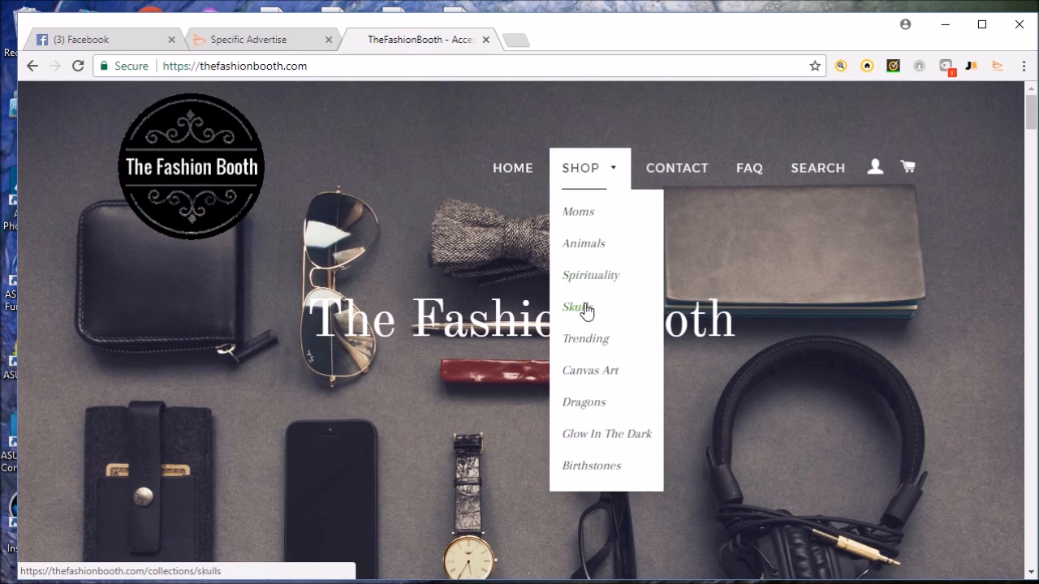
{"action": "mouse_move", "coordinate": [586, 313]}
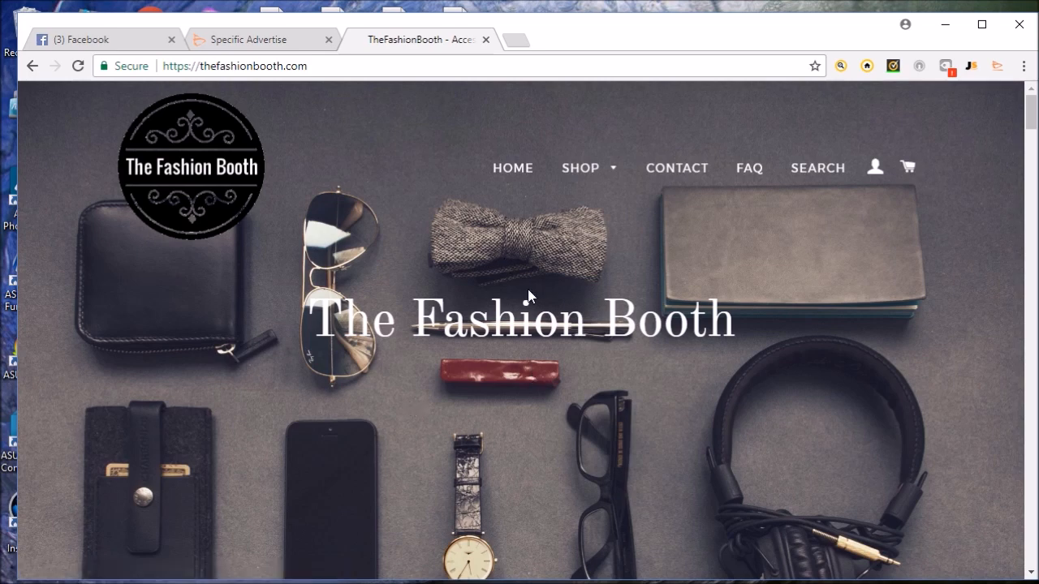
{"action": "mouse_move", "coordinate": [434, 356]}
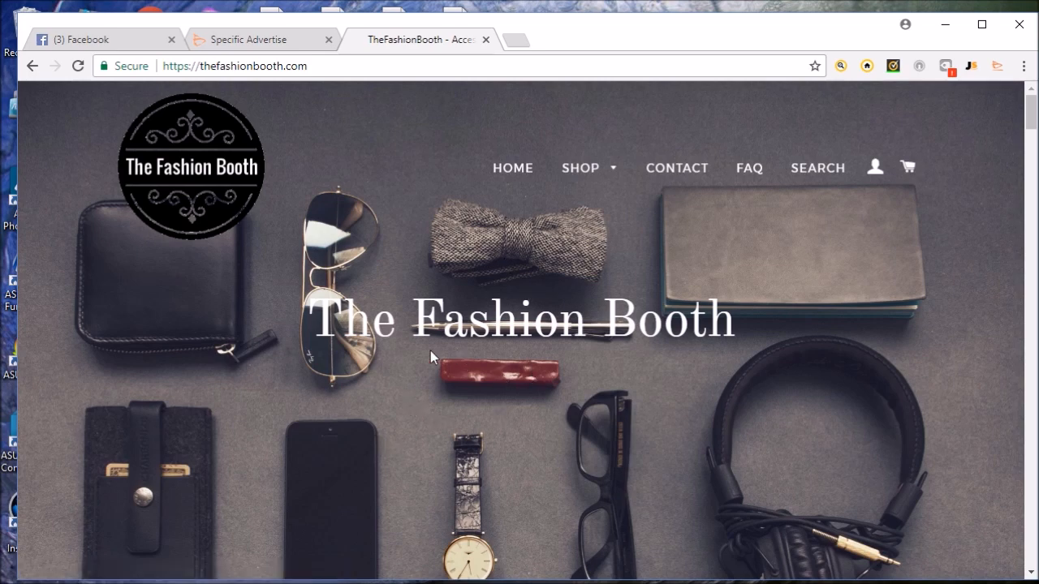
{"action": "left_click", "coordinate": [251, 39]}
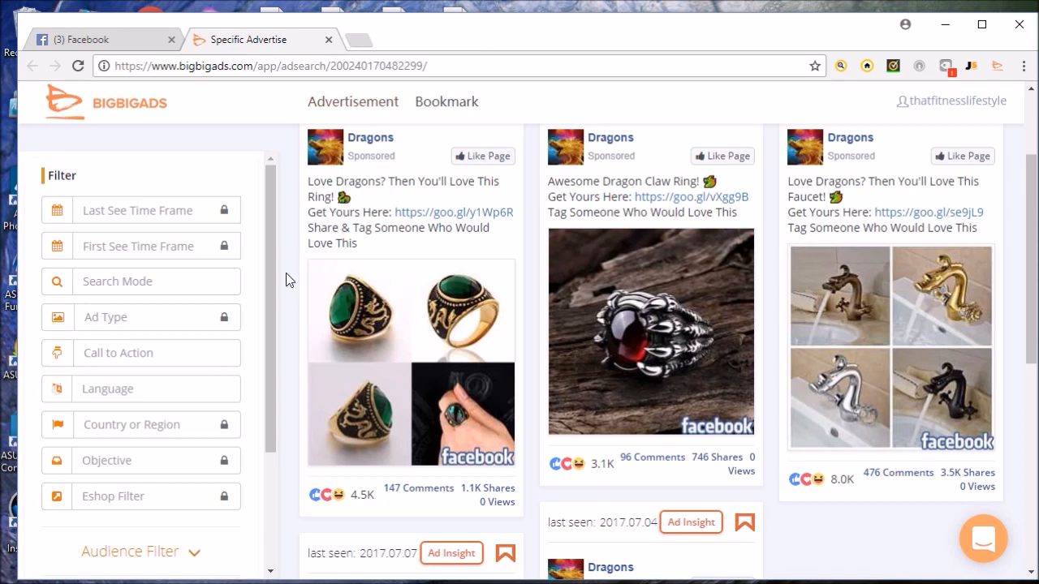
{"action": "mouse_move", "coordinate": [631, 267]}
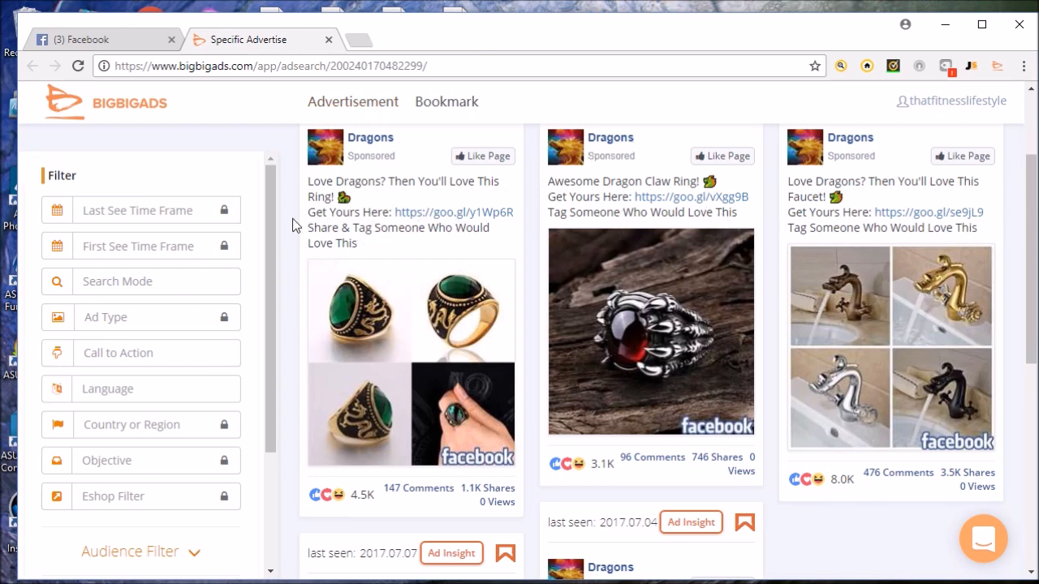
{"action": "scroll", "scroll_direction": "down", "scroll_amount": 3}
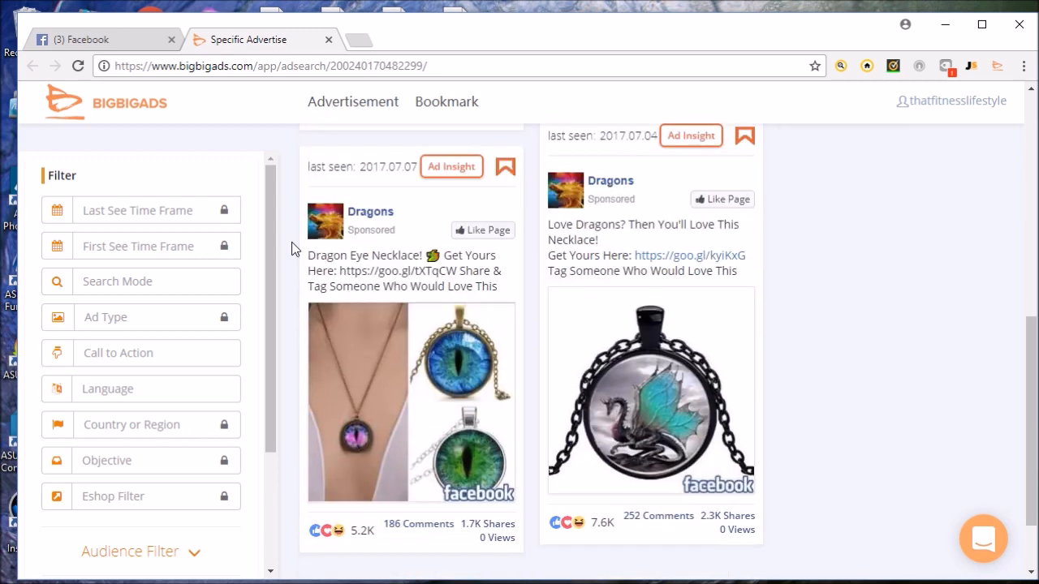
{"action": "mouse_move", "coordinate": [520, 483]}
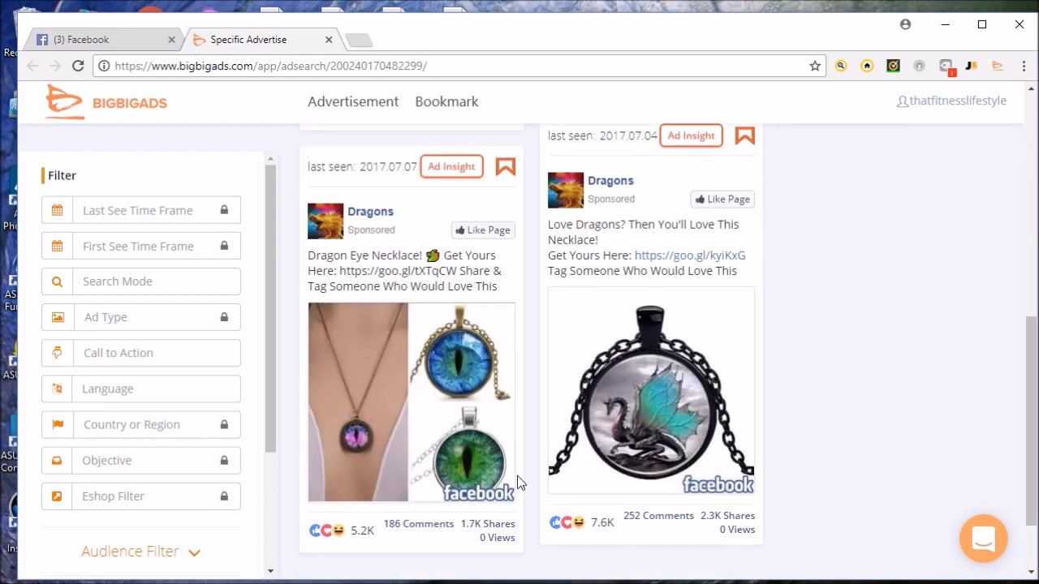
{"action": "mouse_move", "coordinate": [623, 245]}
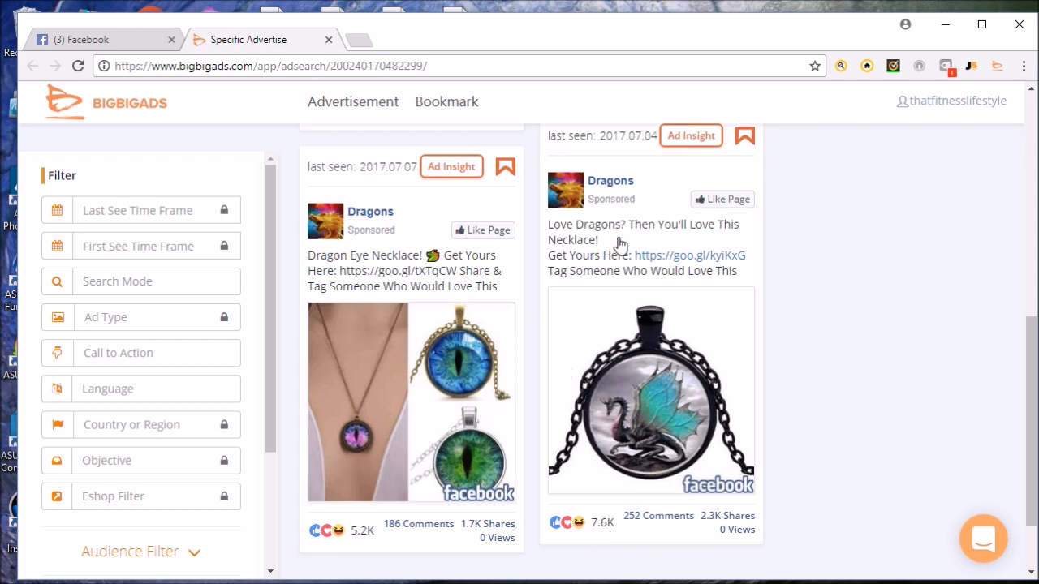
{"action": "mouse_move", "coordinate": [399, 456]}
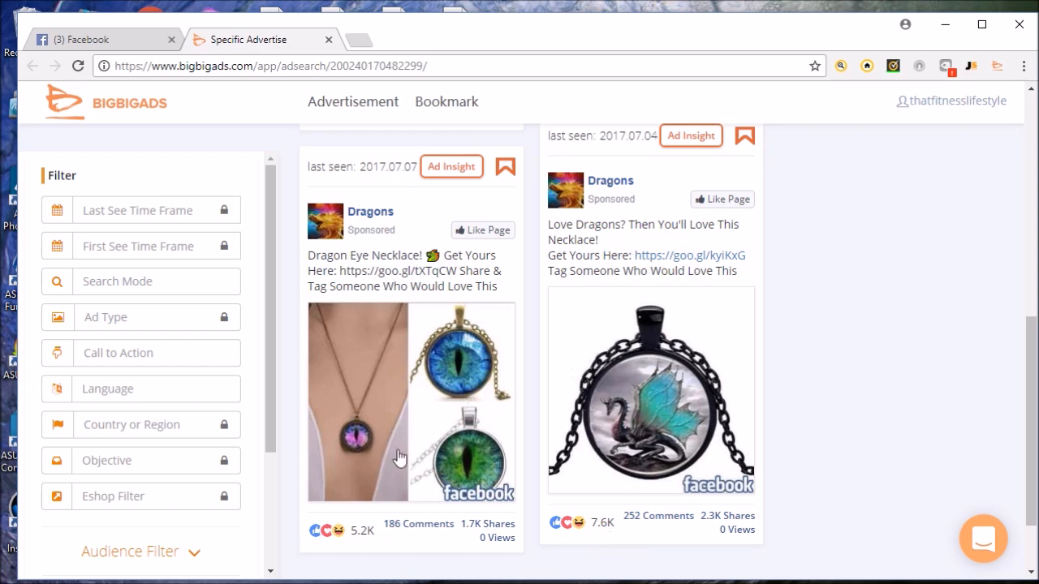
{"action": "scroll", "scroll_direction": "down", "scroll_amount": 3}
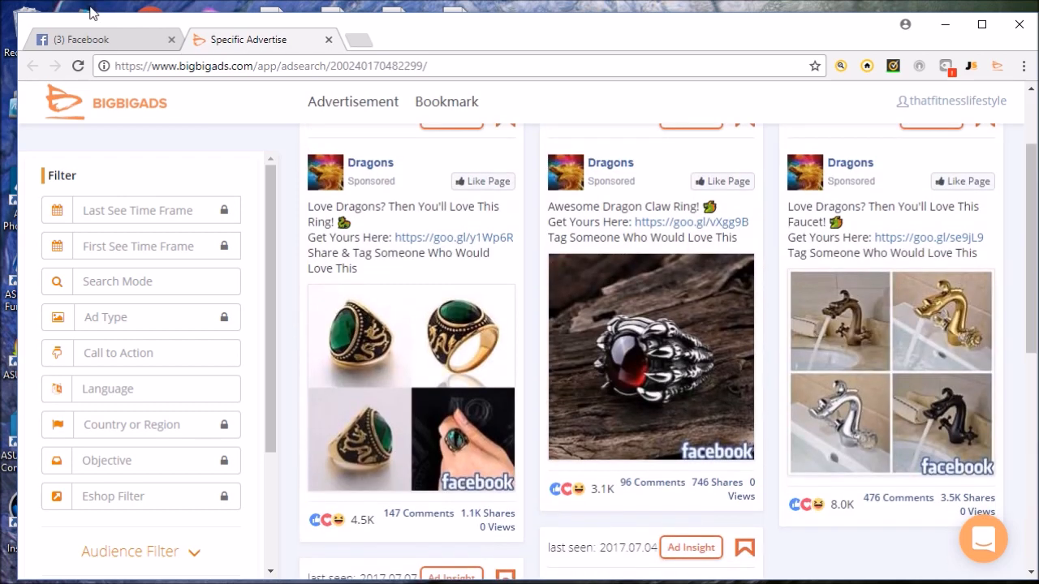
Step: Return to the Facebook tab and scroll to the Space Love Nebula Canvas ad
{"action": "left_click", "coordinate": [81, 40]}
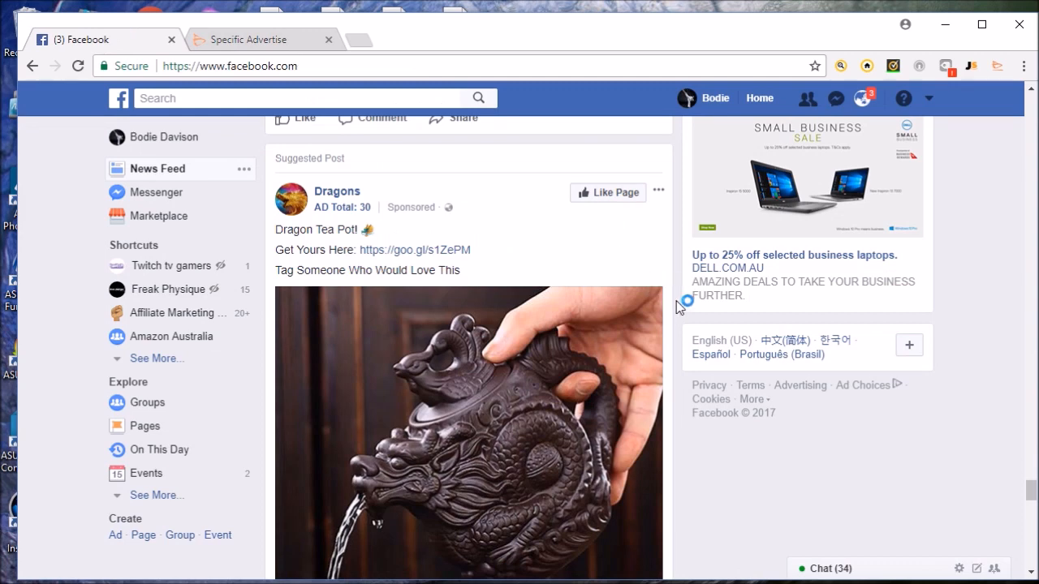
{"action": "scroll", "scroll_direction": "down", "scroll_amount": 3}
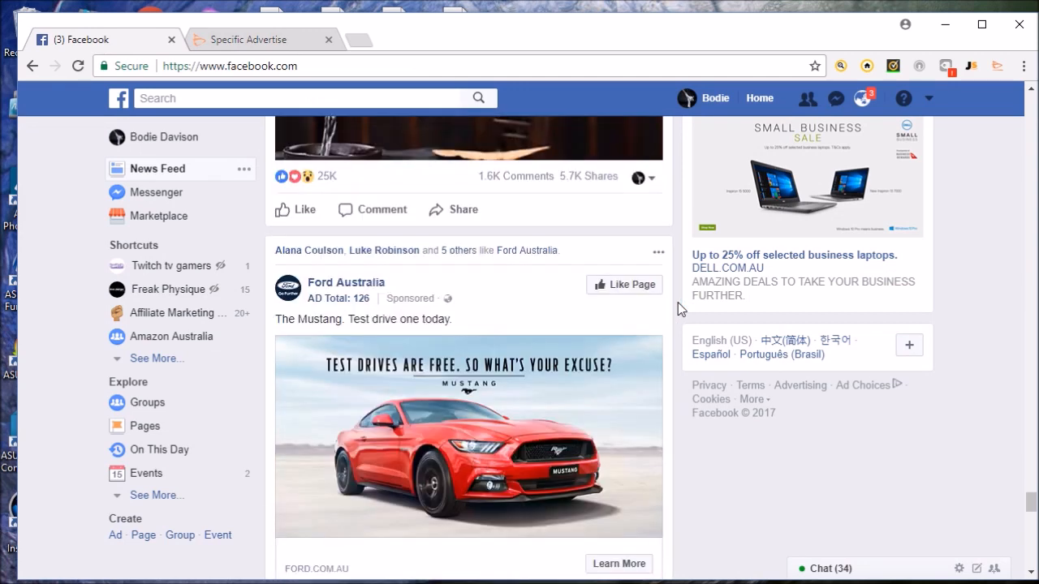
{"action": "scroll", "scroll_direction": "down", "scroll_amount": 3}
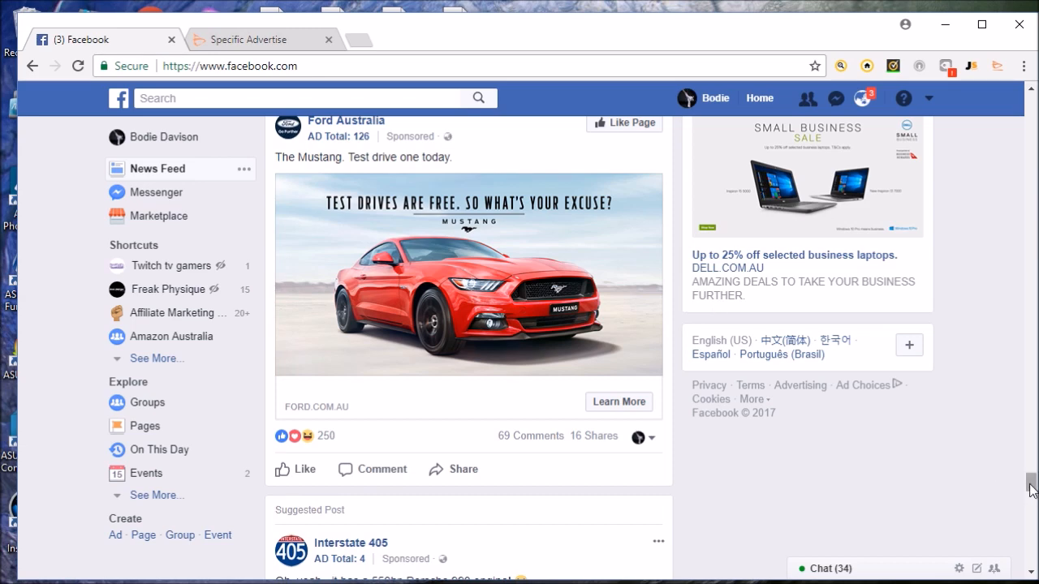
{"action": "scroll", "scroll_direction": "down", "scroll_amount": 3}
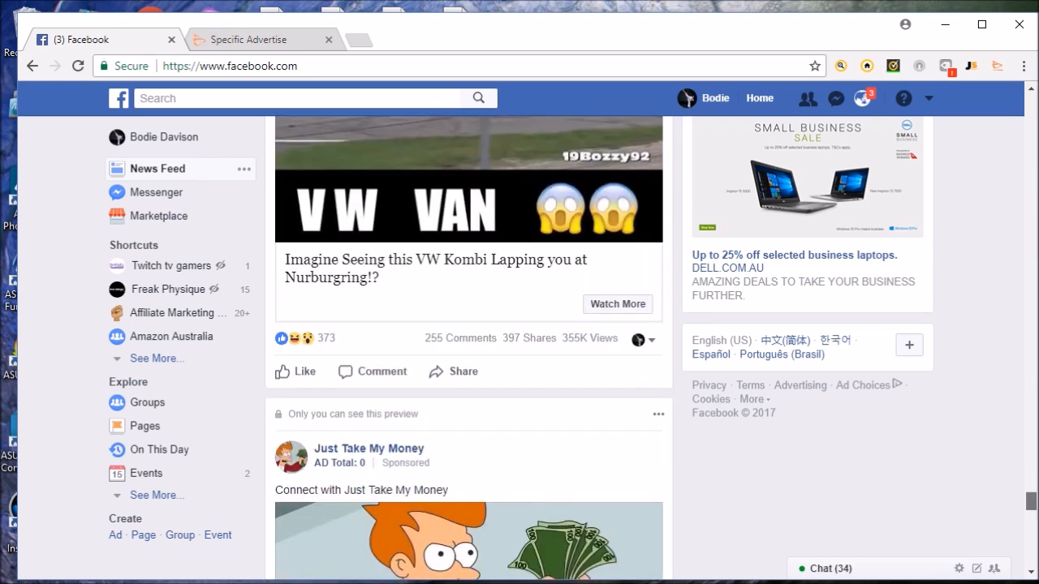
{"action": "scroll", "scroll_direction": "down", "scroll_amount": 3}
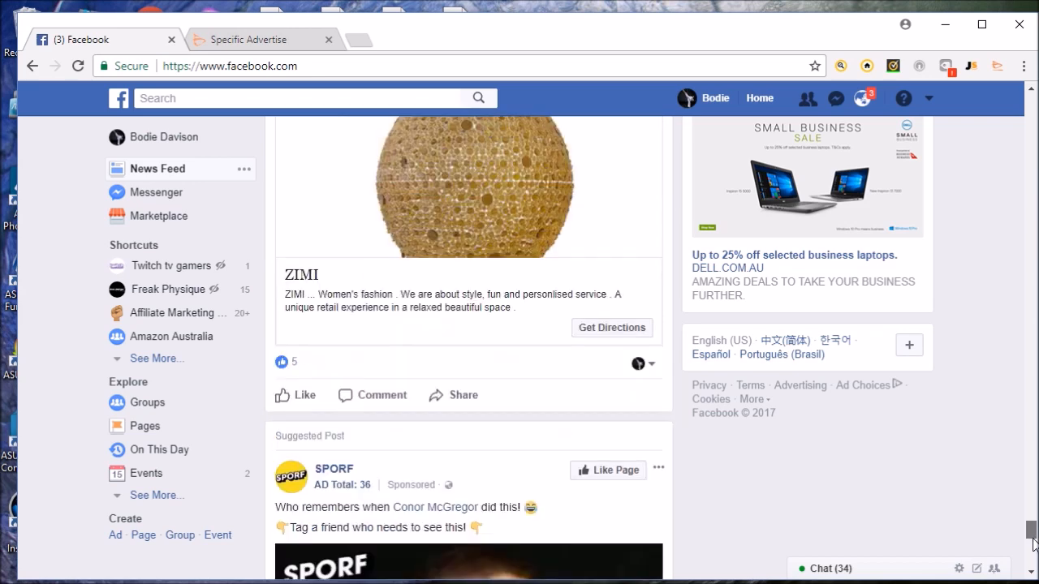
{"action": "scroll", "scroll_direction": "down", "scroll_amount": 3}
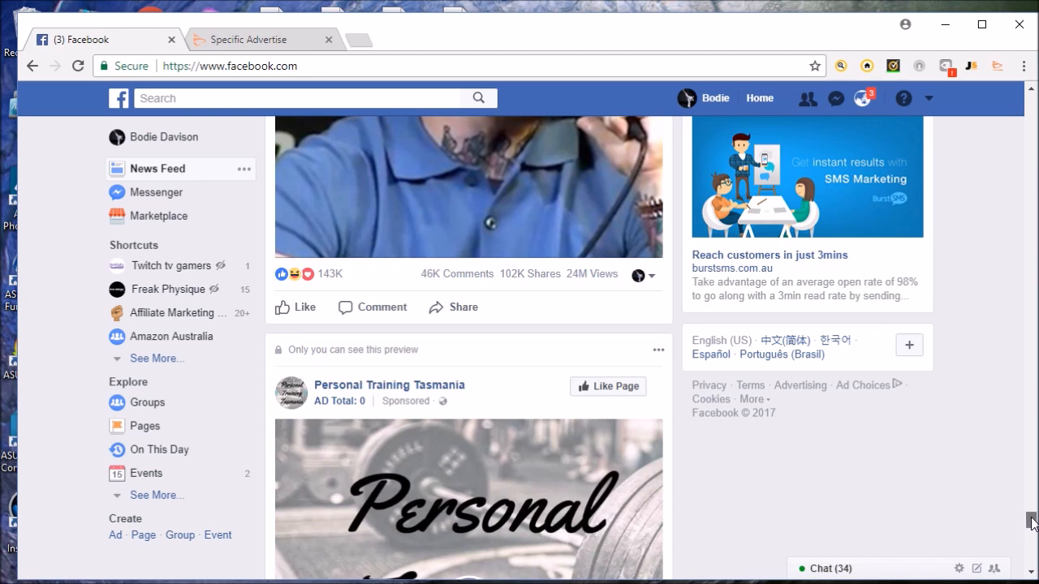
{"action": "scroll", "scroll_direction": "down", "scroll_amount": 3}
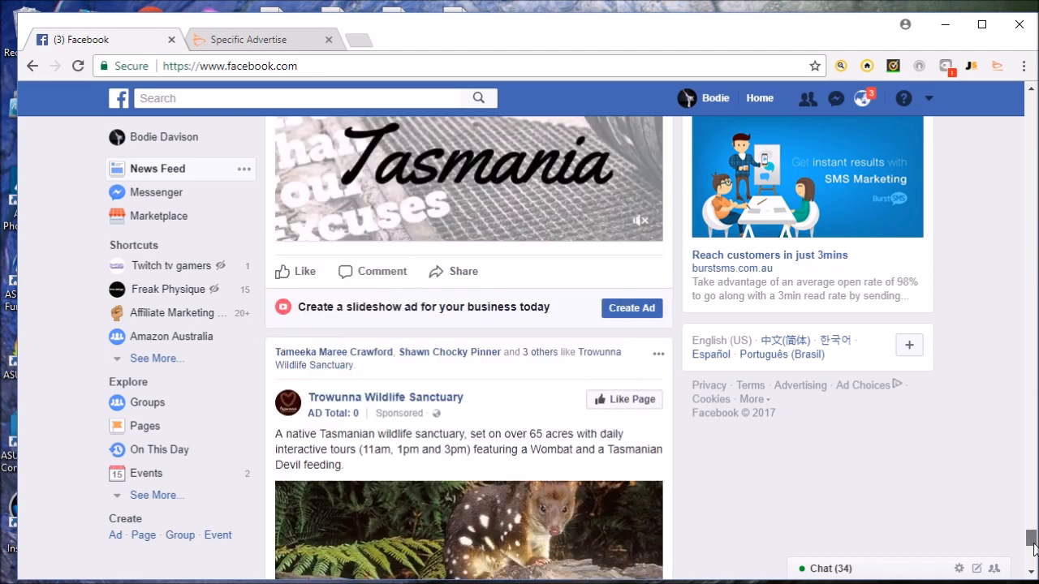
{"action": "scroll", "scroll_direction": "down", "scroll_amount": 3}
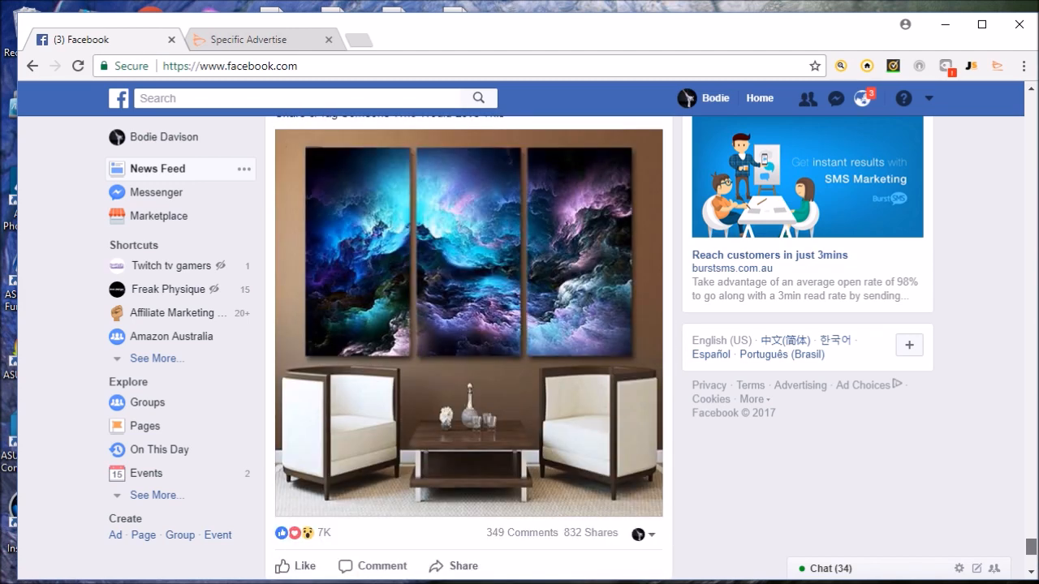
{"action": "scroll", "scroll_direction": "up", "scroll_amount": 3}
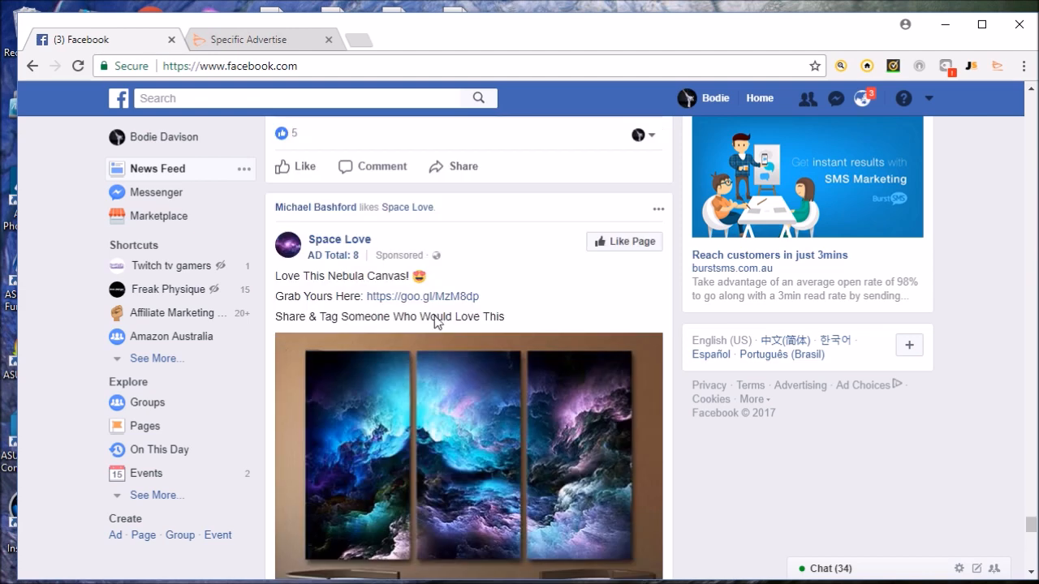
{"action": "mouse_move", "coordinate": [333, 276]}
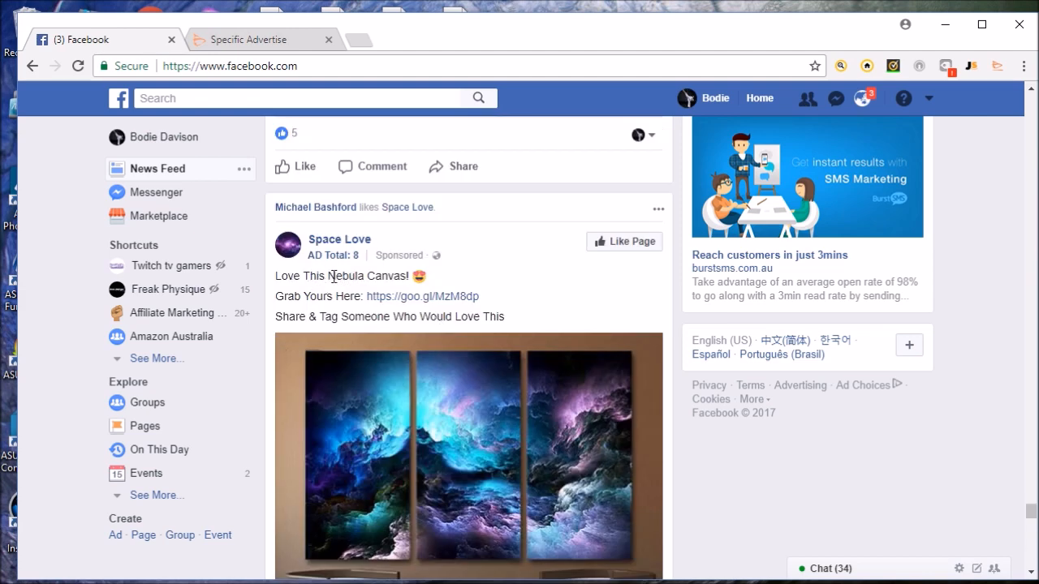
{"action": "mouse_move", "coordinate": [424, 305]}
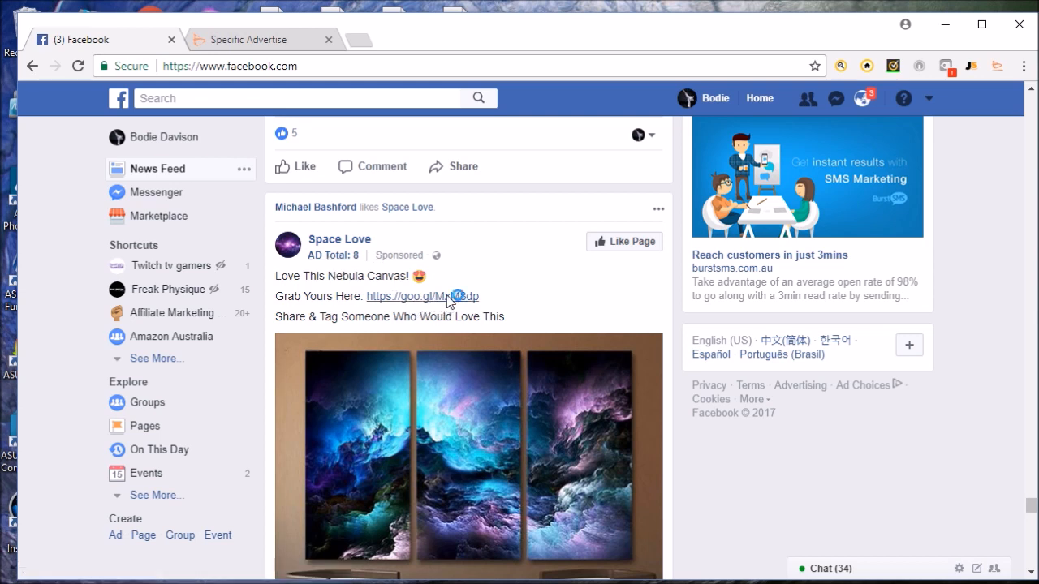
Step: Open the ad's goo.gl link to the $82.95 Nebula Canvas page, then return to Facebook
{"action": "left_click", "coordinate": [422, 296]}
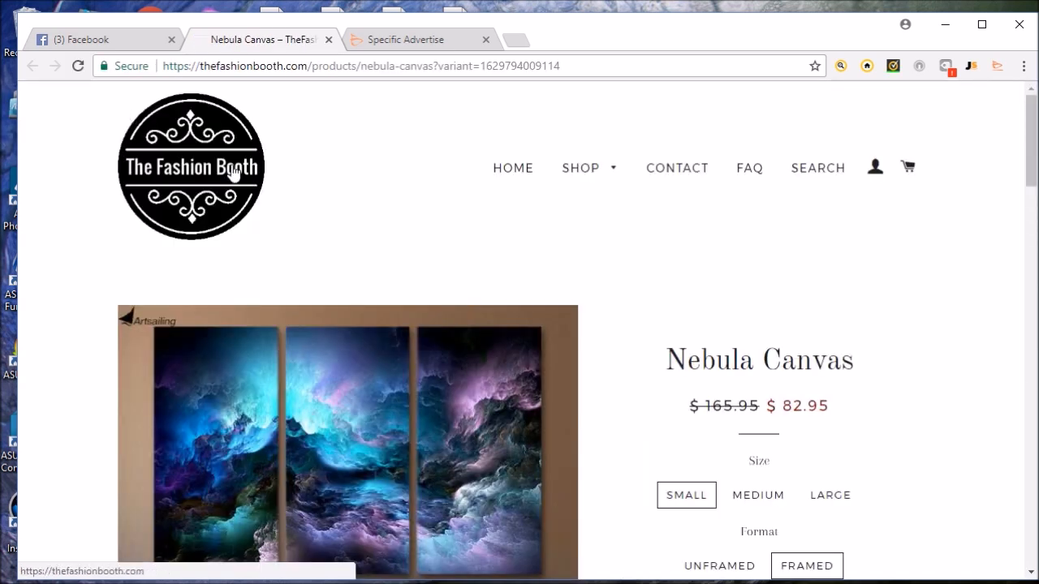
{"action": "mouse_move", "coordinate": [334, 212]}
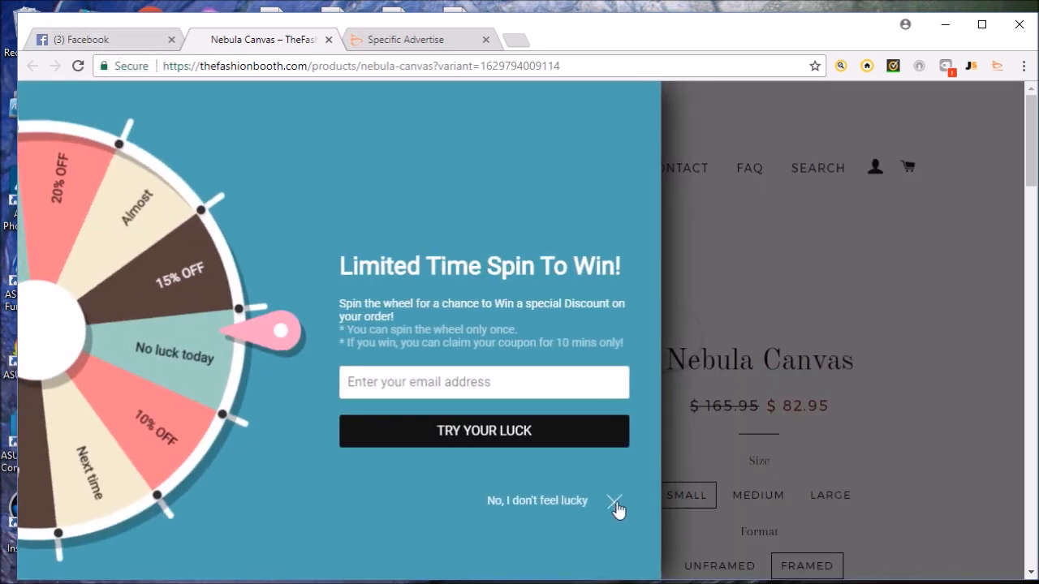
{"action": "left_click", "coordinate": [81, 40]}
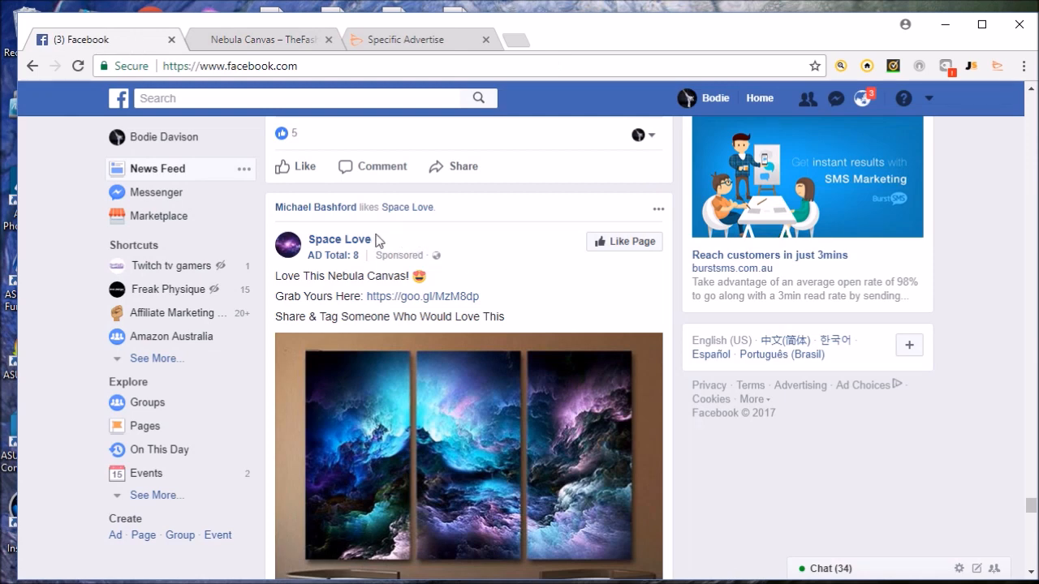
Step: Open the Space Love Facebook page, showing 43,172 likes and 43,619 followers
{"action": "left_click", "coordinate": [338, 239]}
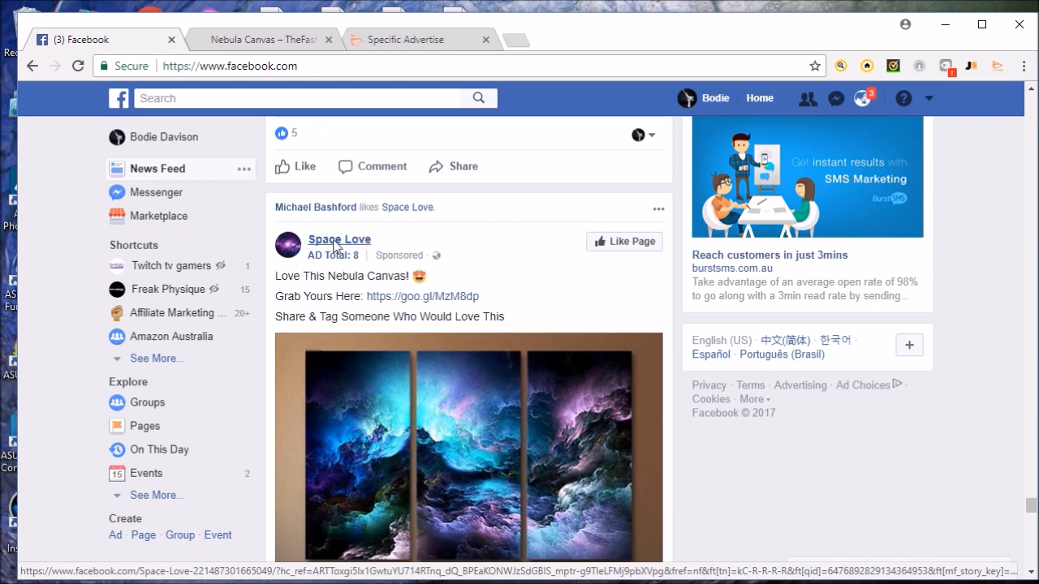
{"action": "left_click", "coordinate": [338, 240]}
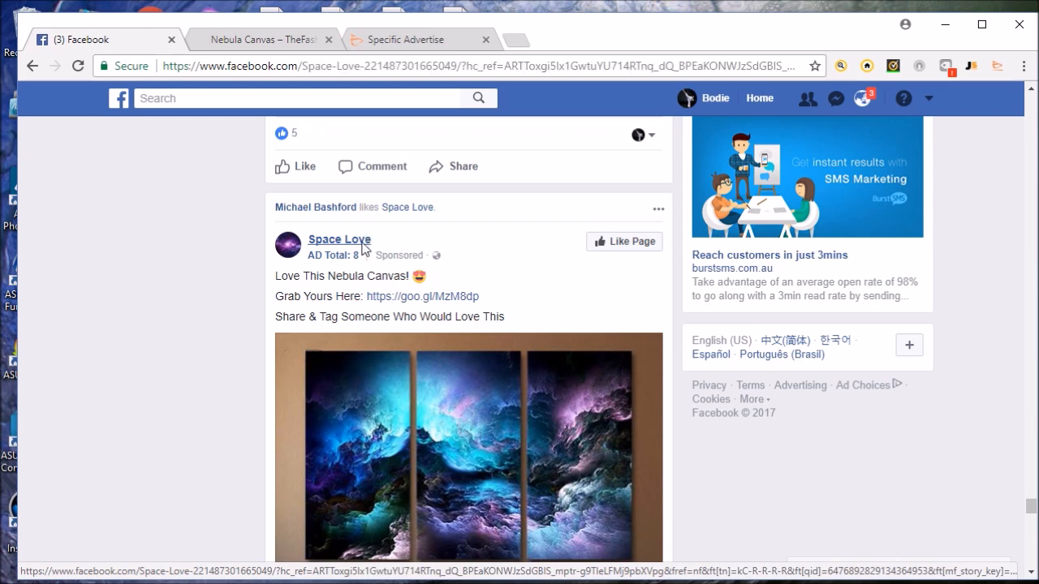
{"action": "left_click", "coordinate": [339, 238]}
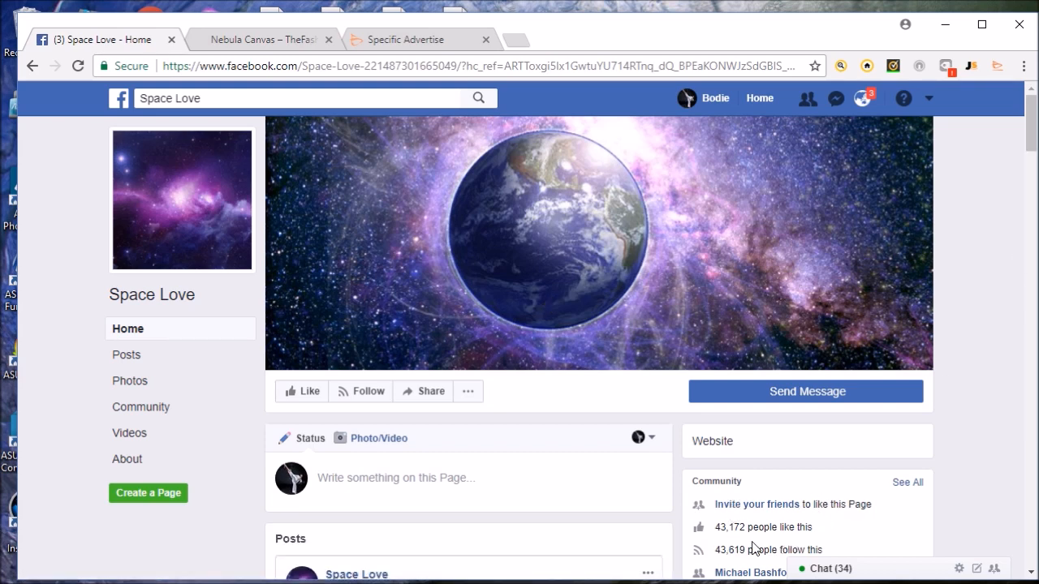
{"action": "mouse_move", "coordinate": [535, 309]}
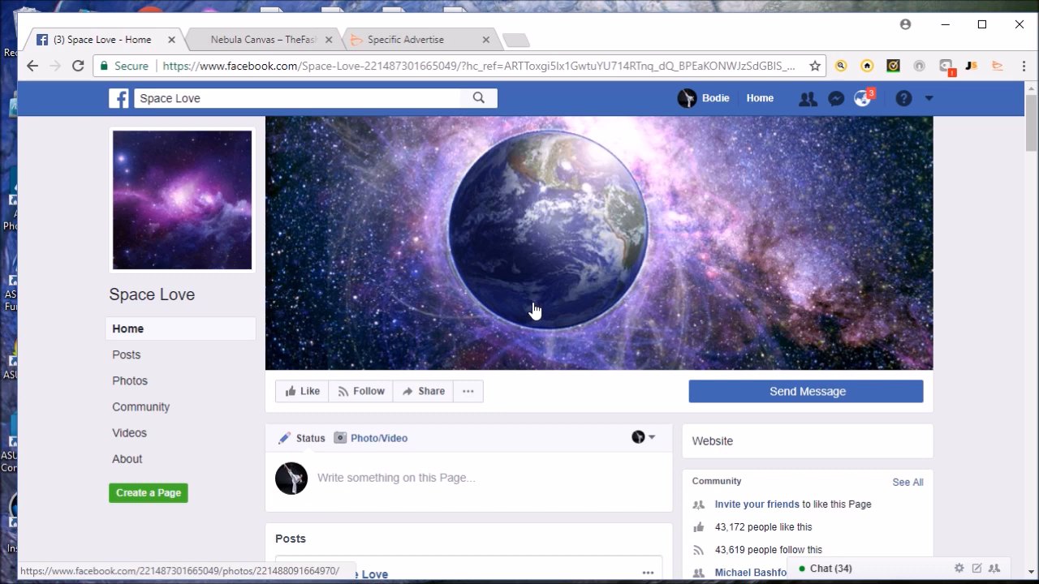
{"action": "mouse_move", "coordinate": [268, 39]}
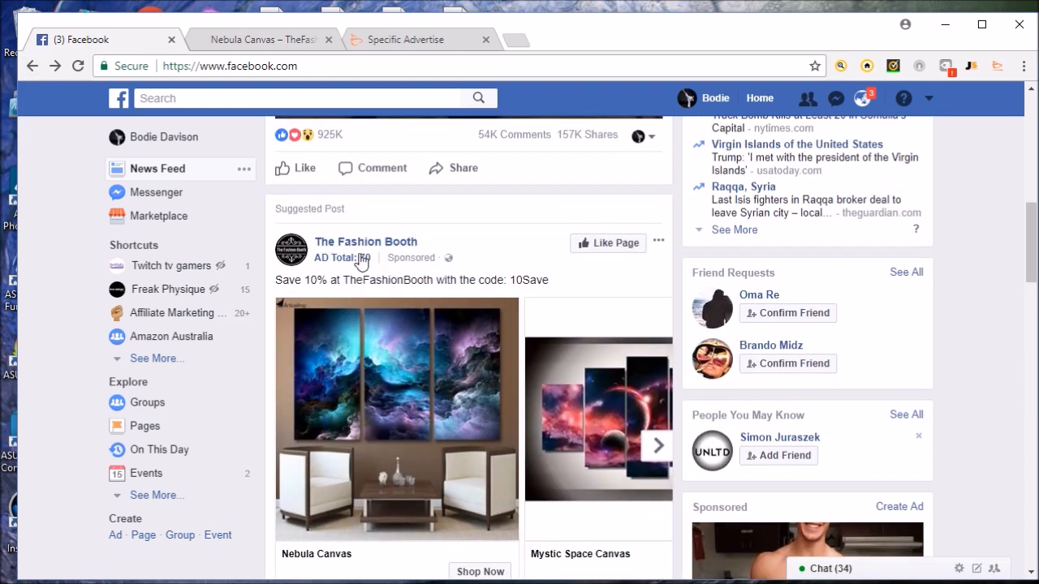
{"action": "mouse_move", "coordinate": [358, 266]}
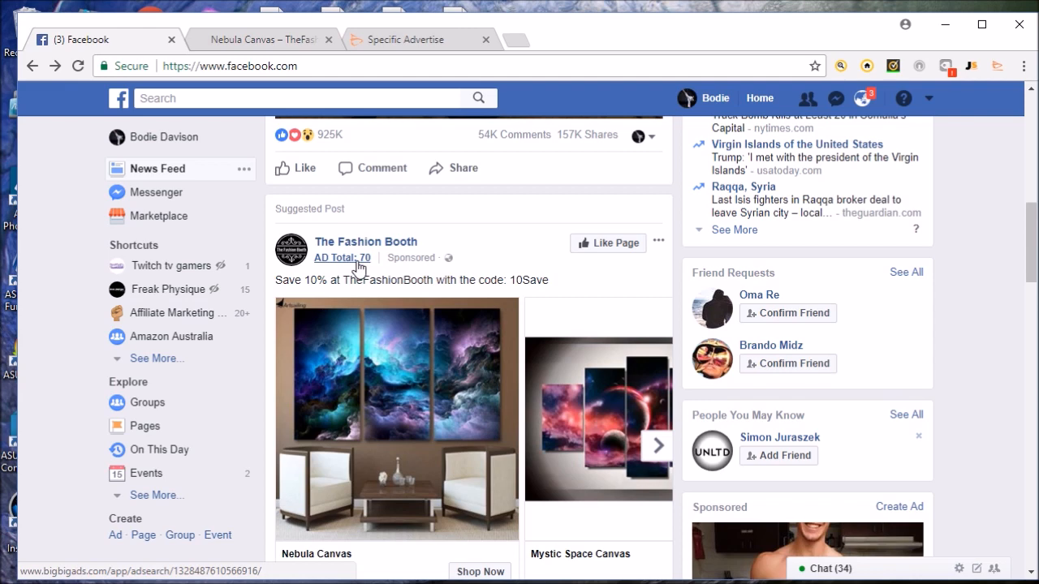
{"action": "left_click", "coordinate": [341, 257]}
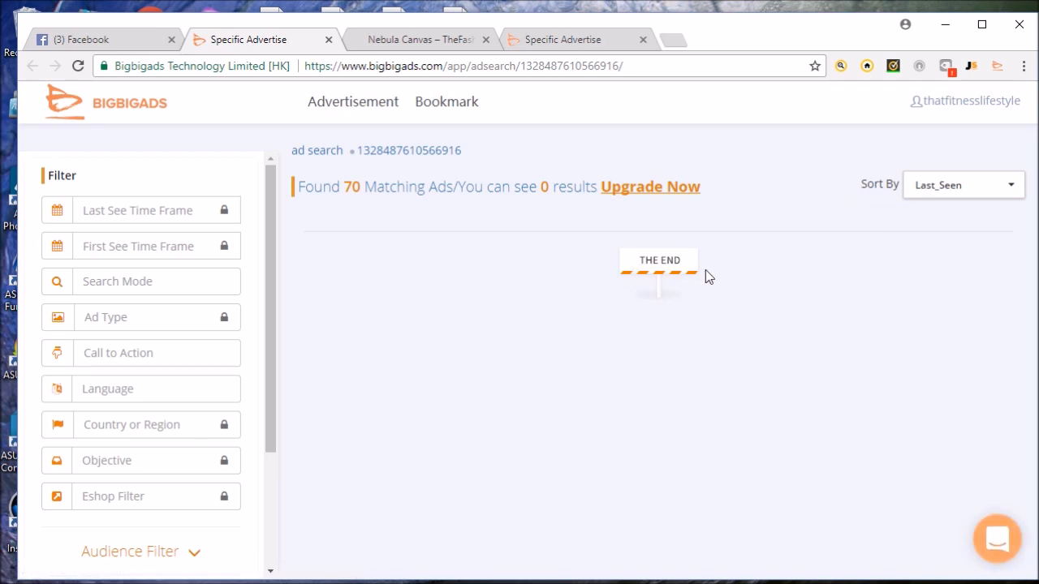
{"action": "mouse_move", "coordinate": [105, 122]}
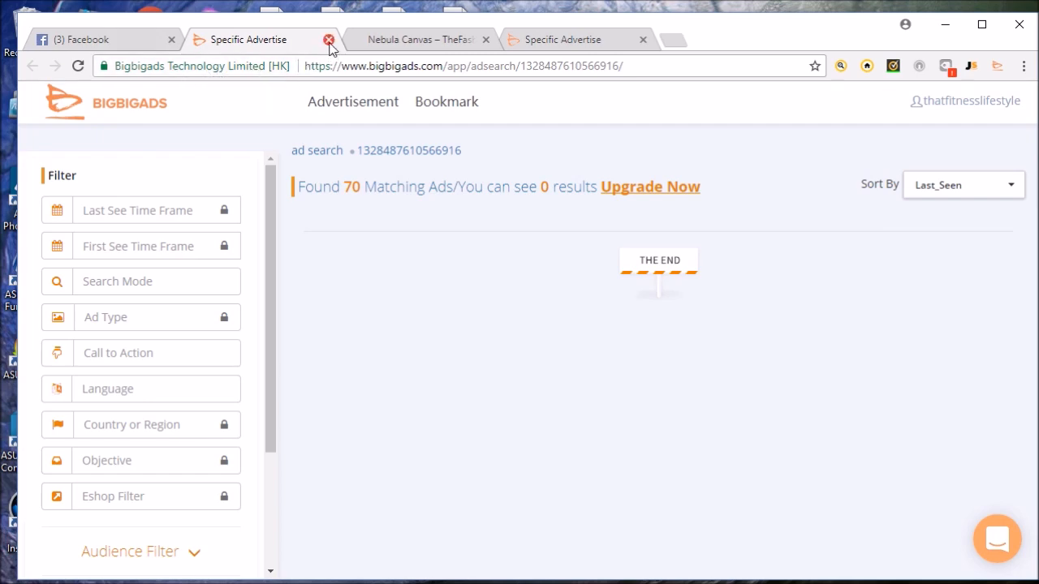
{"action": "left_click", "coordinate": [326, 39]}
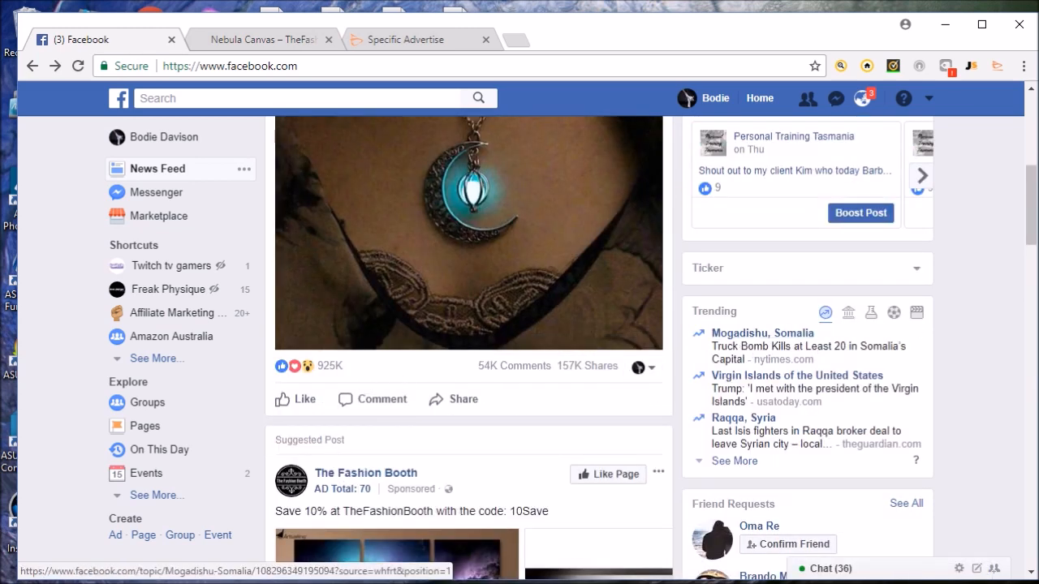
Step: Scroll the feed to Enchantment's glow-in-the-dark necklace ad showing AD Total: 6
{"action": "scroll", "scroll_direction": "down", "scroll_amount": 3}
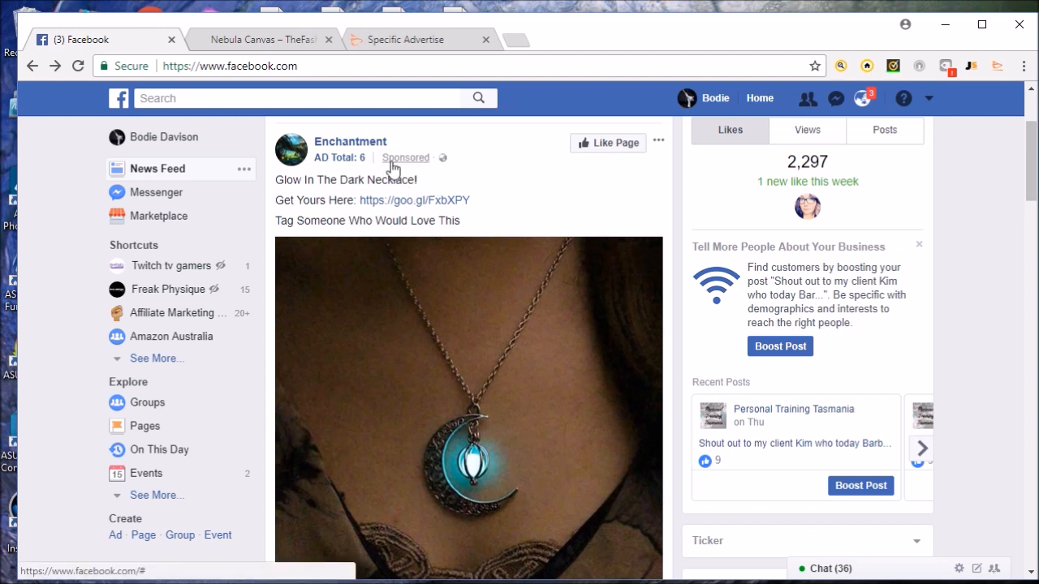
{"action": "mouse_move", "coordinate": [609, 221]}
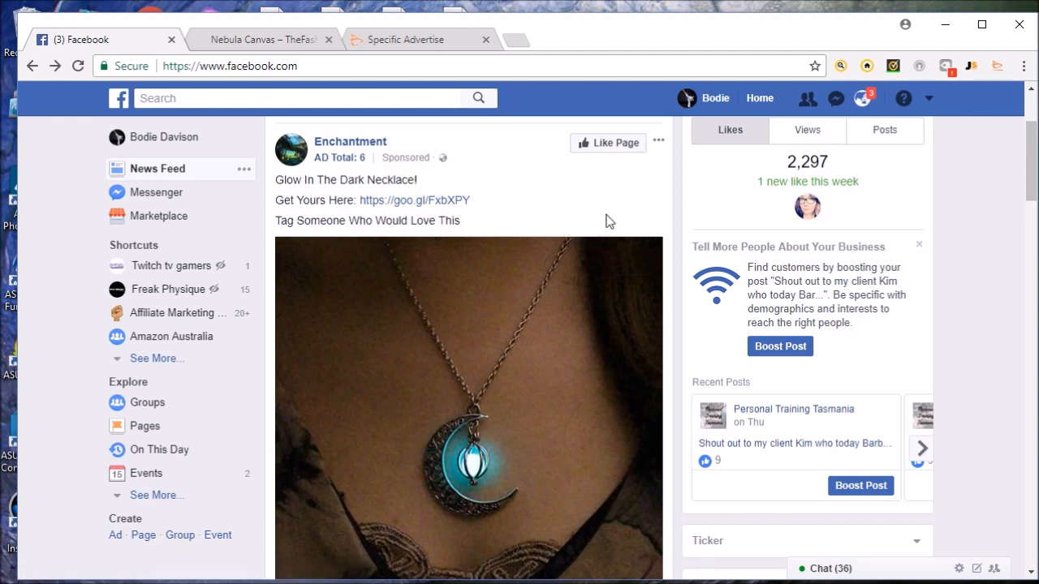
{"action": "scroll", "scroll_direction": "down", "scroll_amount": 3}
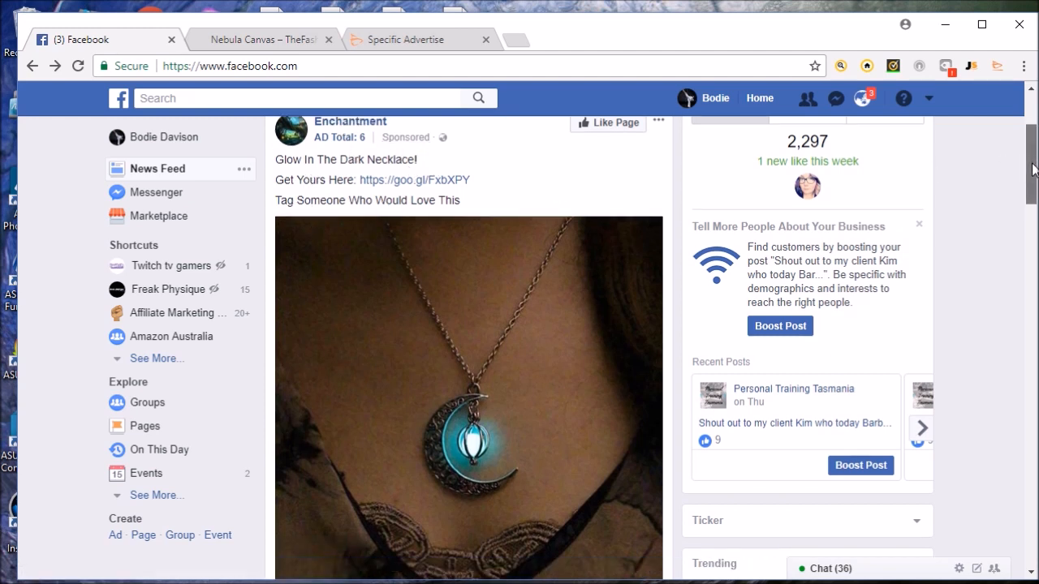
{"action": "scroll", "scroll_direction": "down", "scroll_amount": 3}
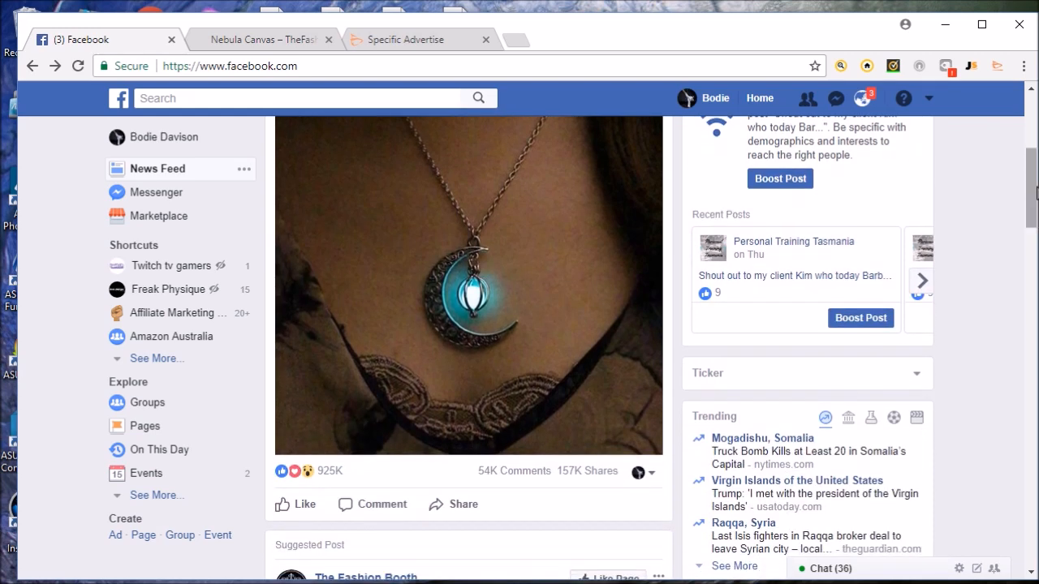
{"action": "mouse_move", "coordinate": [330, 474]}
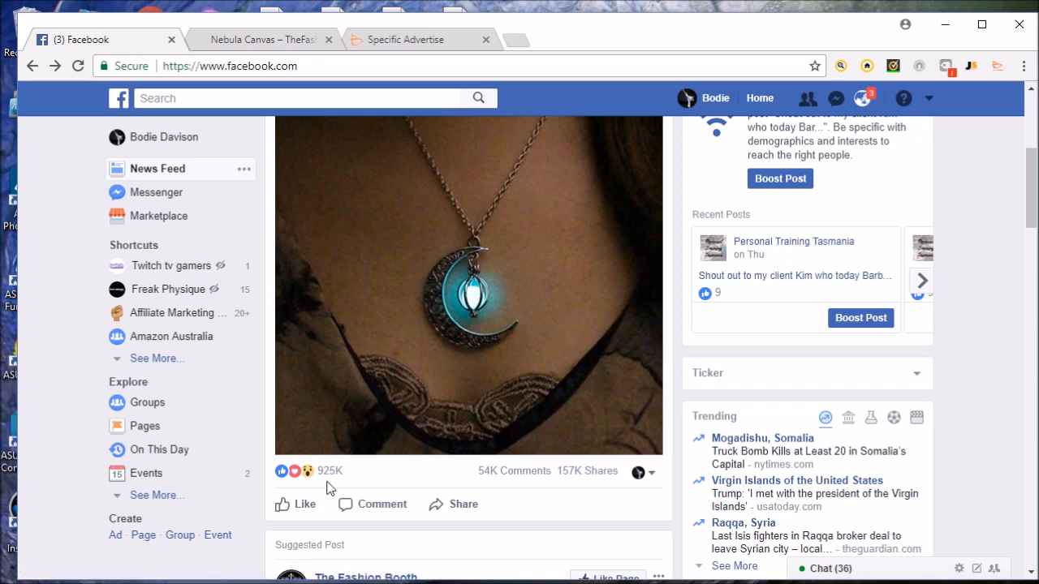
{"action": "mouse_move", "coordinate": [566, 491]}
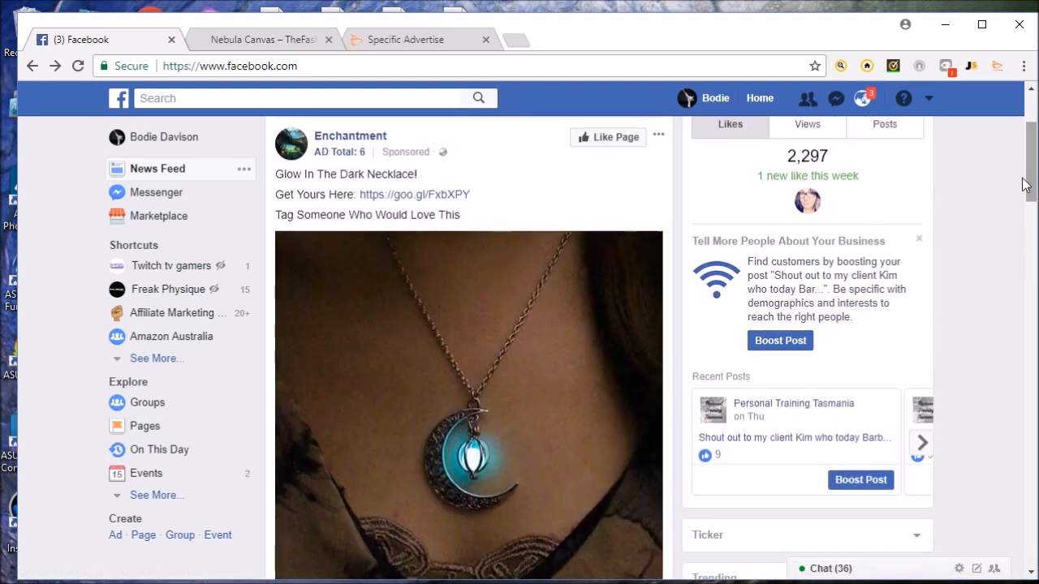
{"action": "mouse_move", "coordinate": [342, 155]}
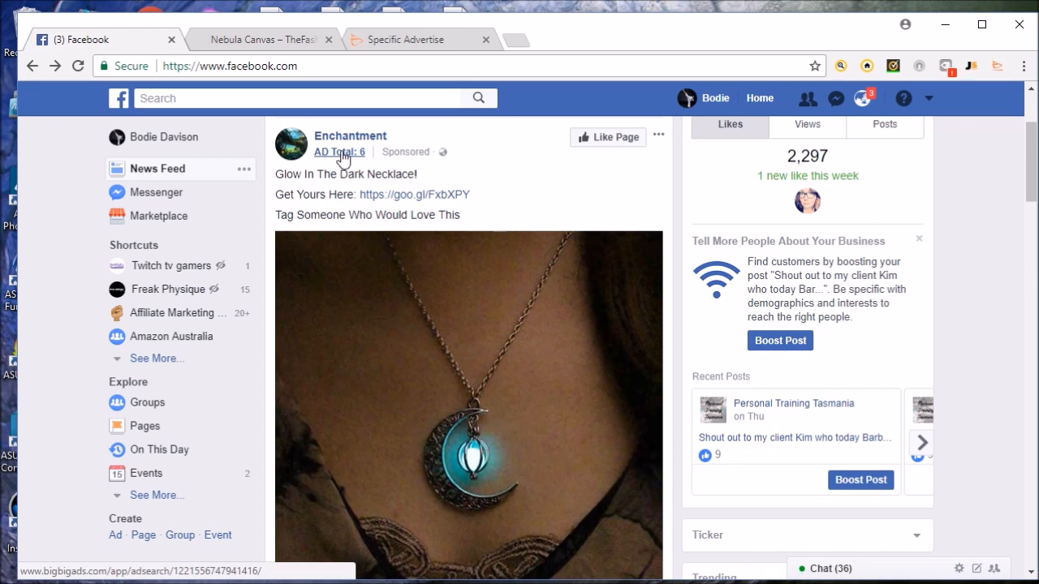
{"action": "left_click", "coordinate": [341, 152]}
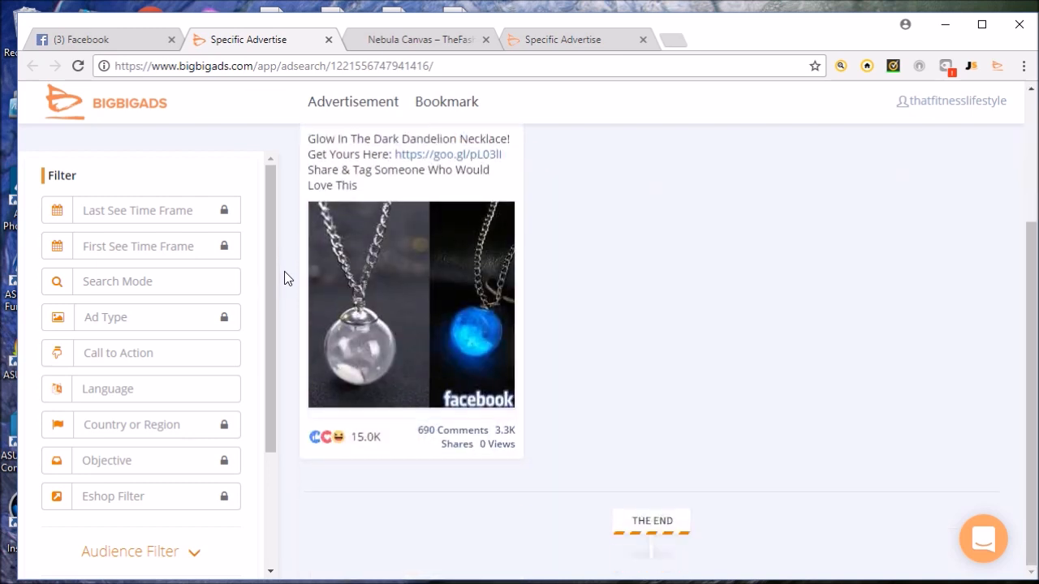
{"action": "mouse_move", "coordinate": [373, 457]}
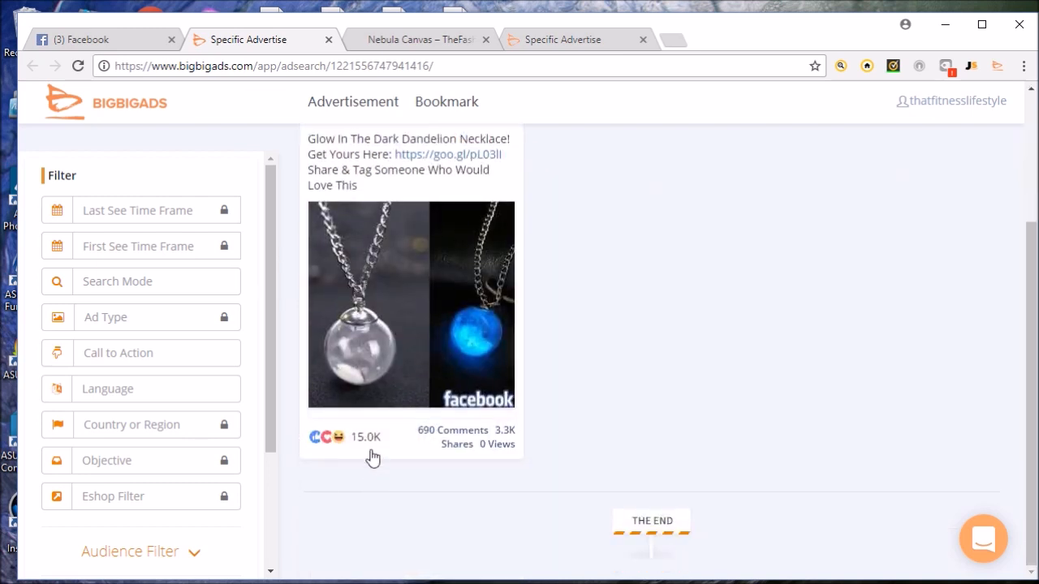
{"action": "scroll", "scroll_direction": "up", "scroll_amount": 3}
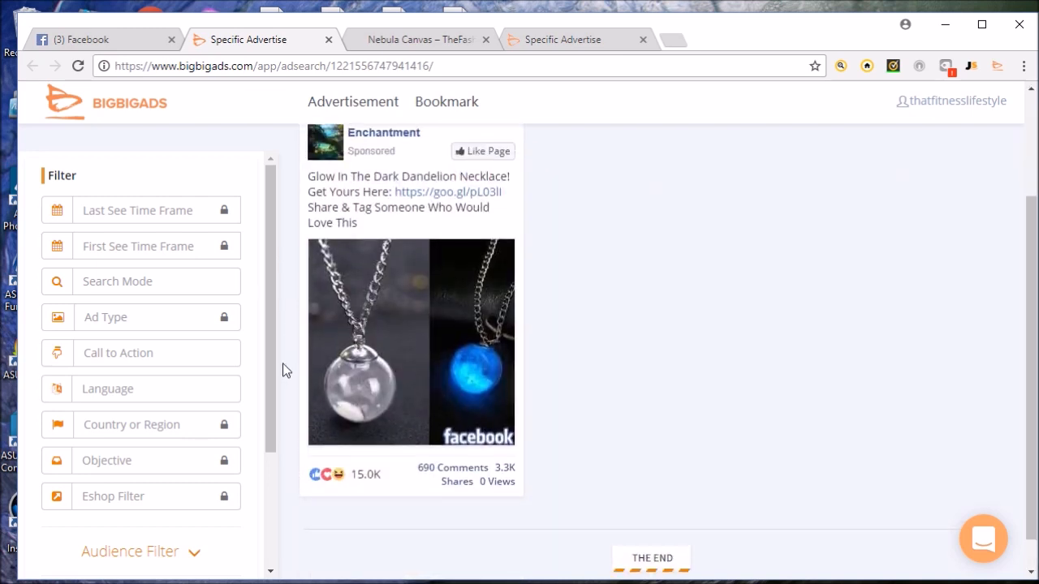
{"action": "mouse_move", "coordinate": [507, 190]}
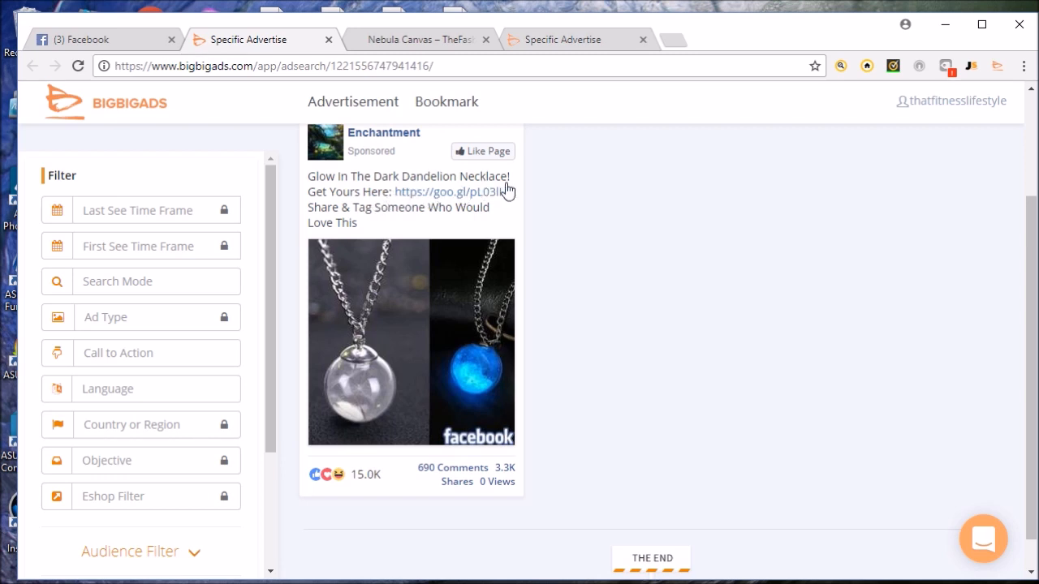
{"action": "mouse_move", "coordinate": [327, 225]}
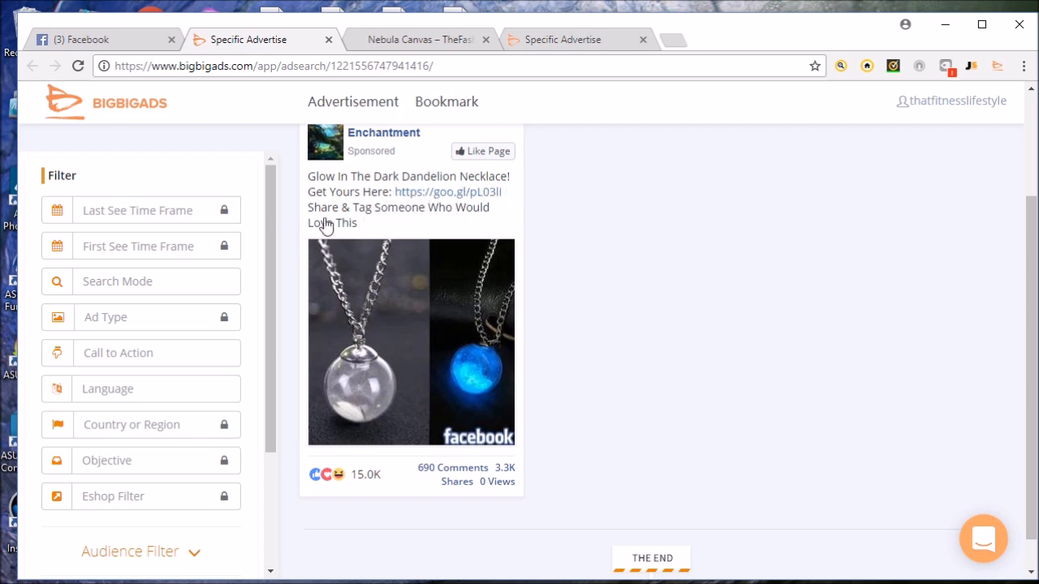
{"action": "mouse_move", "coordinate": [314, 222]}
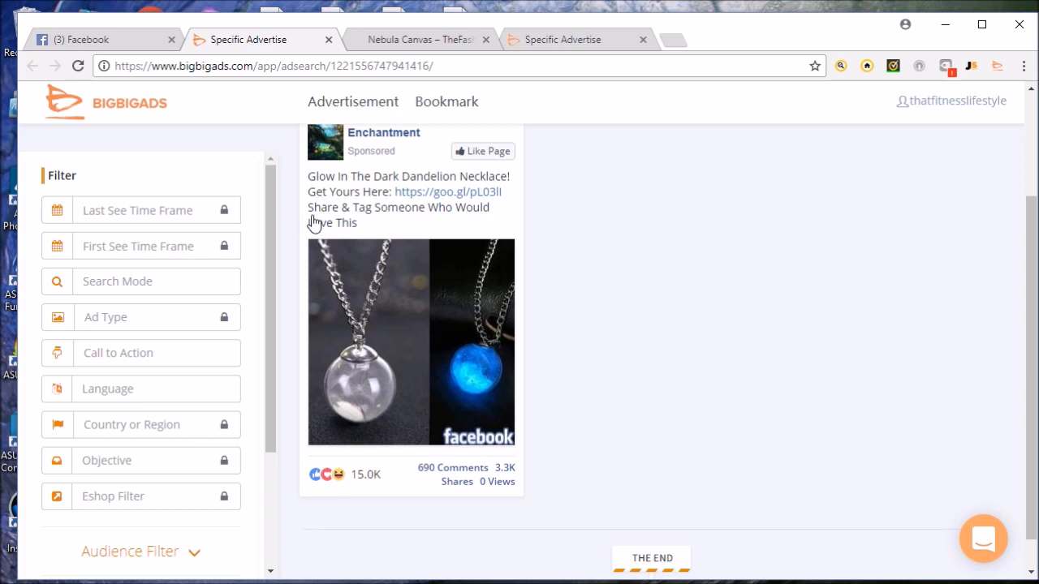
{"action": "mouse_move", "coordinate": [296, 255]}
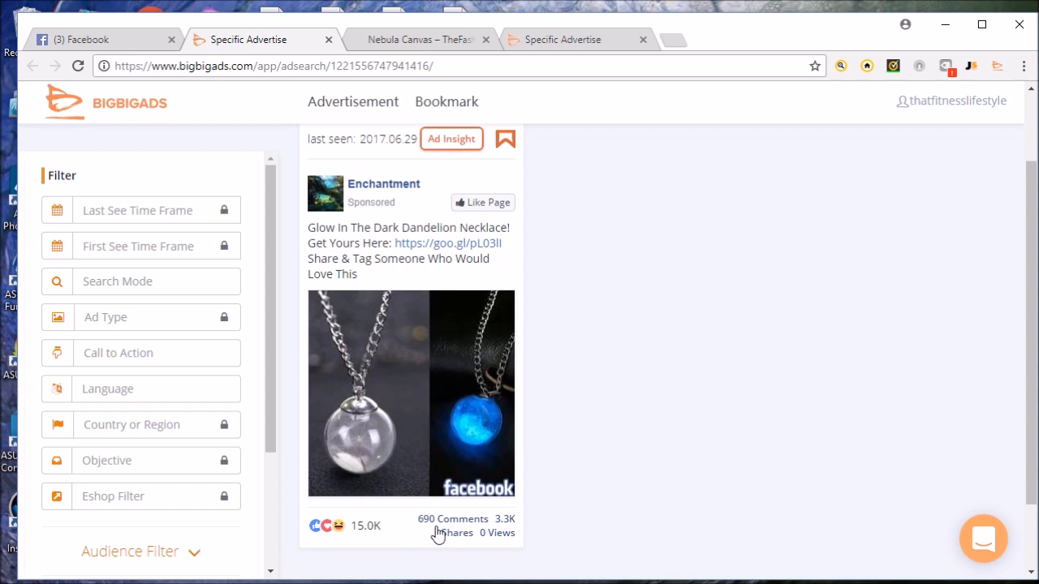
{"action": "mouse_move", "coordinate": [295, 355]}
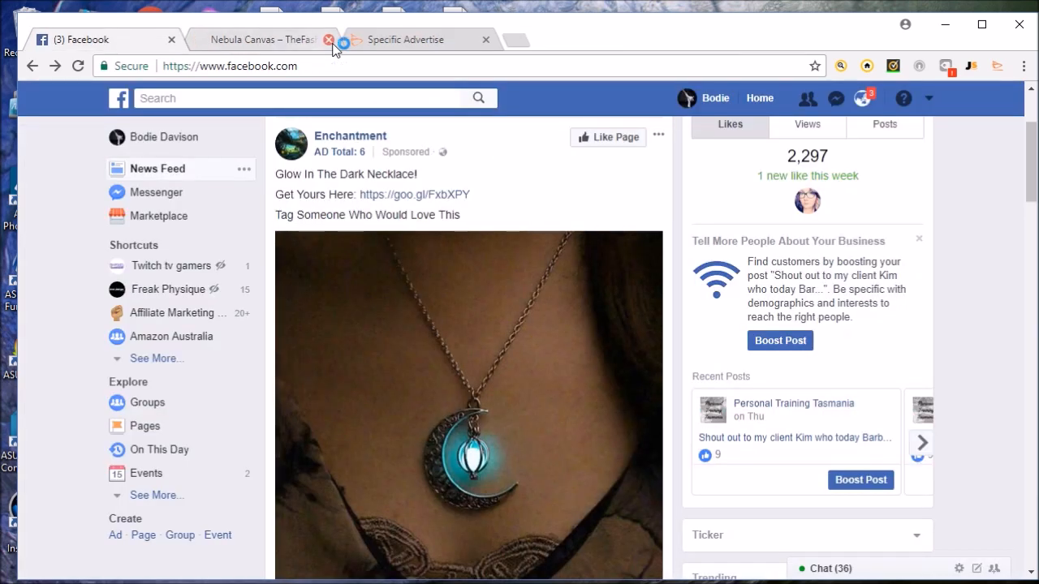
Step: Close the Nebula Canvas tab and scroll Facebook to the necklace post's 925K reactions
{"action": "left_click", "coordinate": [268, 39]}
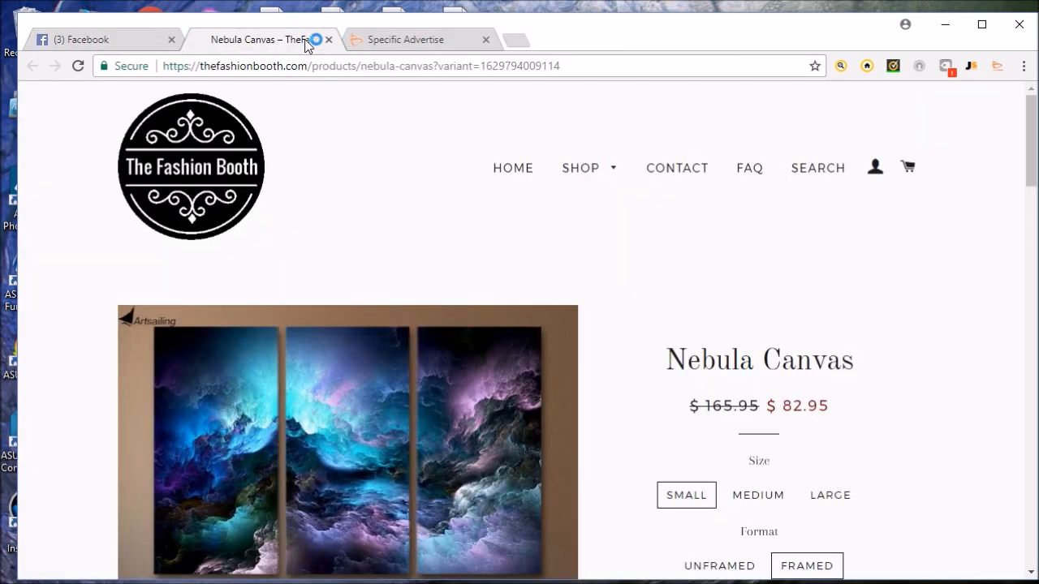
{"action": "left_click", "coordinate": [326, 39]}
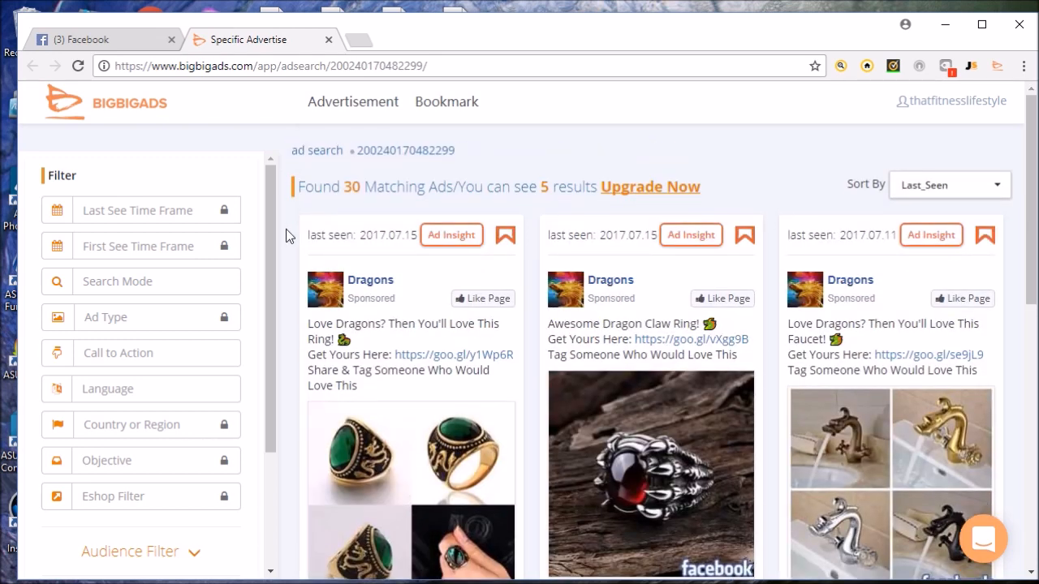
{"action": "mouse_move", "coordinate": [828, 169]}
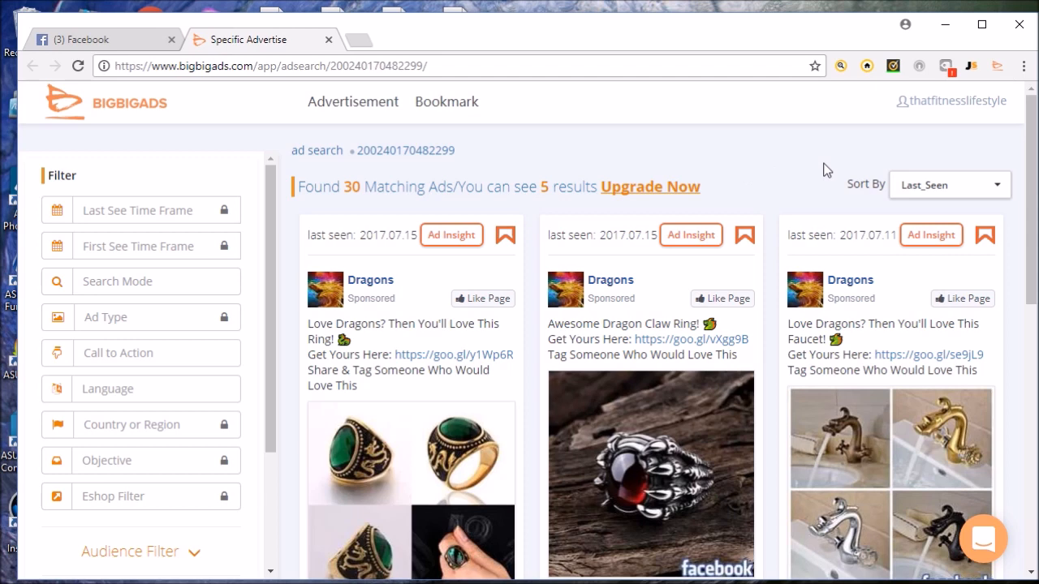
{"action": "mouse_move", "coordinate": [996, 65]}
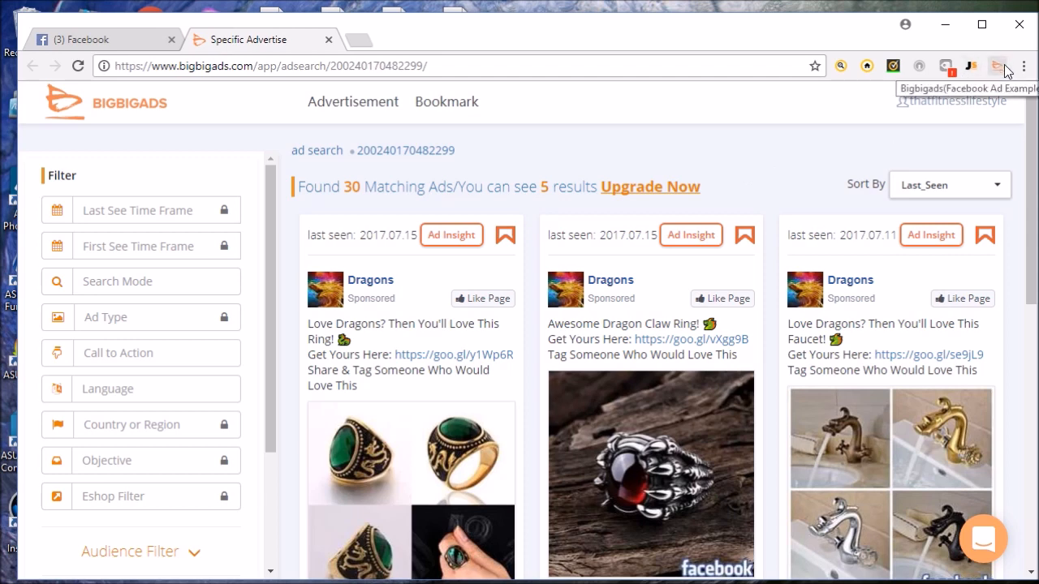
{"action": "mouse_move", "coordinate": [65, 39]}
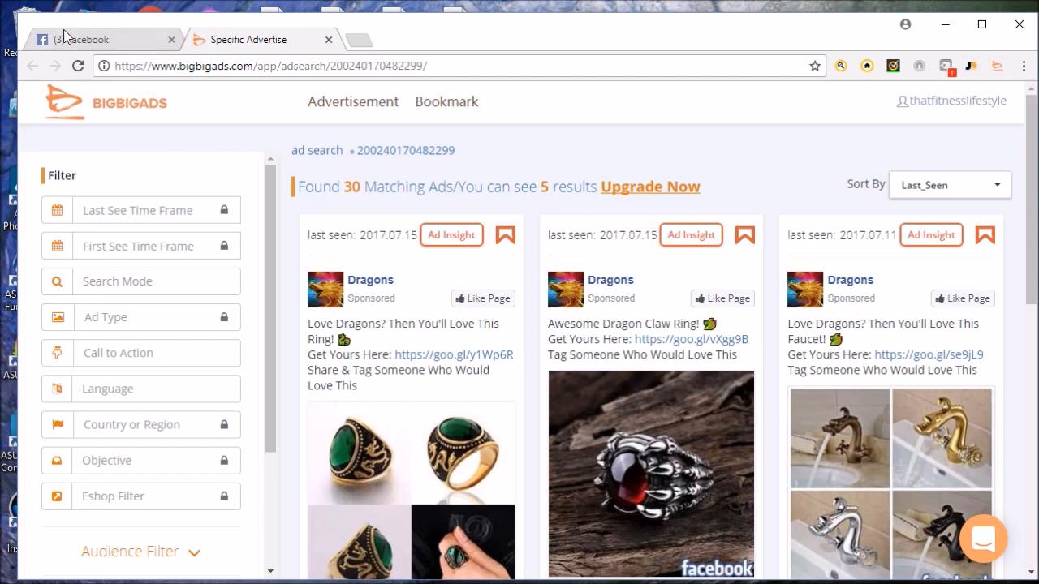
{"action": "left_click", "coordinate": [90, 39]}
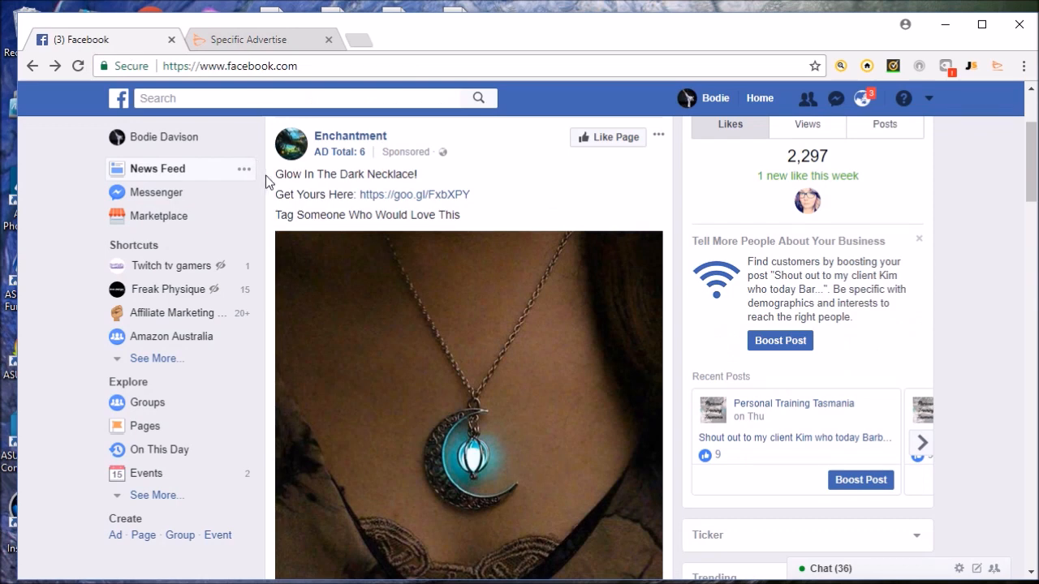
{"action": "scroll", "scroll_direction": "down", "scroll_amount": 3}
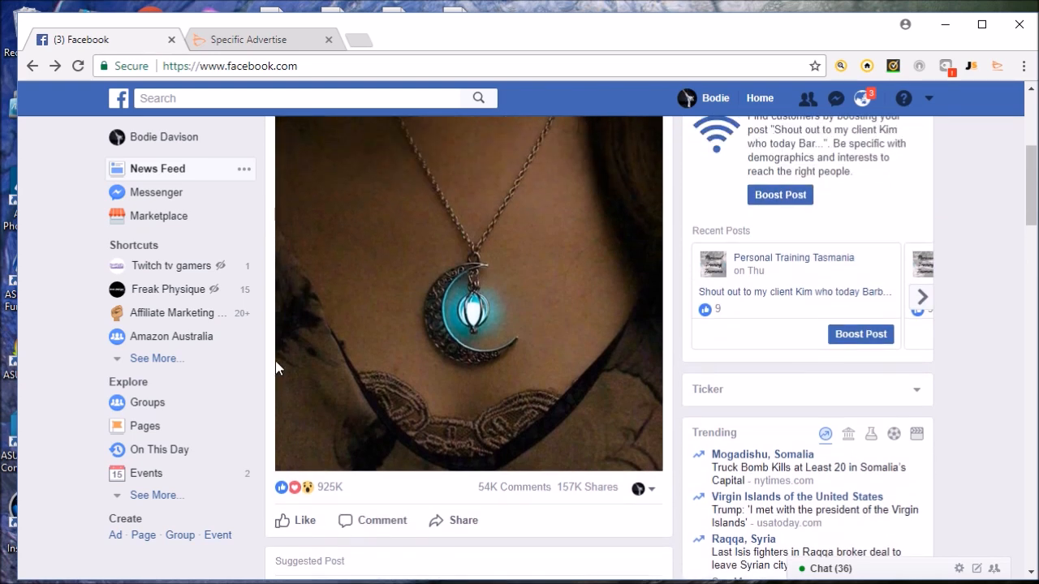
{"action": "mouse_move", "coordinate": [325, 488]}
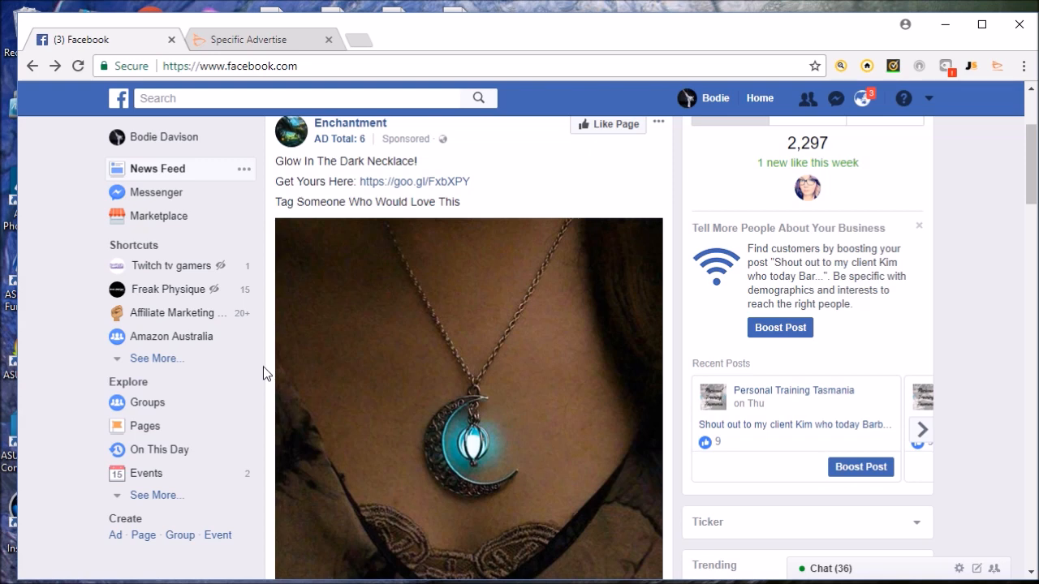
{"action": "mouse_move", "coordinate": [271, 378]}
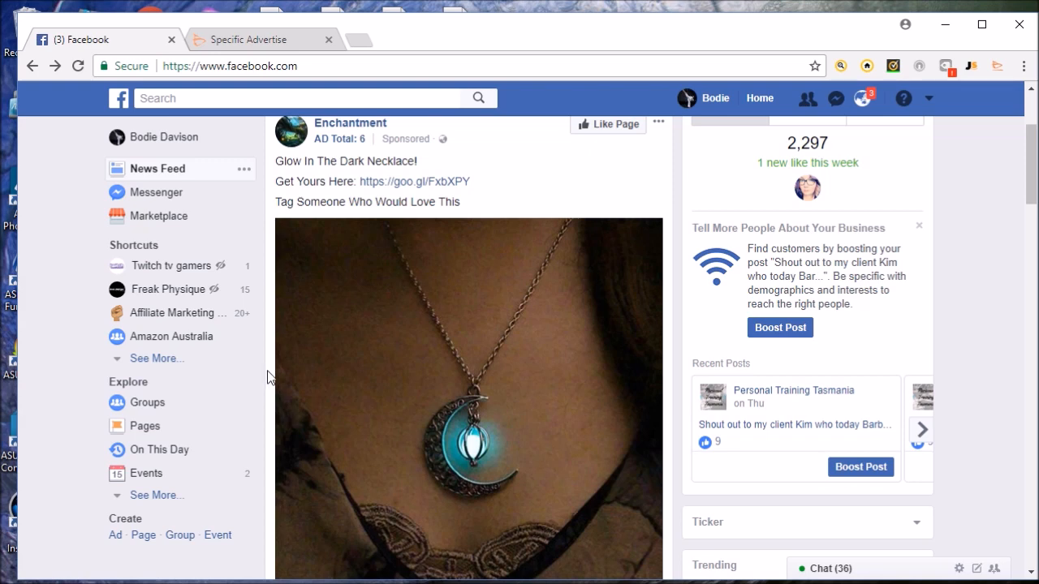